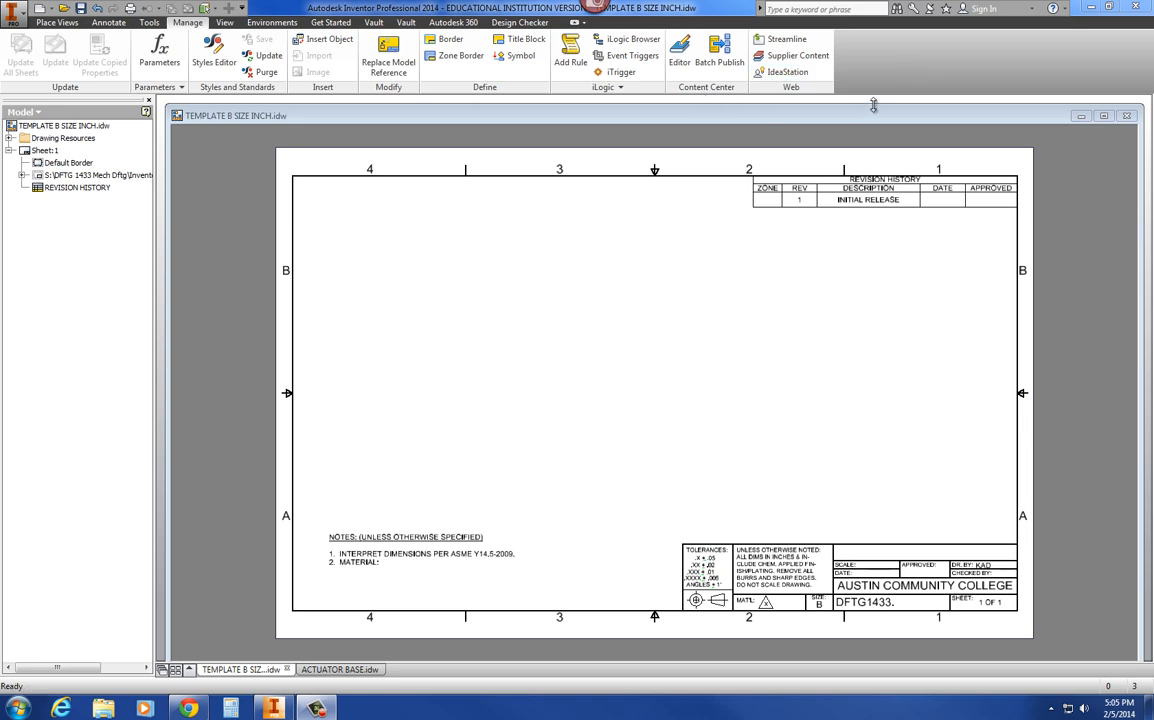
pyautogui.moveTo(308, 238)
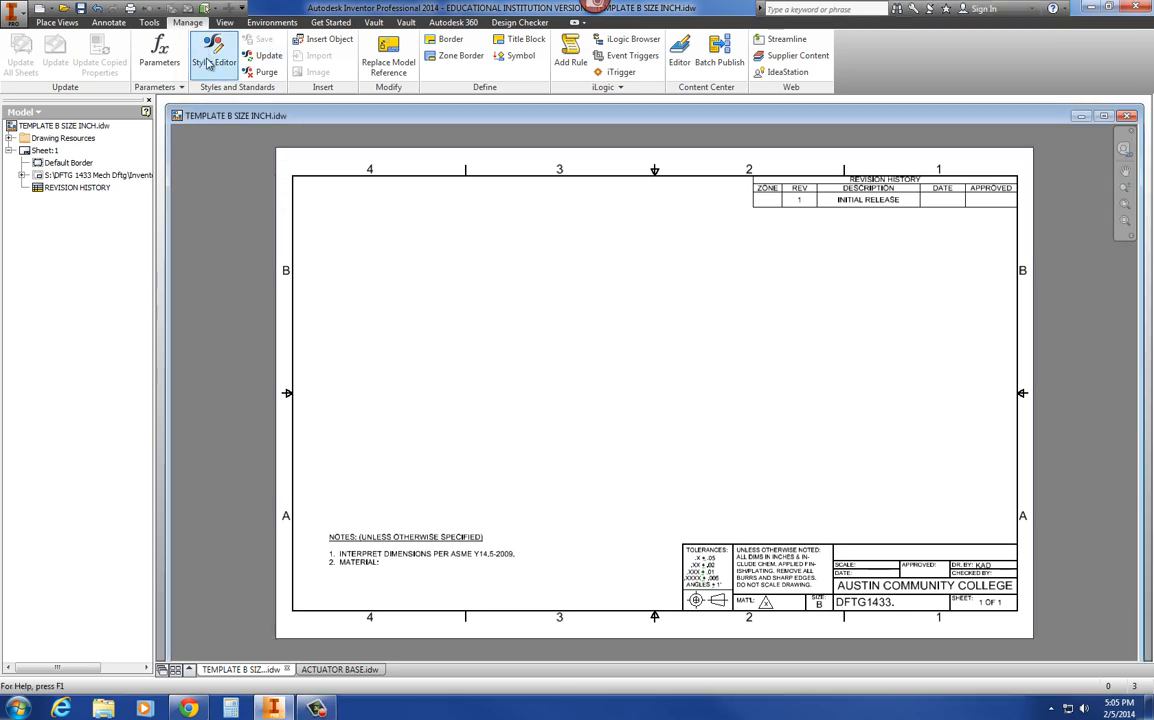
# - Show the ANSI standard's general settings in the Style and Standard Editor
pyautogui.click(214, 52)
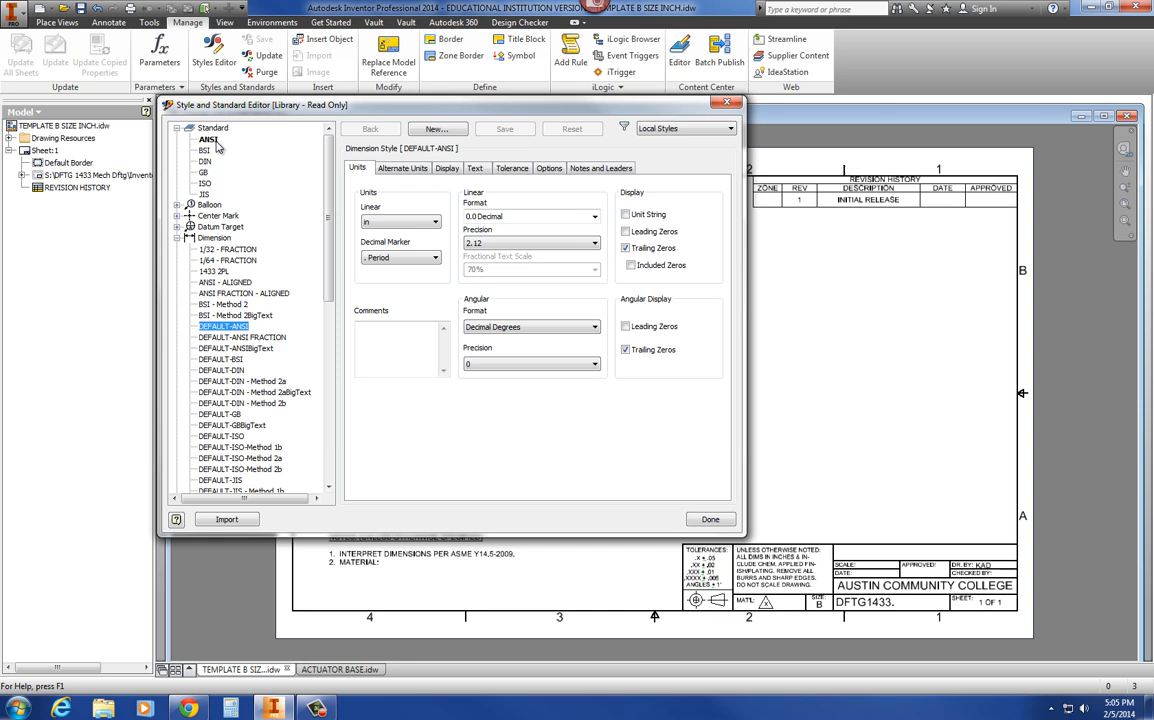
pyautogui.click(208, 138)
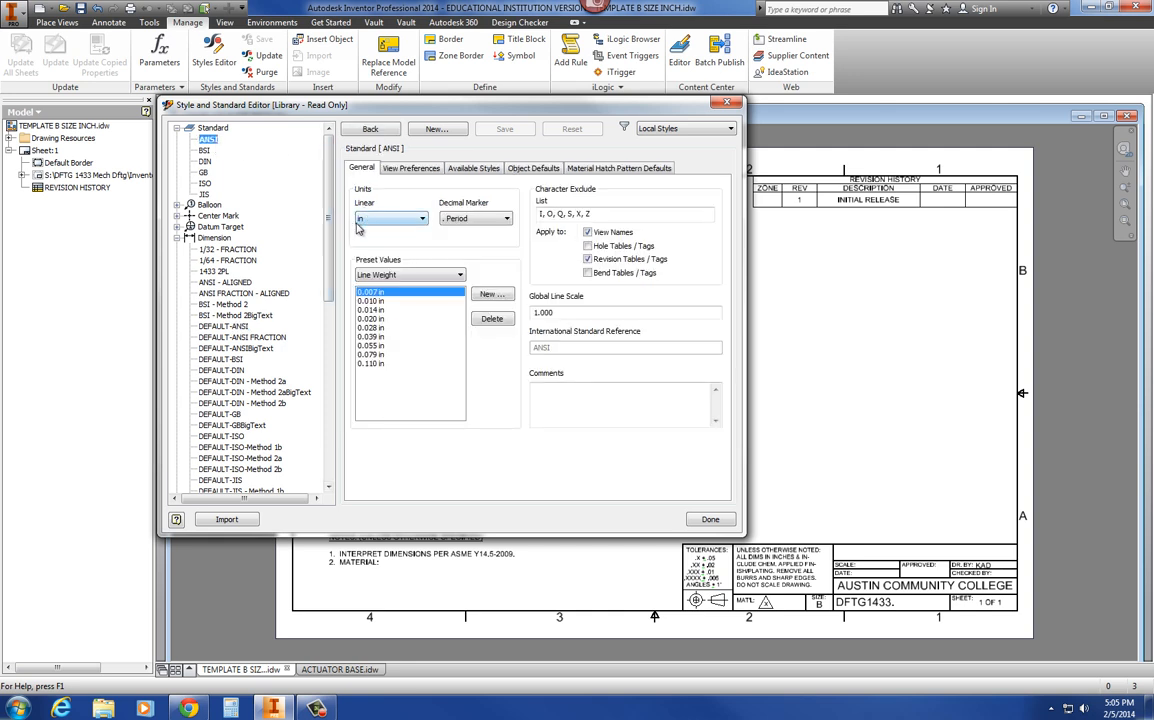
pyautogui.moveTo(388, 220)
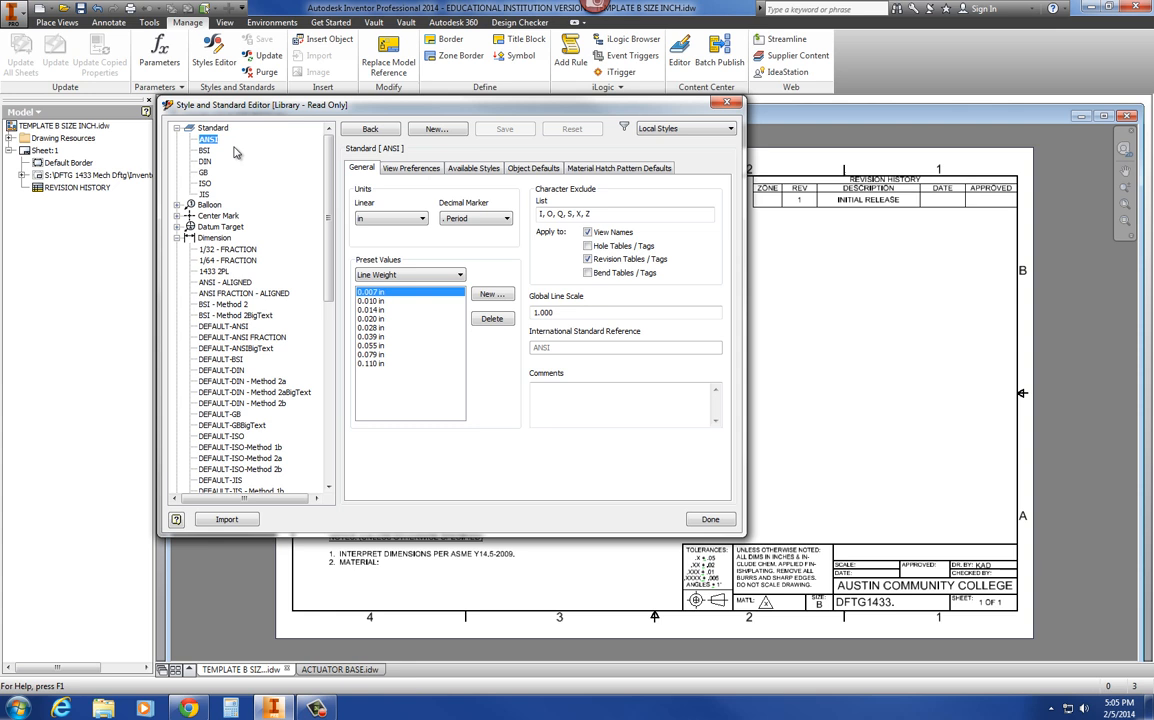
pyautogui.moveTo(182, 210)
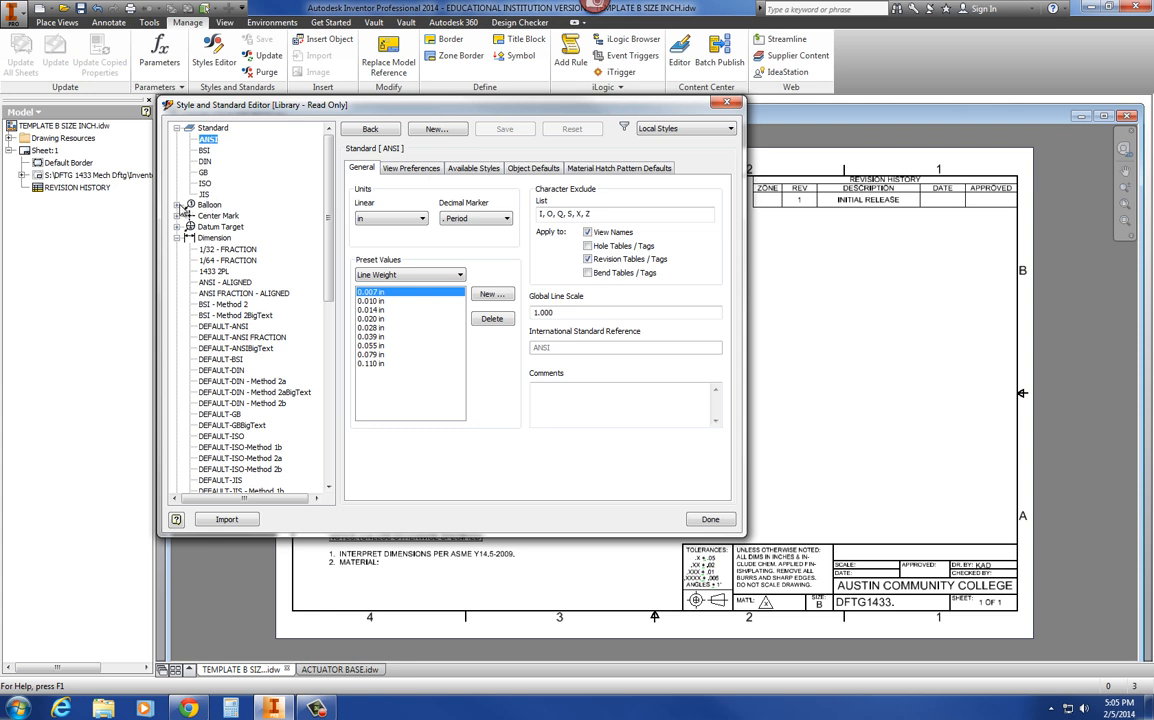
# - Show the Balloon (ANSI) style and expand its list of balloon shapes
pyautogui.click(184, 204)
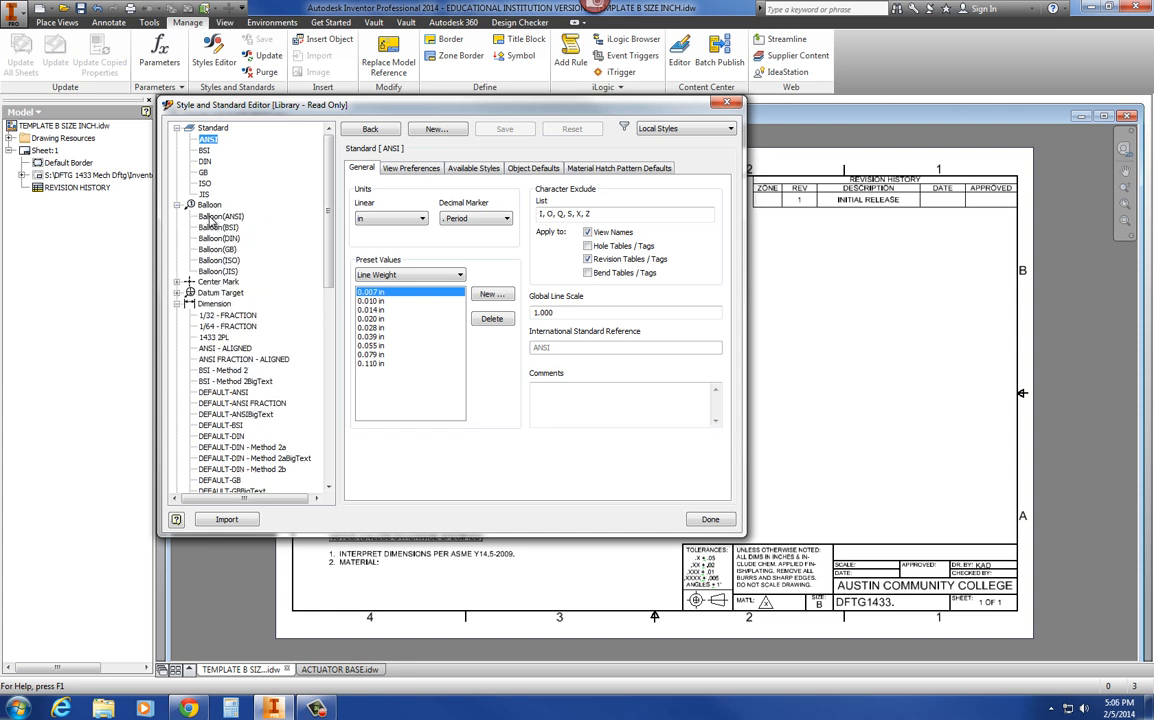
pyautogui.click(220, 216)
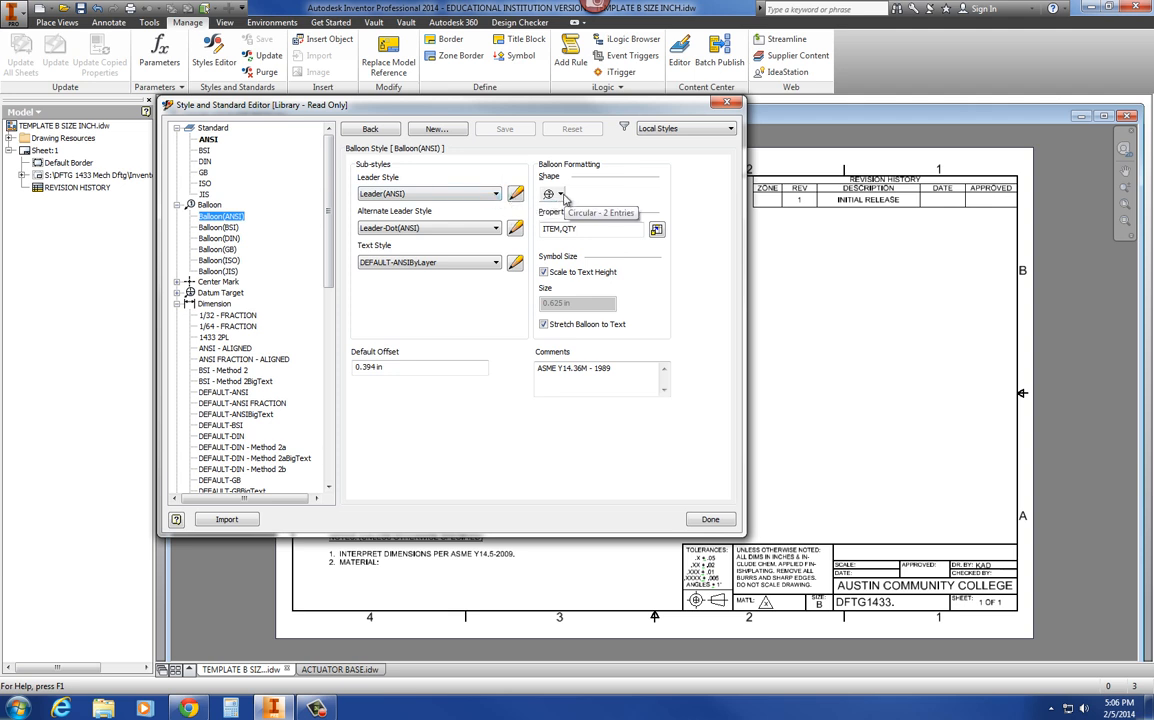
pyautogui.click(564, 192)
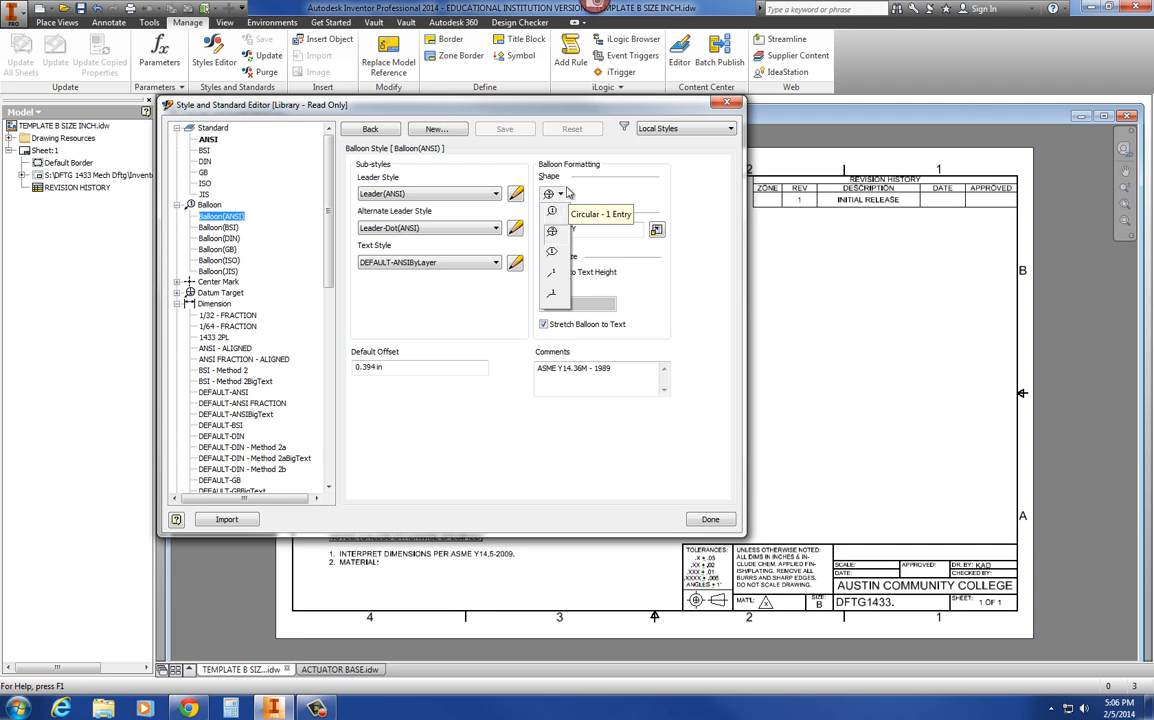
pyautogui.moveTo(616, 200)
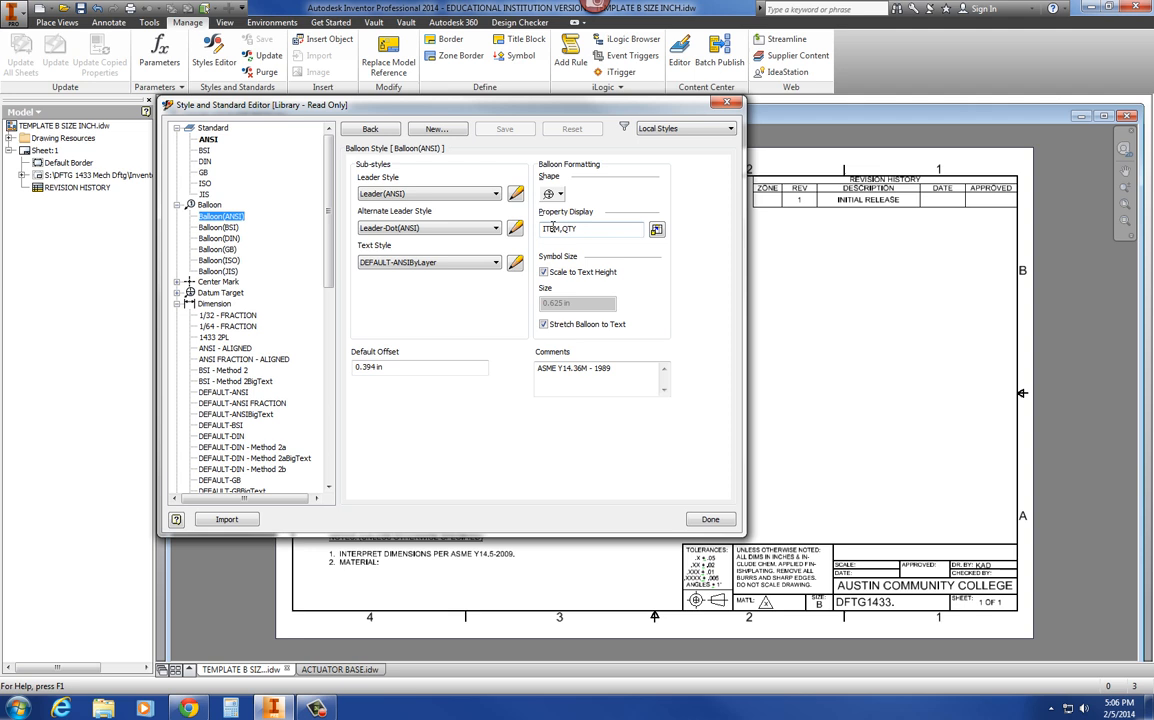
pyautogui.moveTo(556, 194)
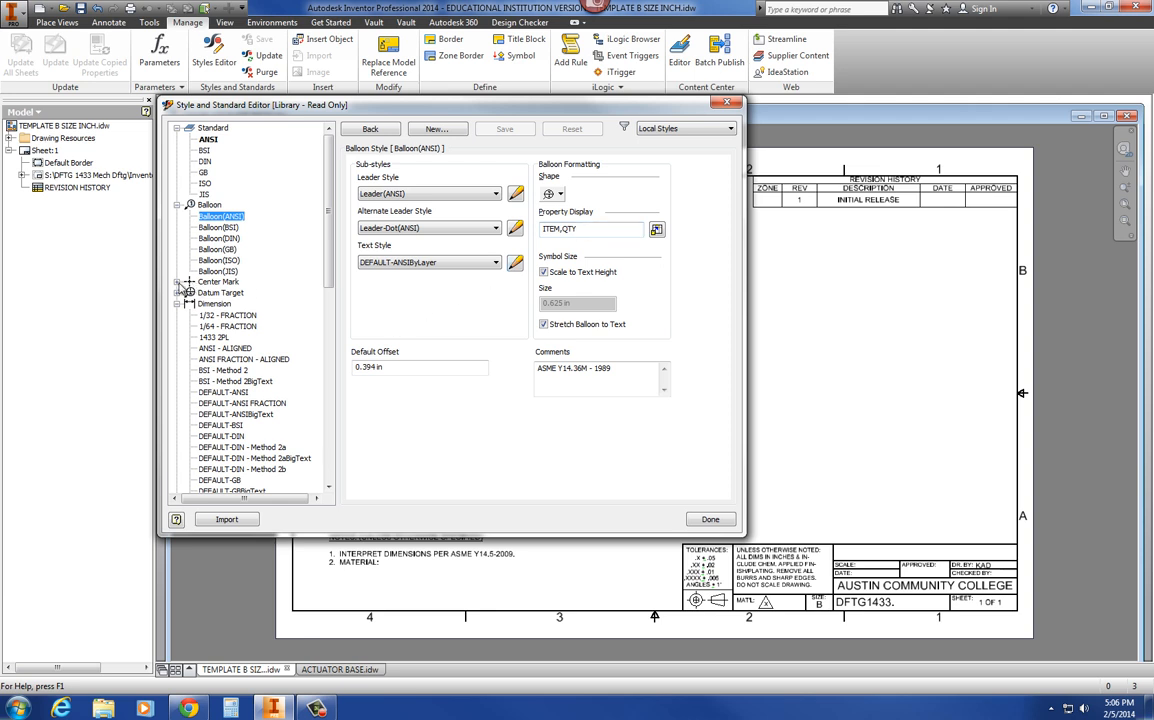
# - Show the Center Mark (ANSI) style values, comparing back and forth with the balloon style
pyautogui.click(178, 282)
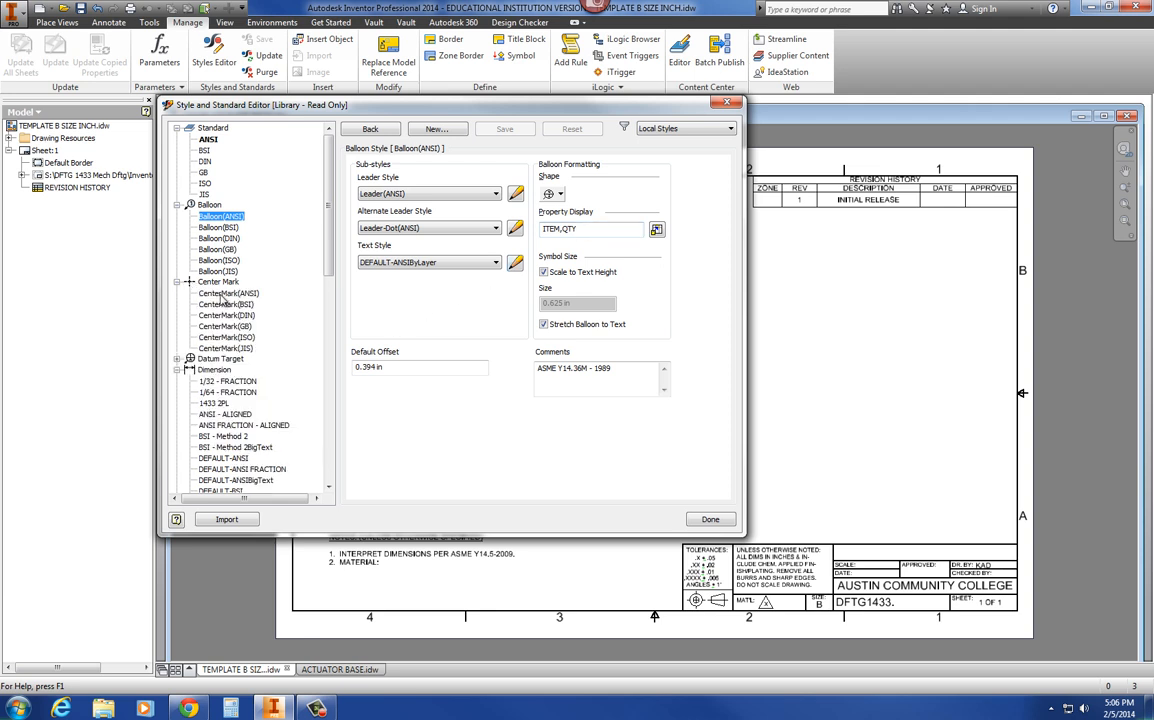
pyautogui.click(228, 292)
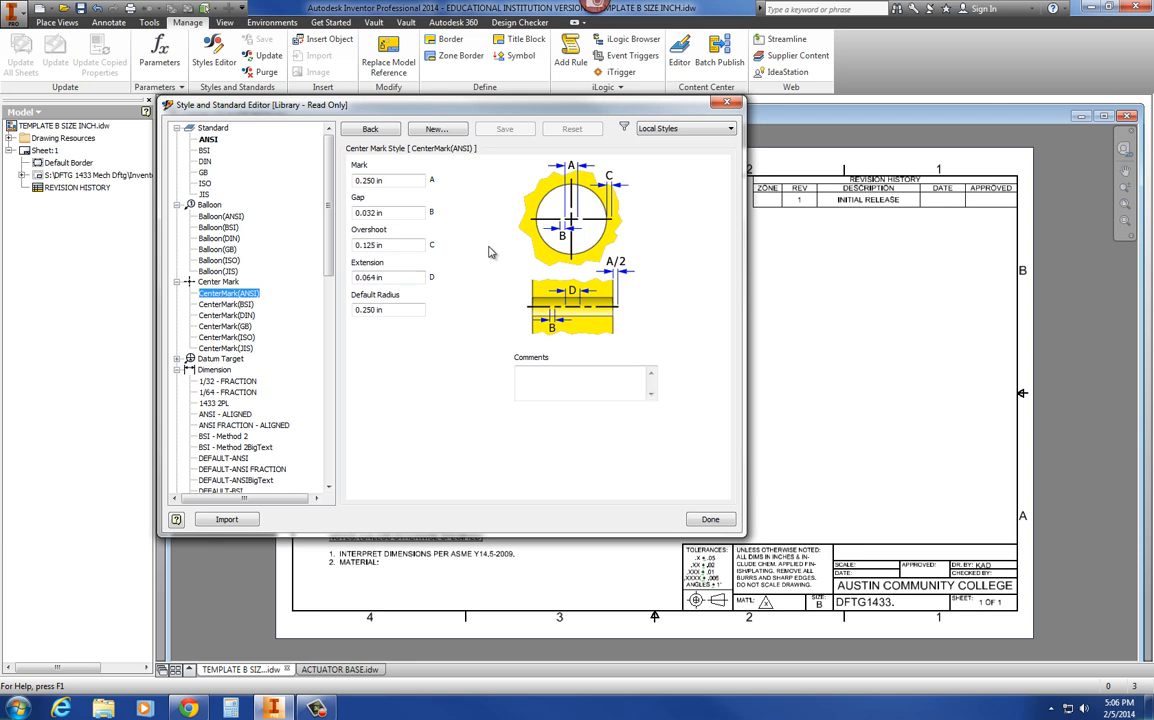
pyautogui.click(388, 212)
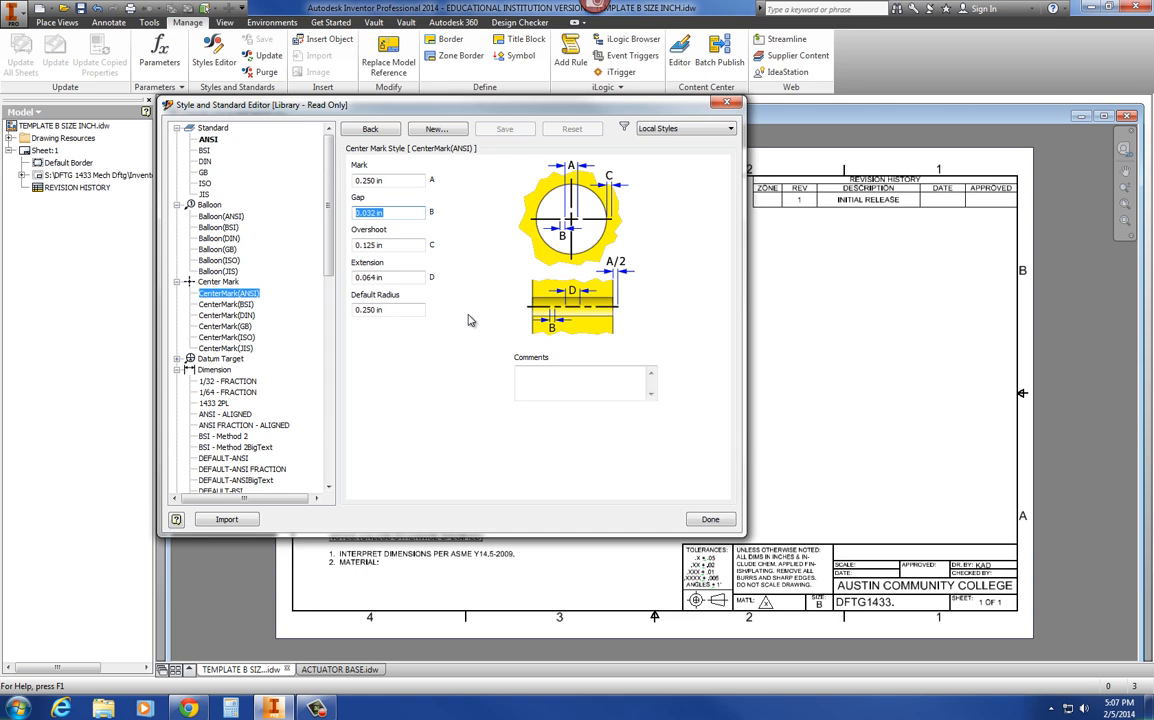
pyautogui.moveTo(424, 260)
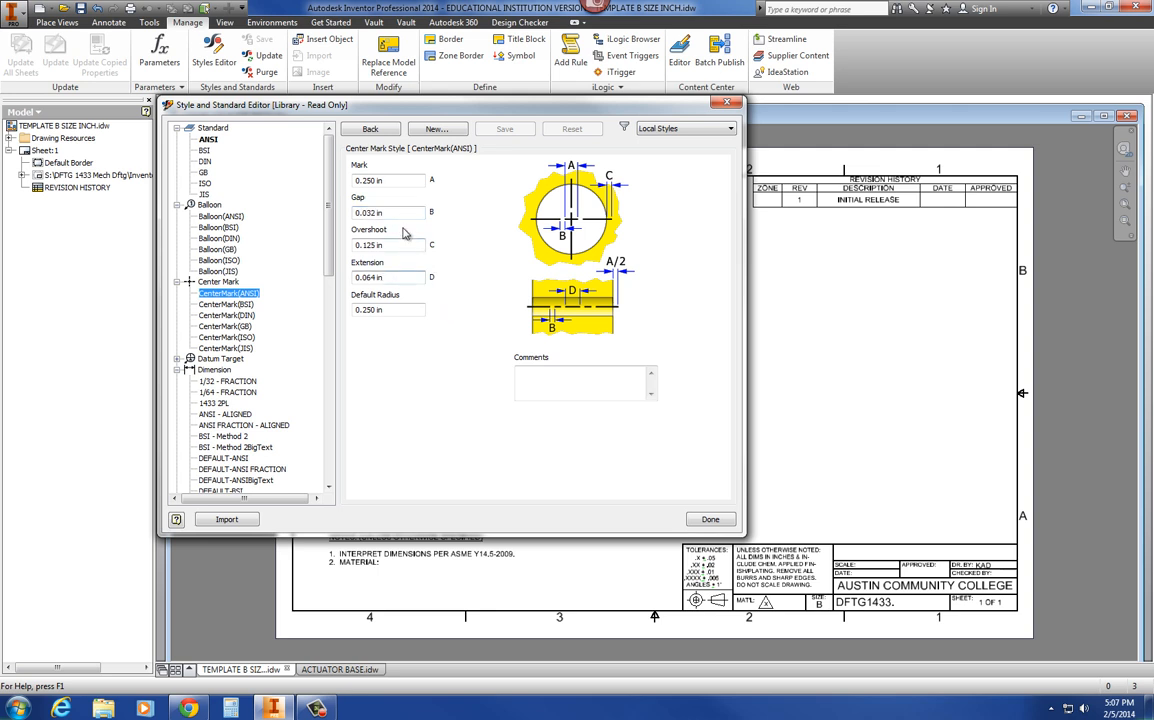
pyautogui.click(388, 212)
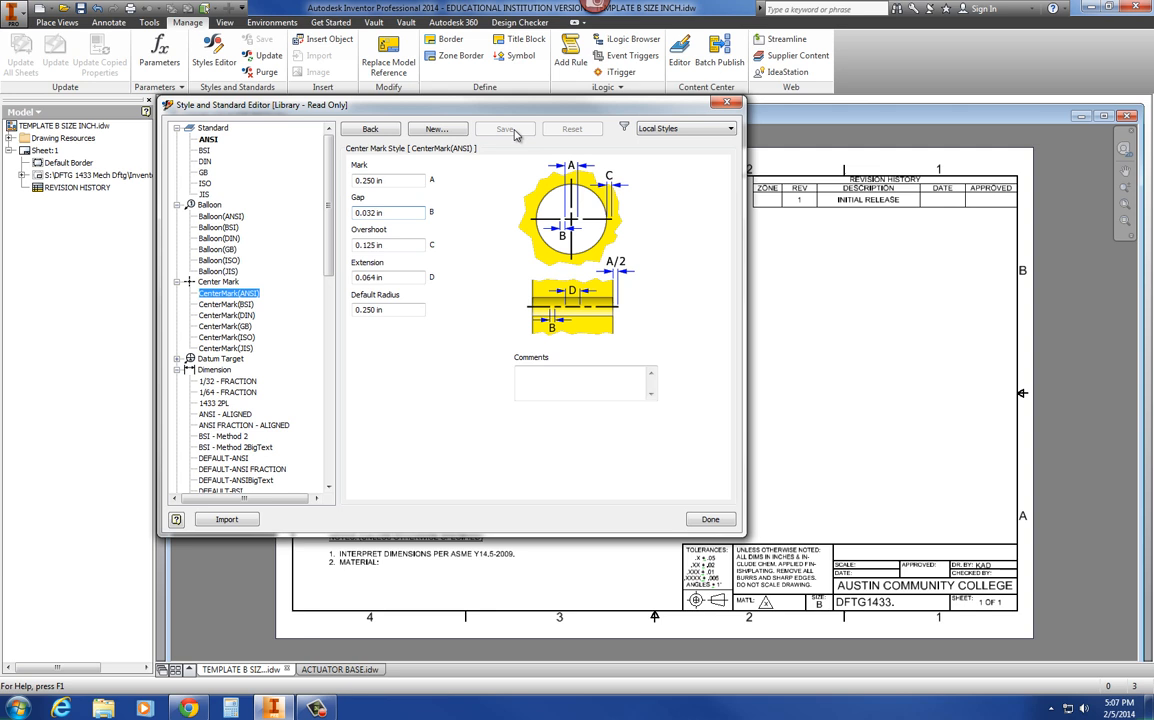
pyautogui.moveTo(506, 128)
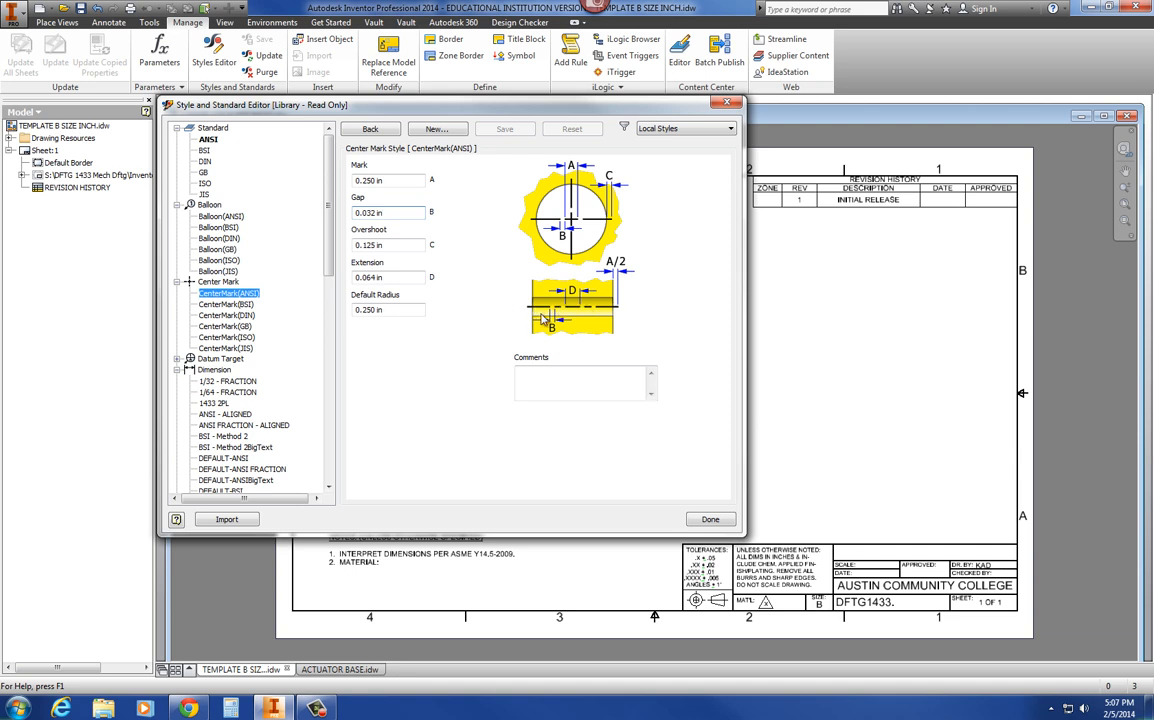
pyautogui.moveTo(660, 330)
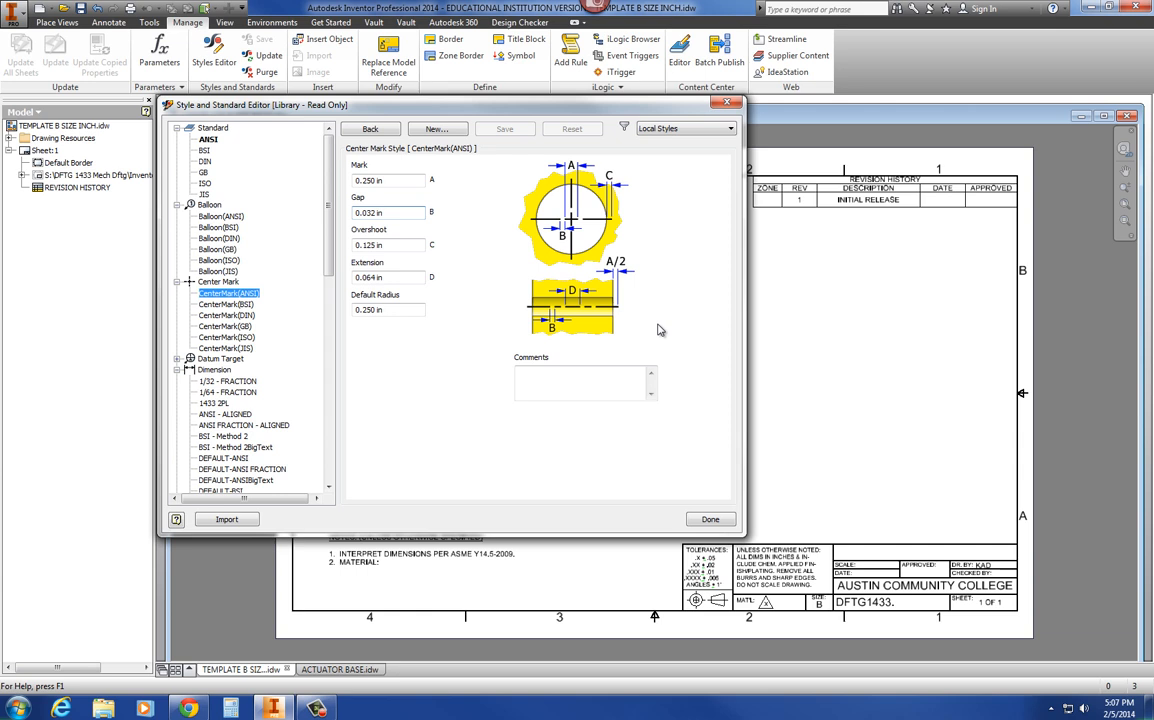
pyautogui.moveTo(620, 220)
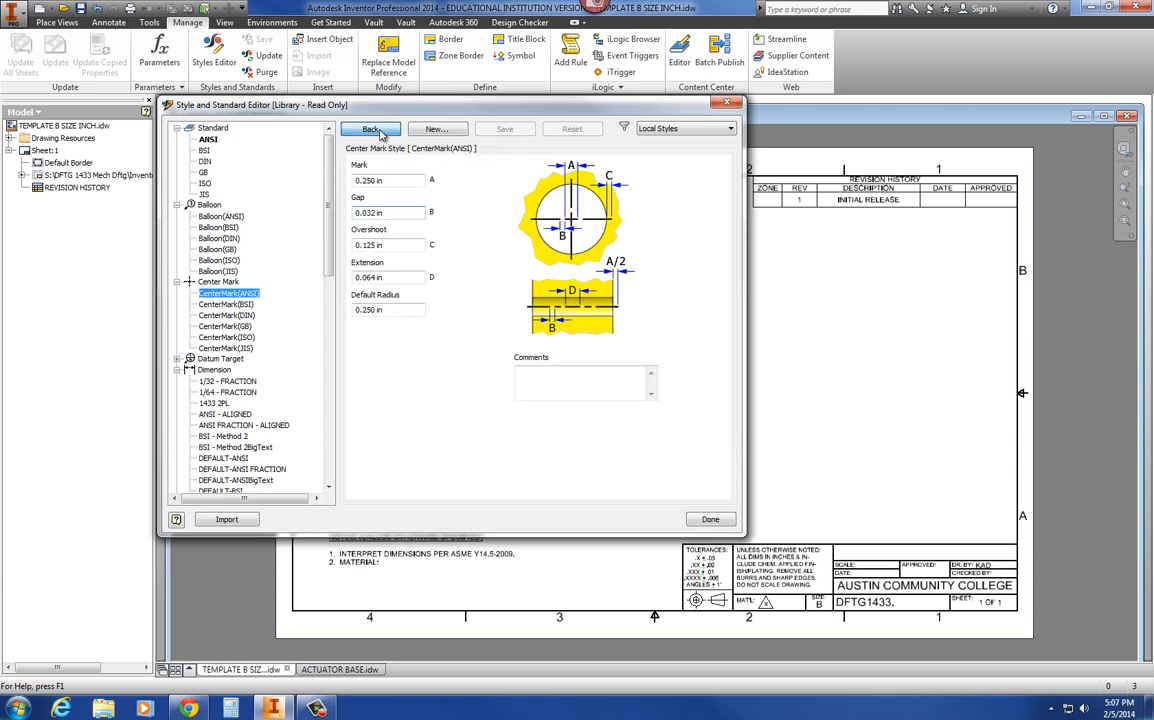
pyautogui.click(220, 216)
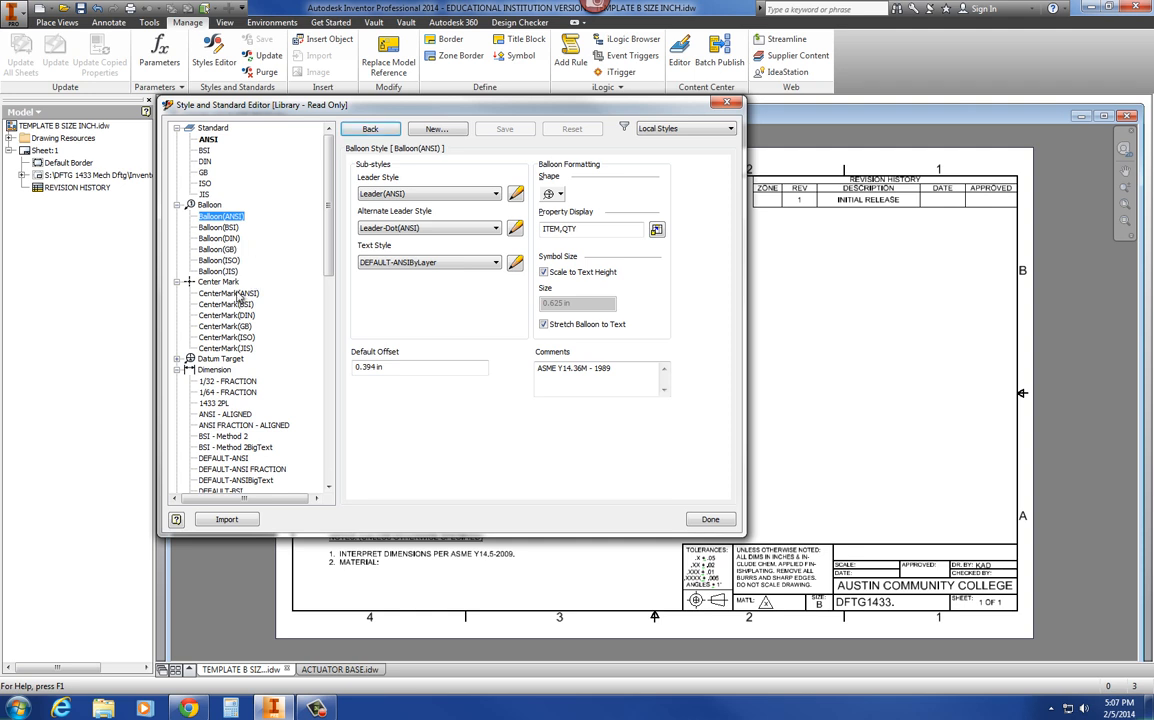
pyautogui.click(228, 292)
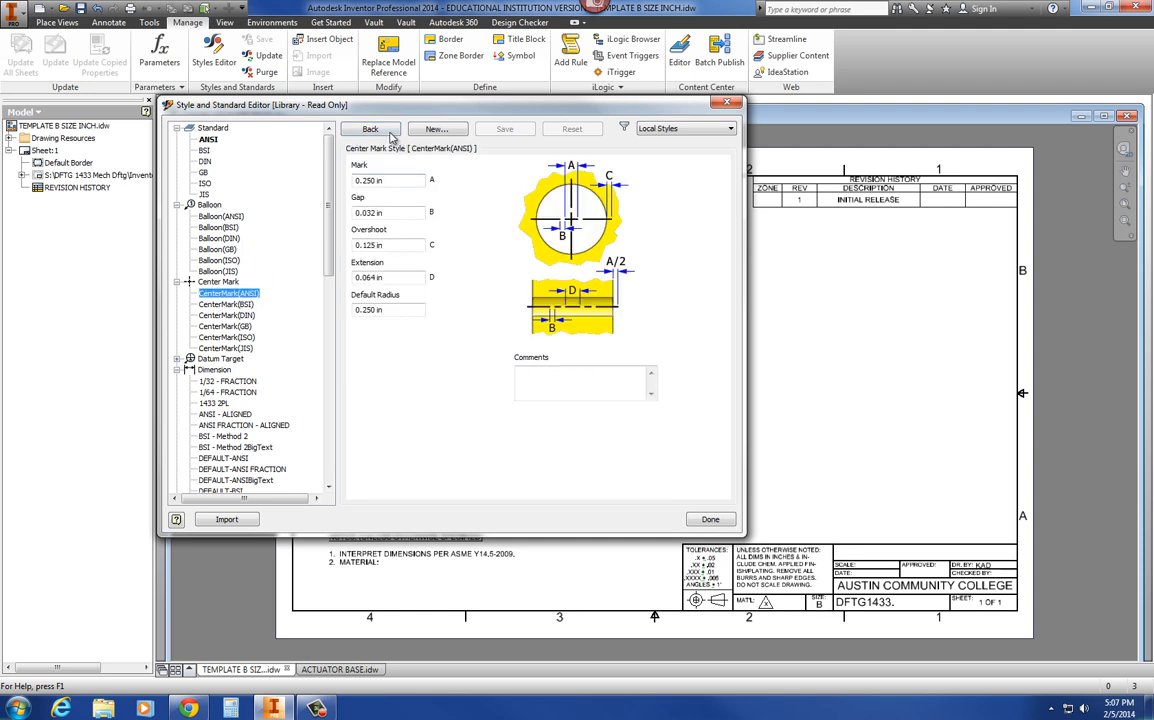
pyautogui.moveTo(252, 352)
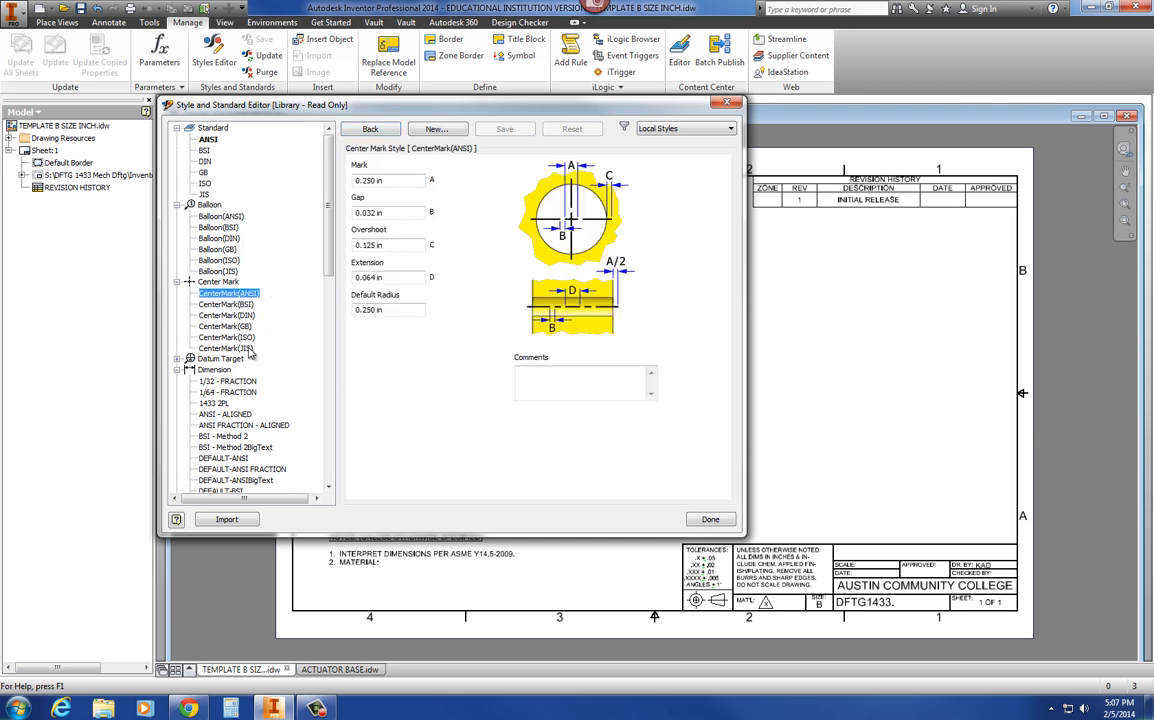
pyautogui.moveTo(240, 368)
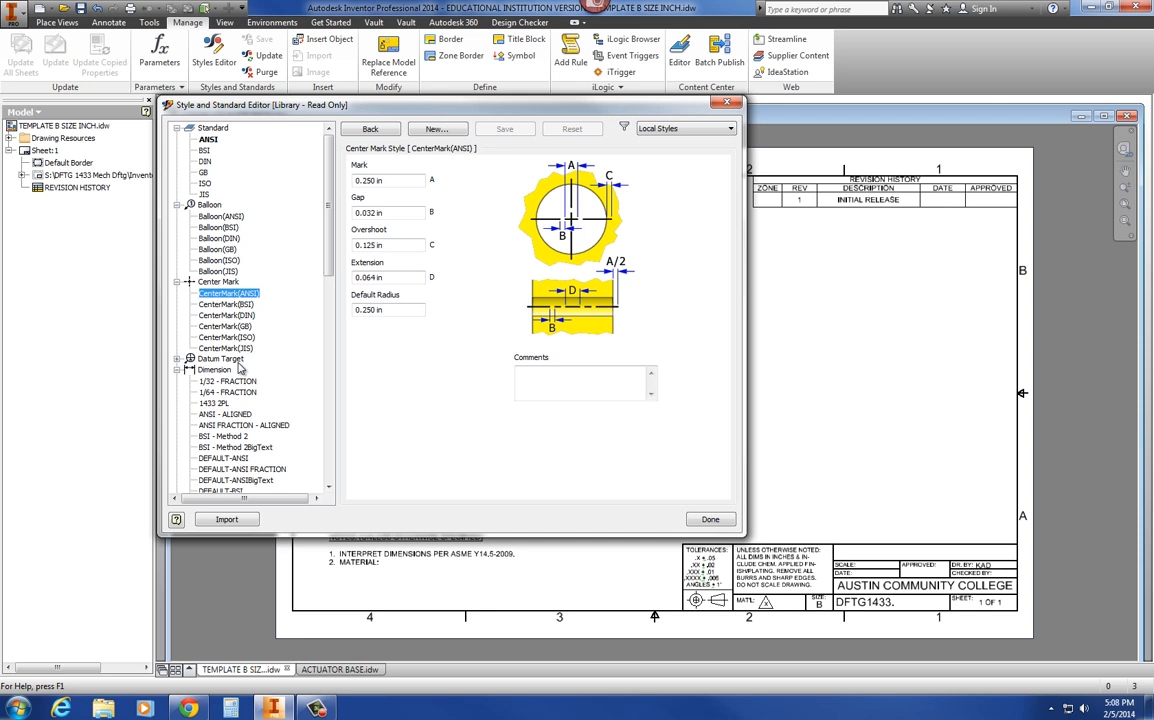
pyautogui.moveTo(204, 382)
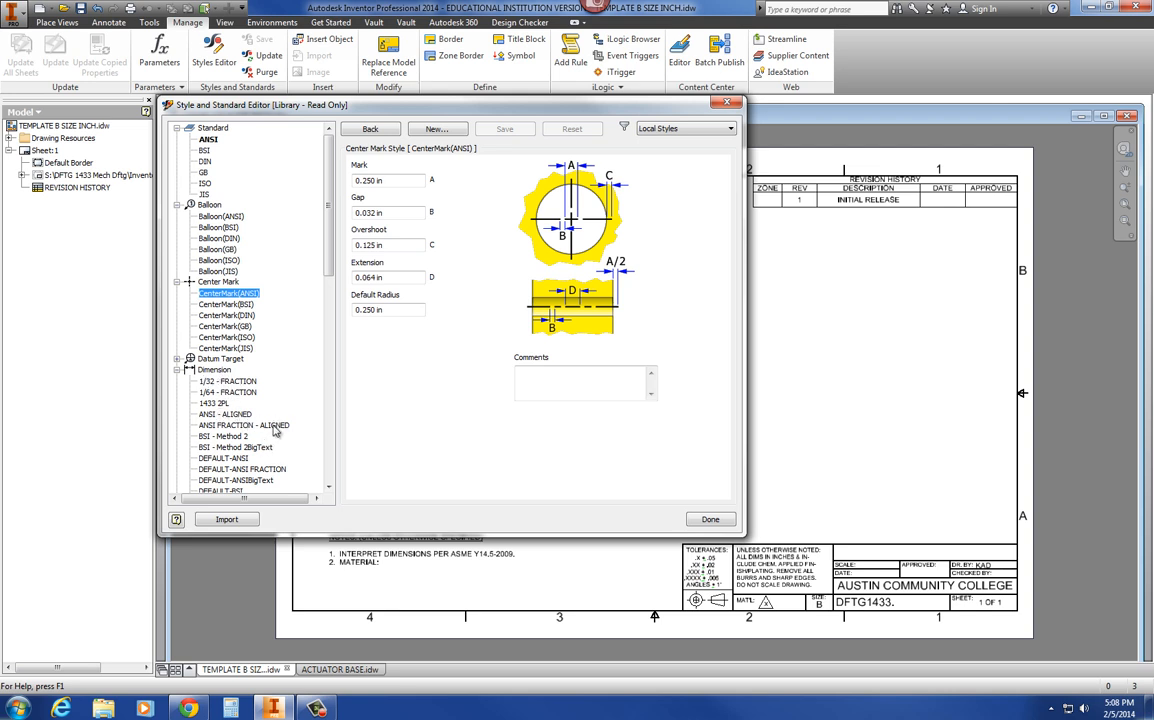
# - Show the DEFAULT-ANSI dimension style and review its units settings
pyautogui.scroll(-3)
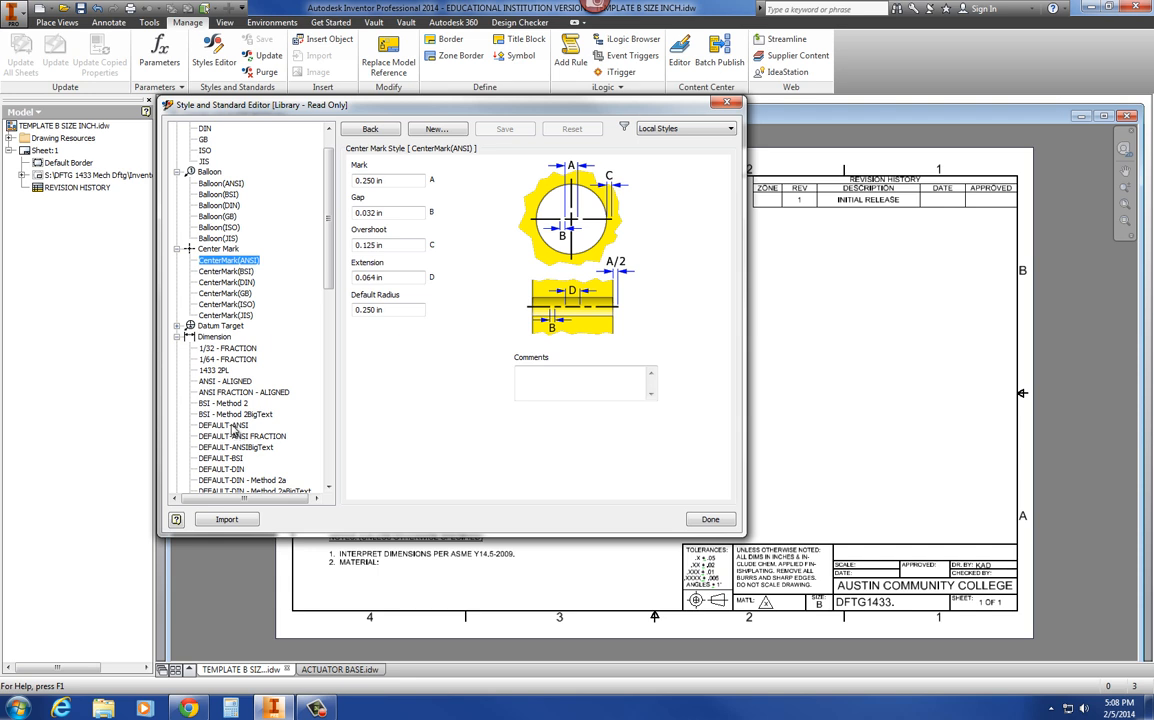
pyautogui.click(224, 424)
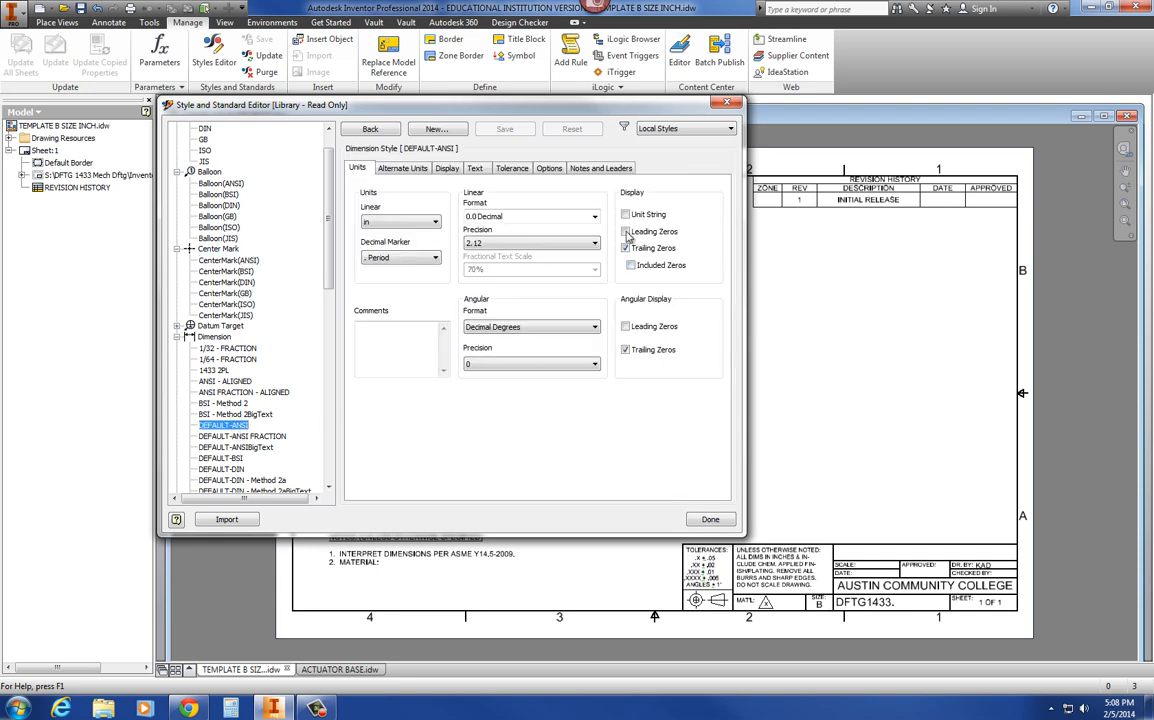
pyautogui.click(628, 232)
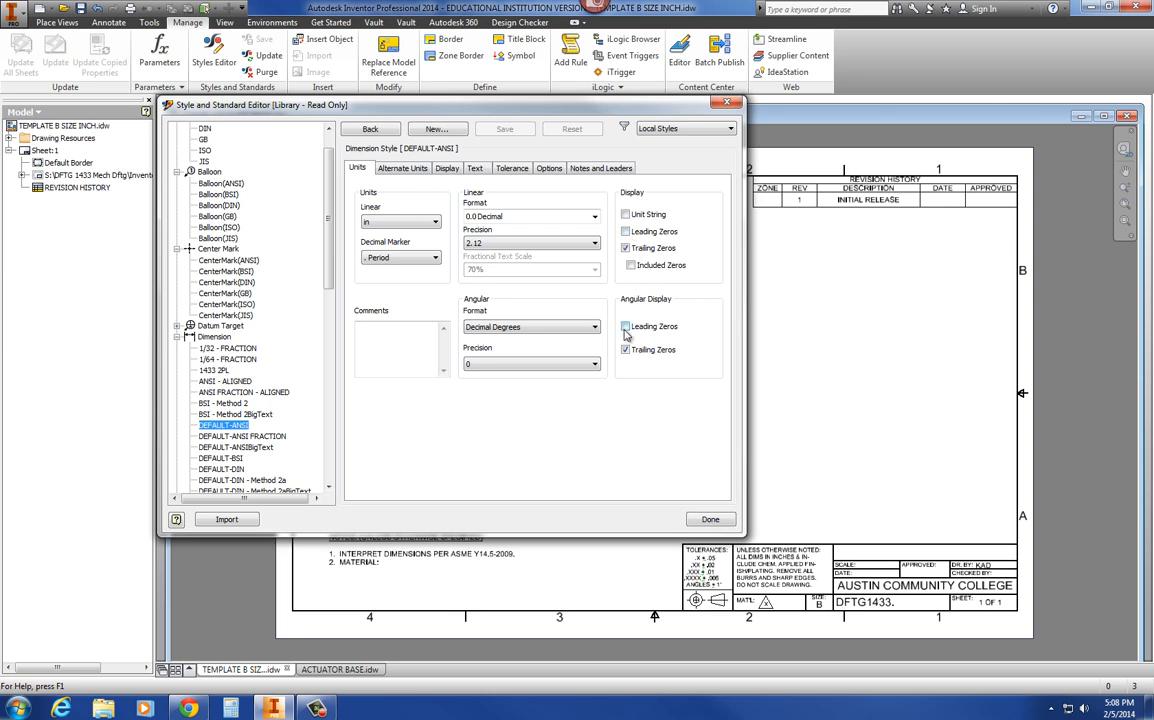
pyautogui.moveTo(640, 298)
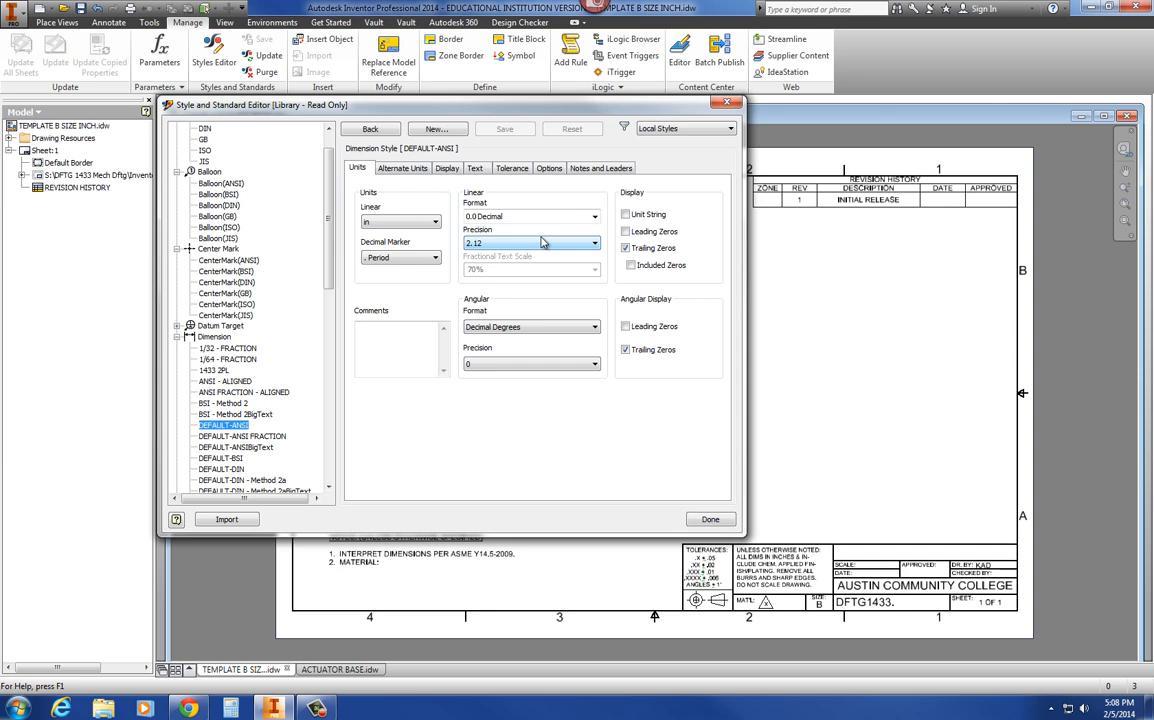
pyautogui.click(402, 168)
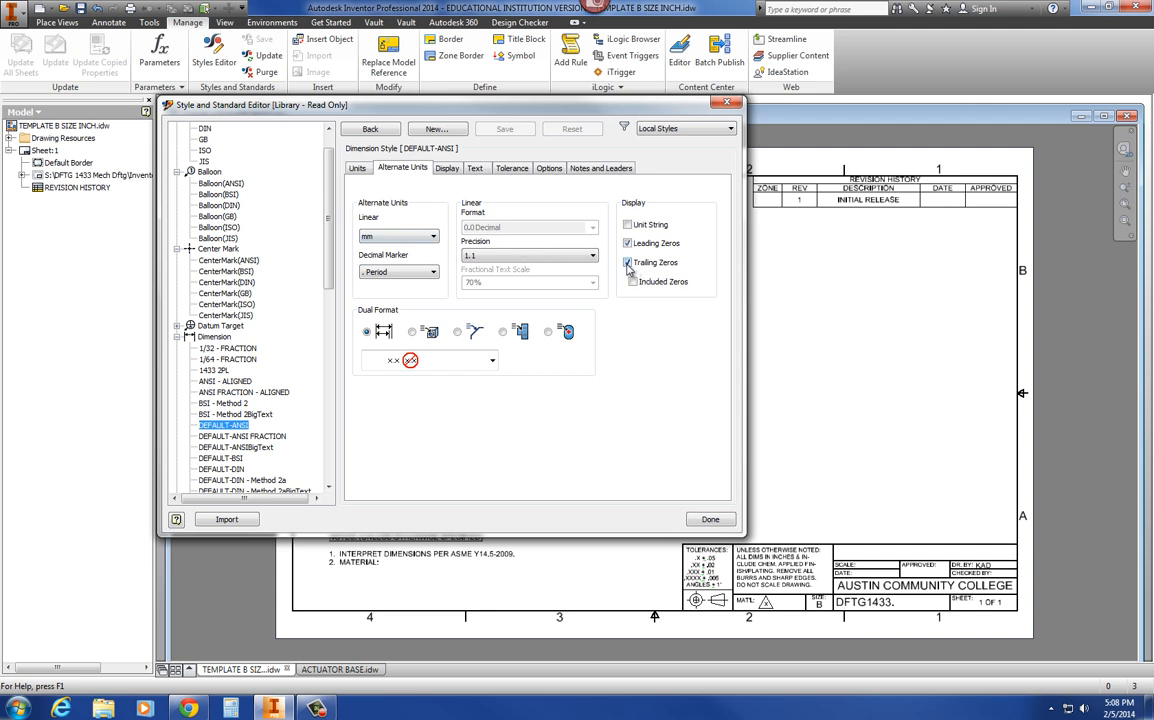
pyautogui.click(628, 262)
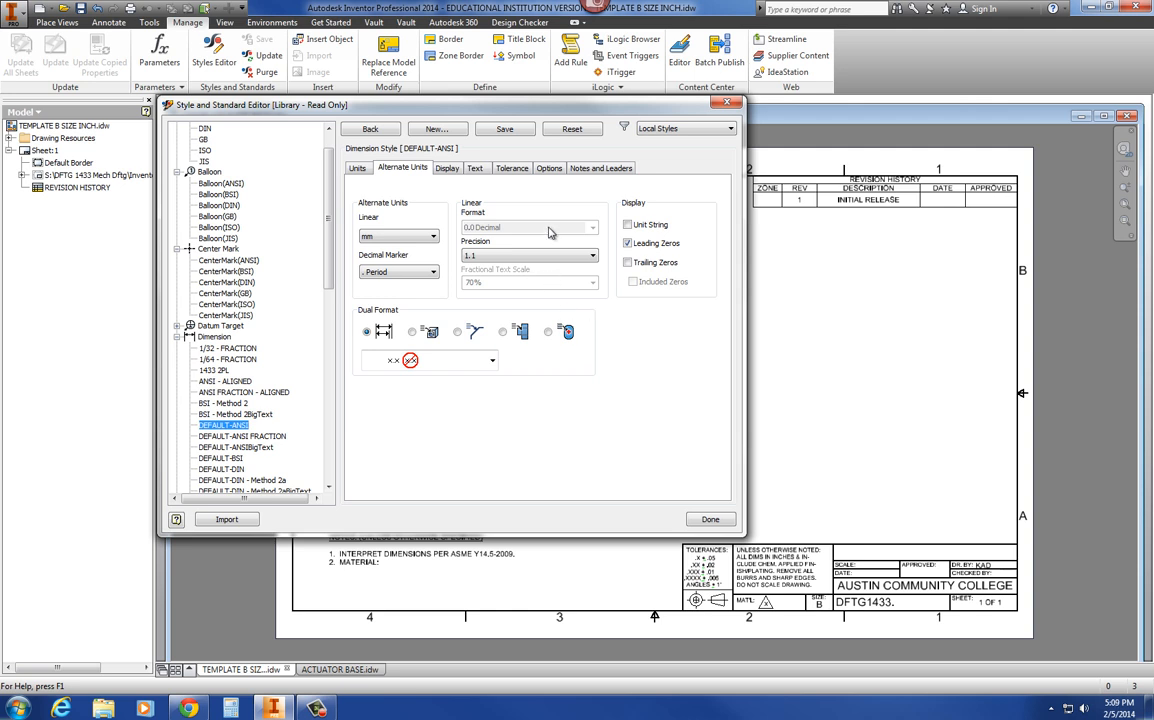
# - Review the DEFAULT-ANSI dimension style's text settings, then its tolerance method and precision
pyautogui.click(476, 168)
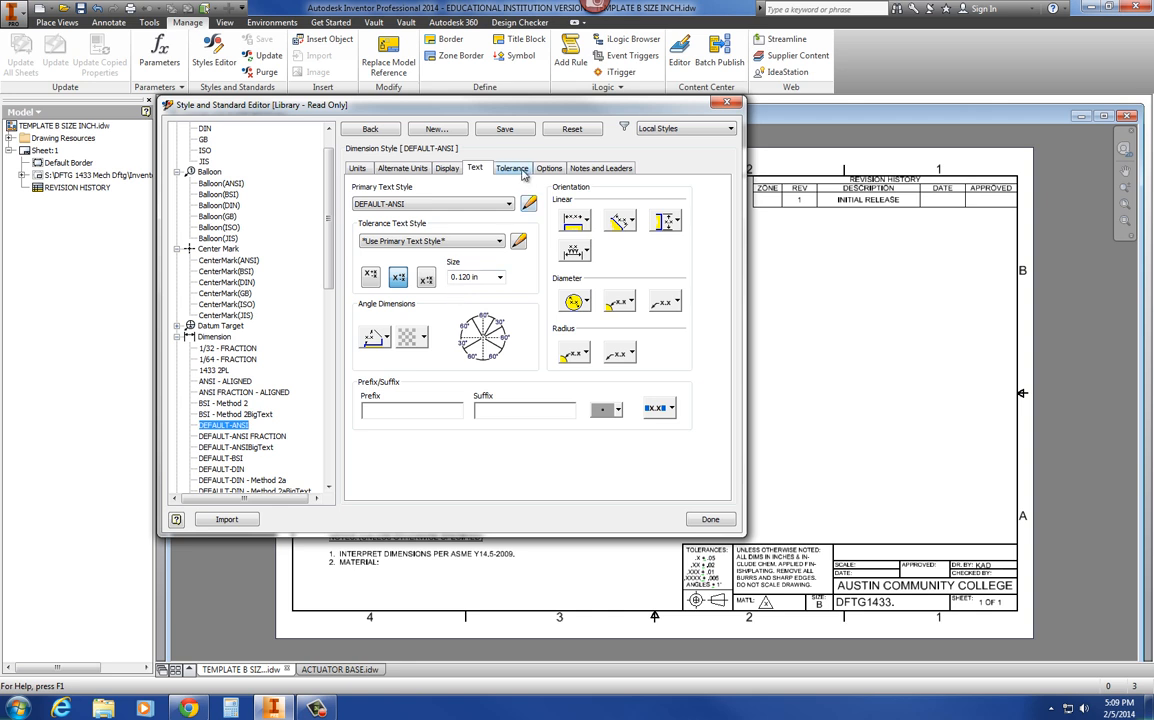
pyautogui.click(512, 168)
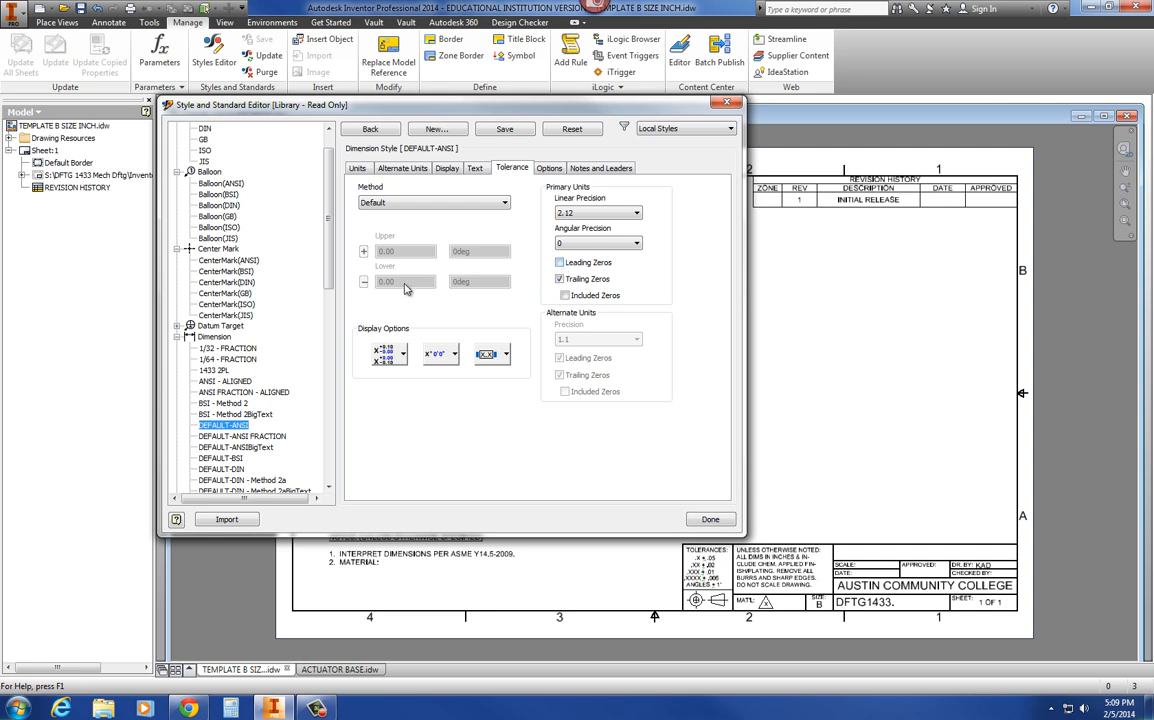
pyautogui.scroll(-3)
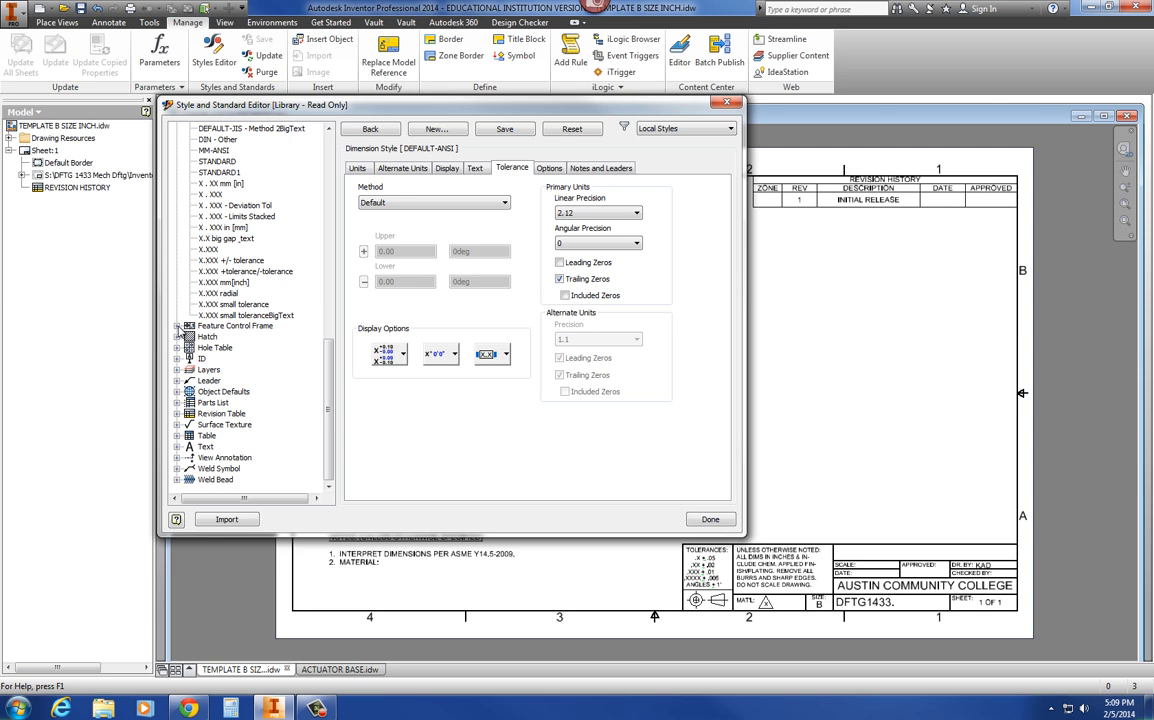
# - Show the Feature Control Frame (ANSI) style's general settings, answering the Save Edits prompt
pyautogui.click(176, 326)
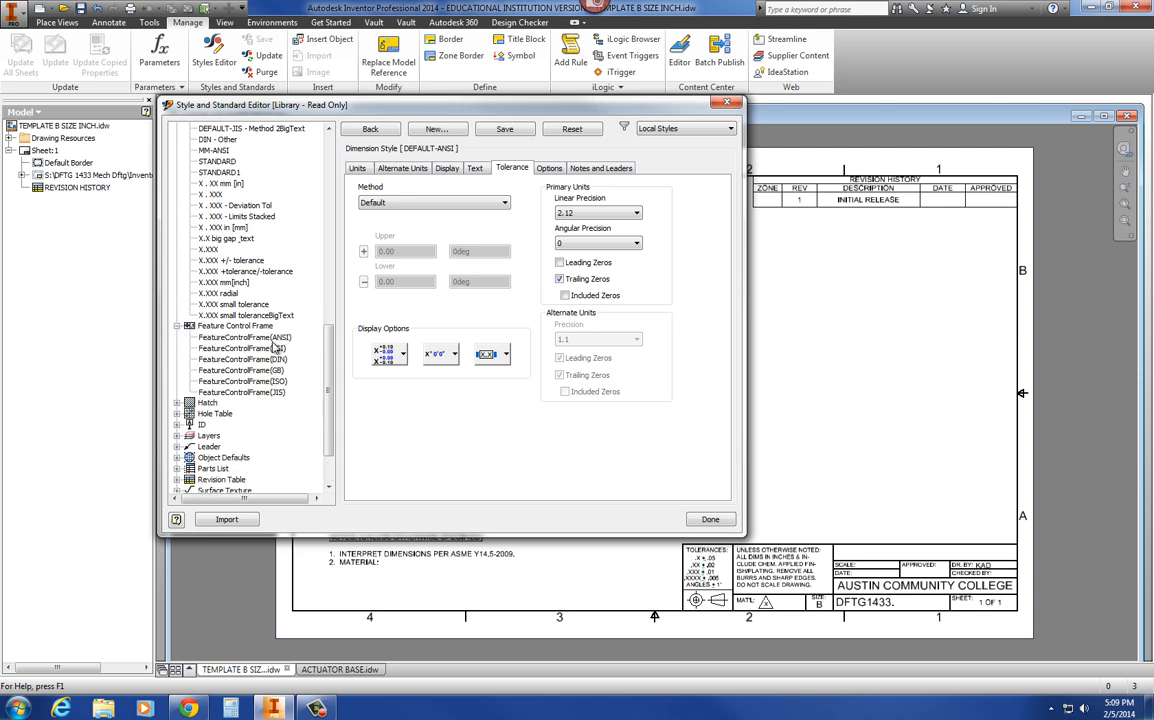
pyautogui.click(710, 520)
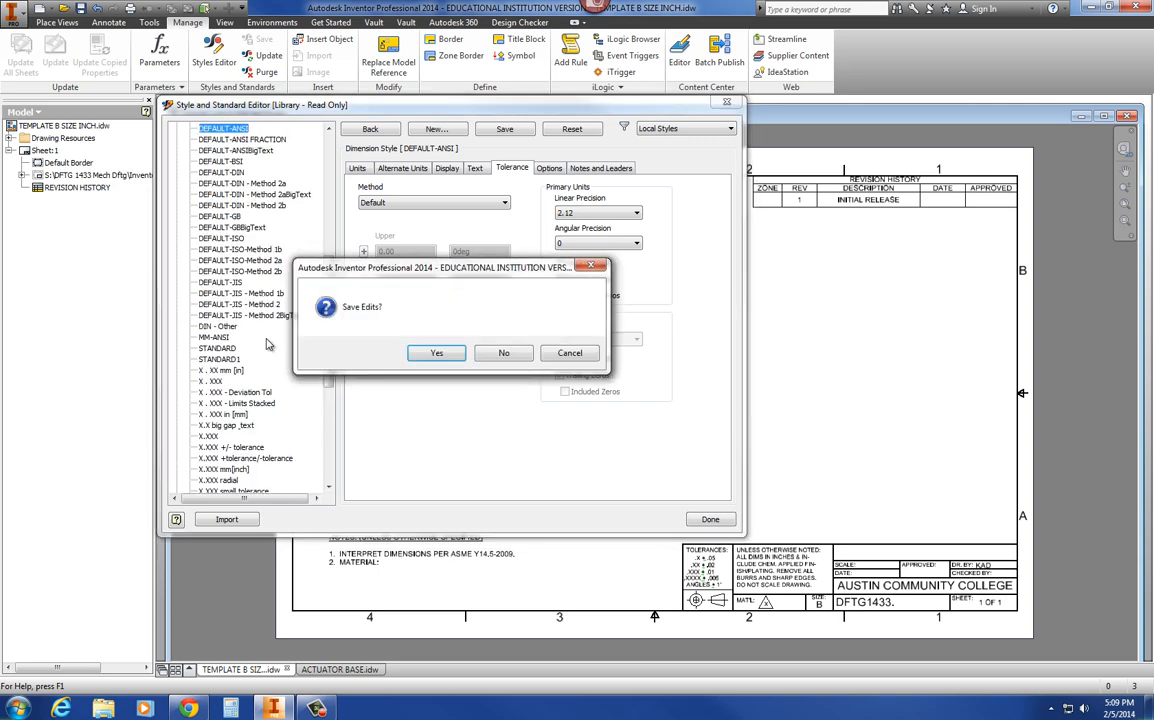
pyautogui.click(436, 352)
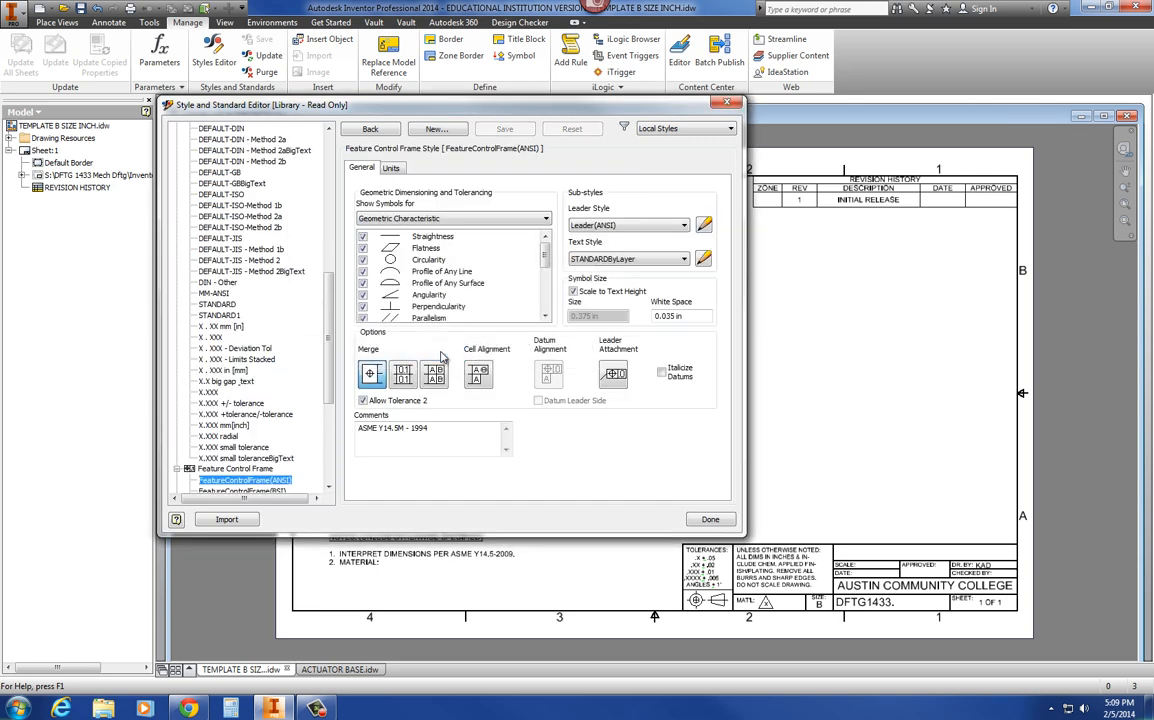
pyautogui.moveTo(404, 374)
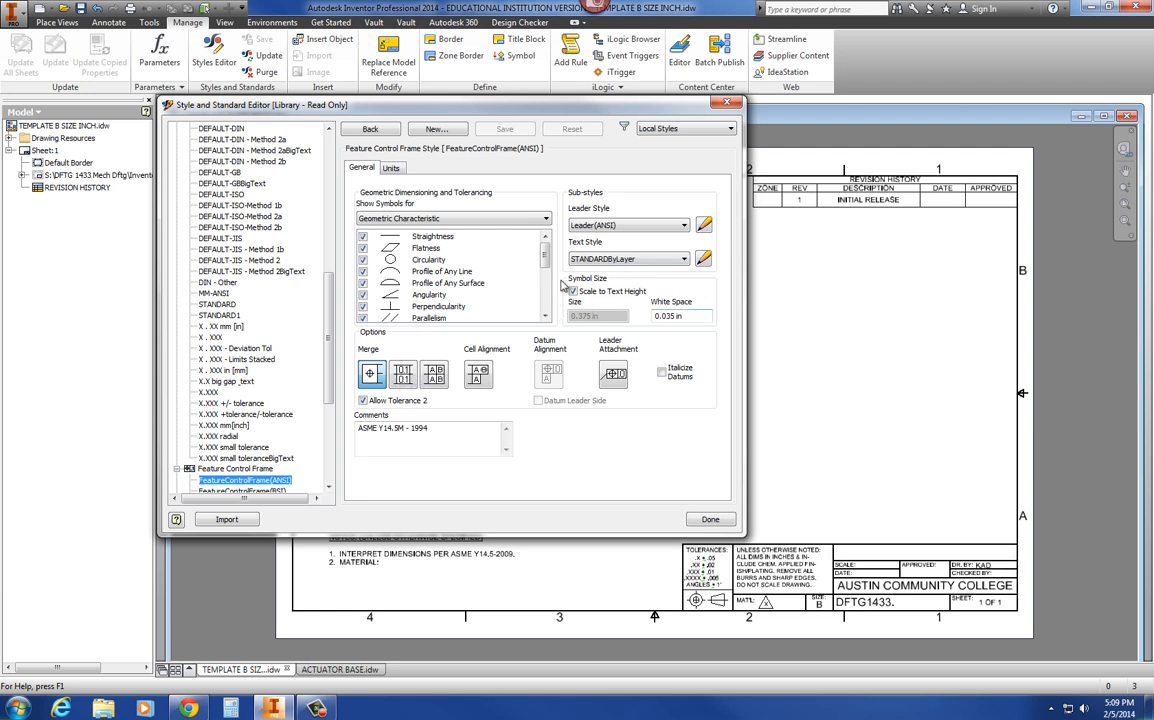
pyautogui.click(572, 292)
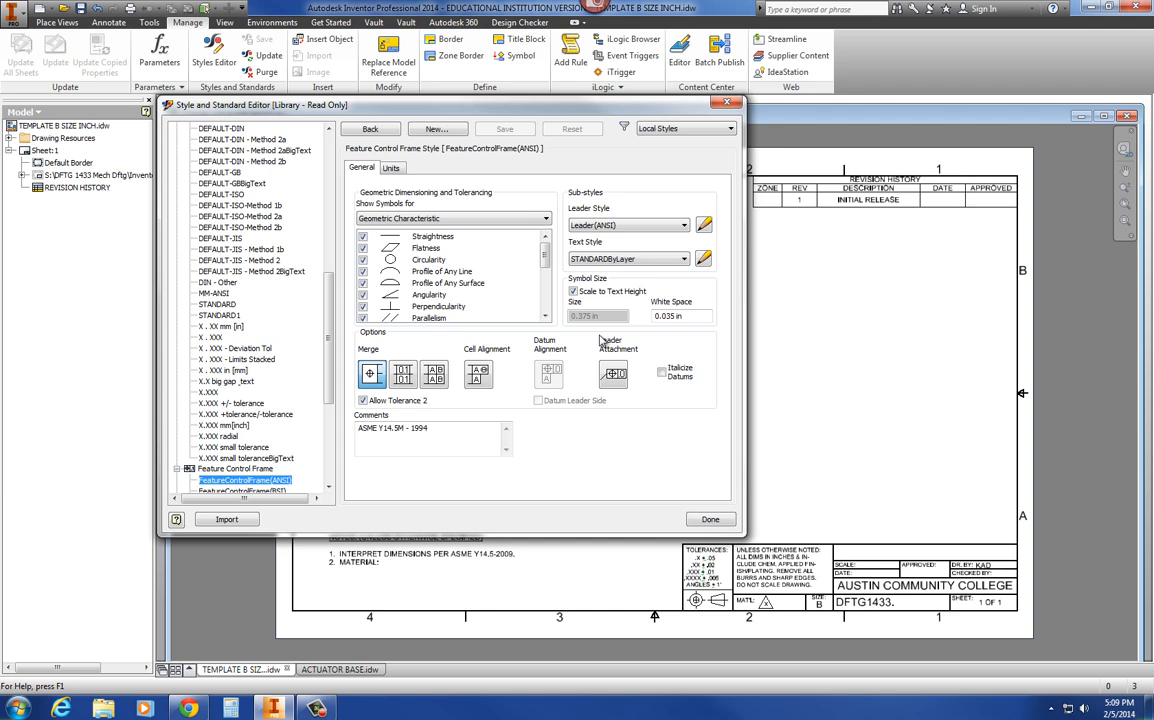
pyautogui.moveTo(624, 304)
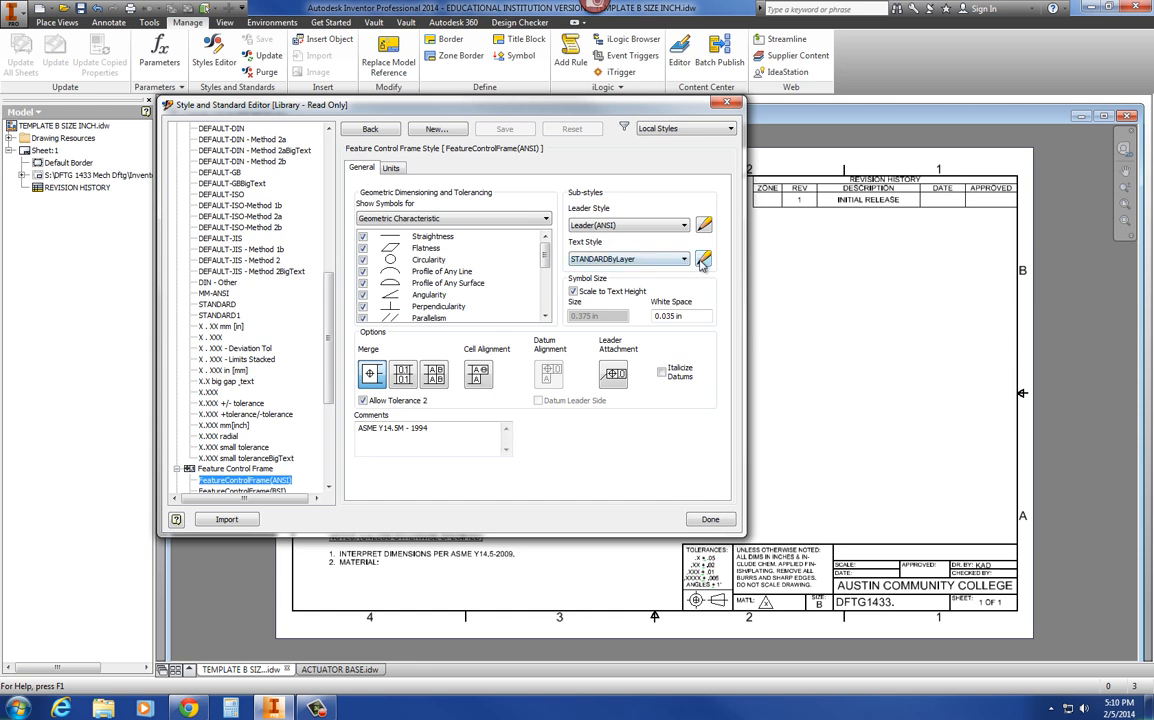
pyautogui.moveTo(704, 260)
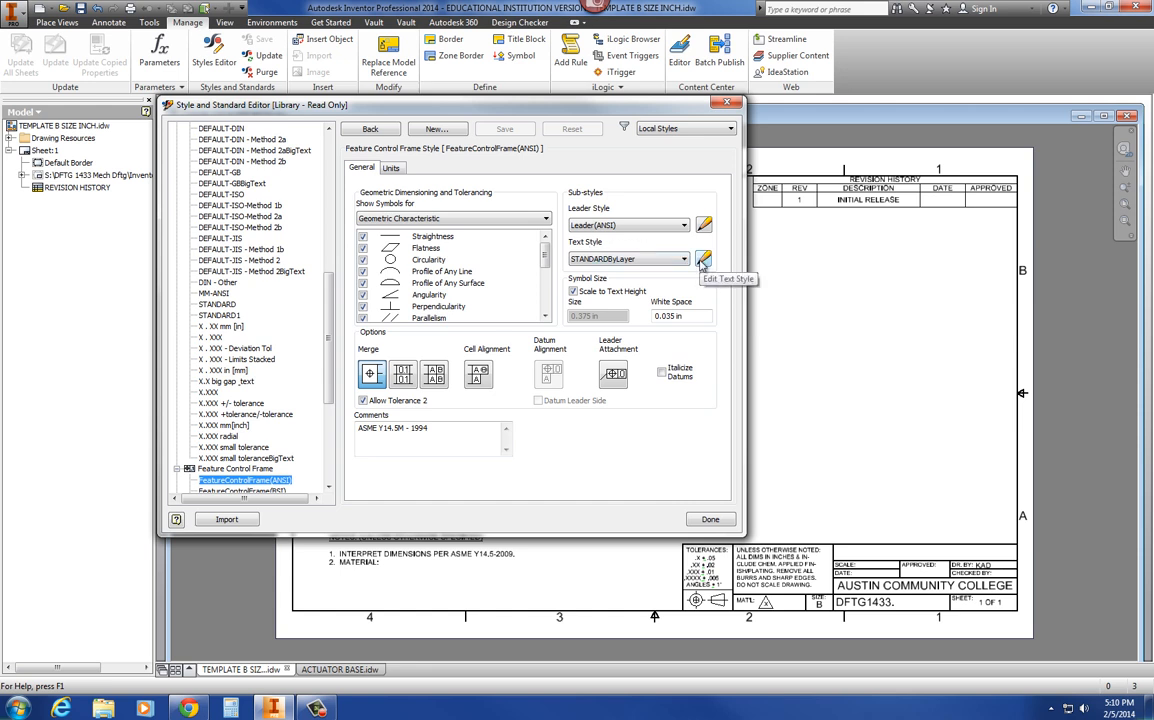
pyautogui.click(704, 258)
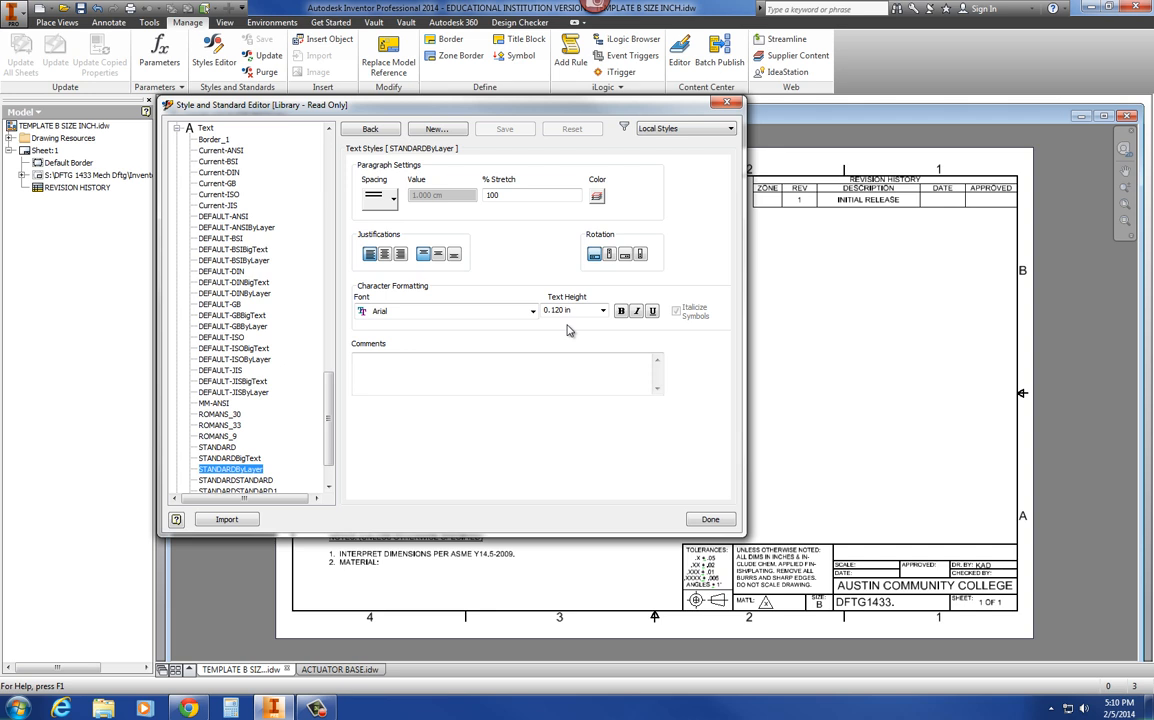
pyautogui.moveTo(508, 140)
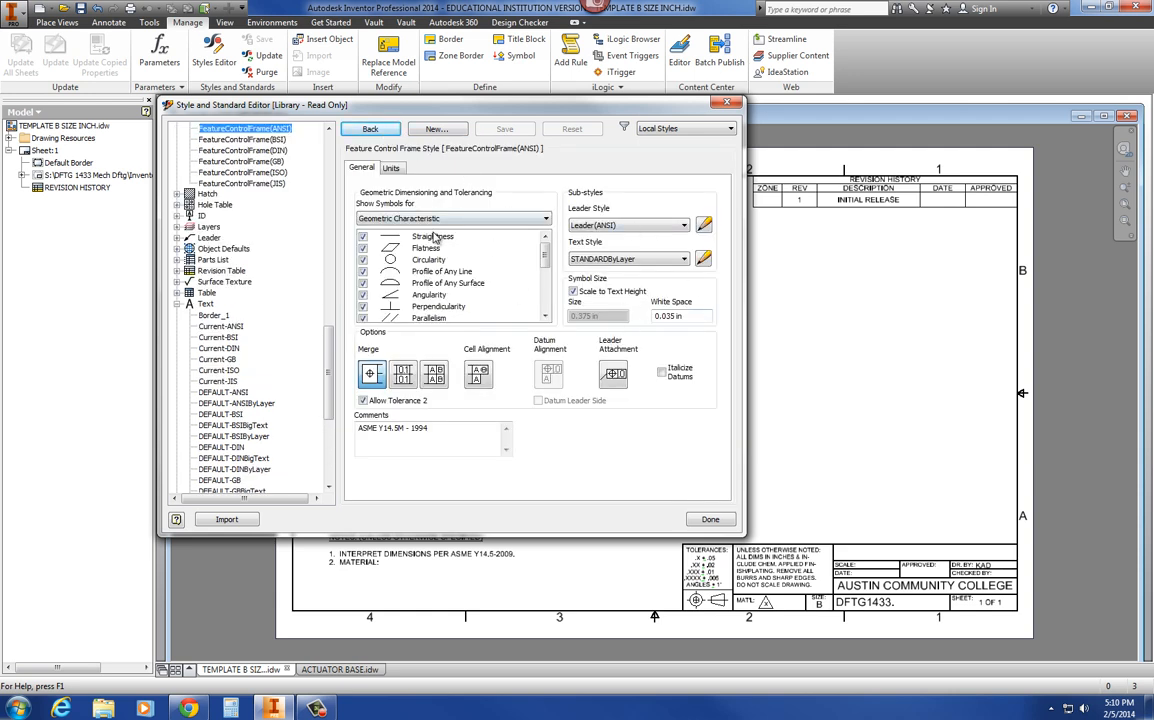
pyautogui.moveTo(464, 414)
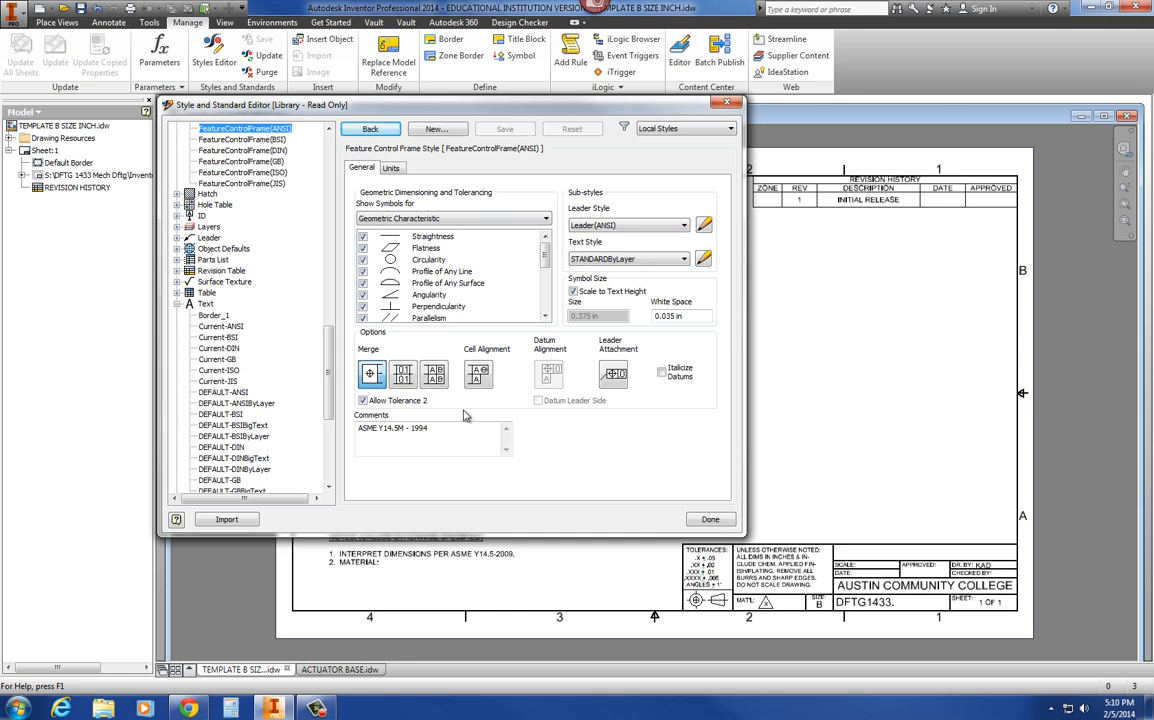
pyautogui.moveTo(458, 428)
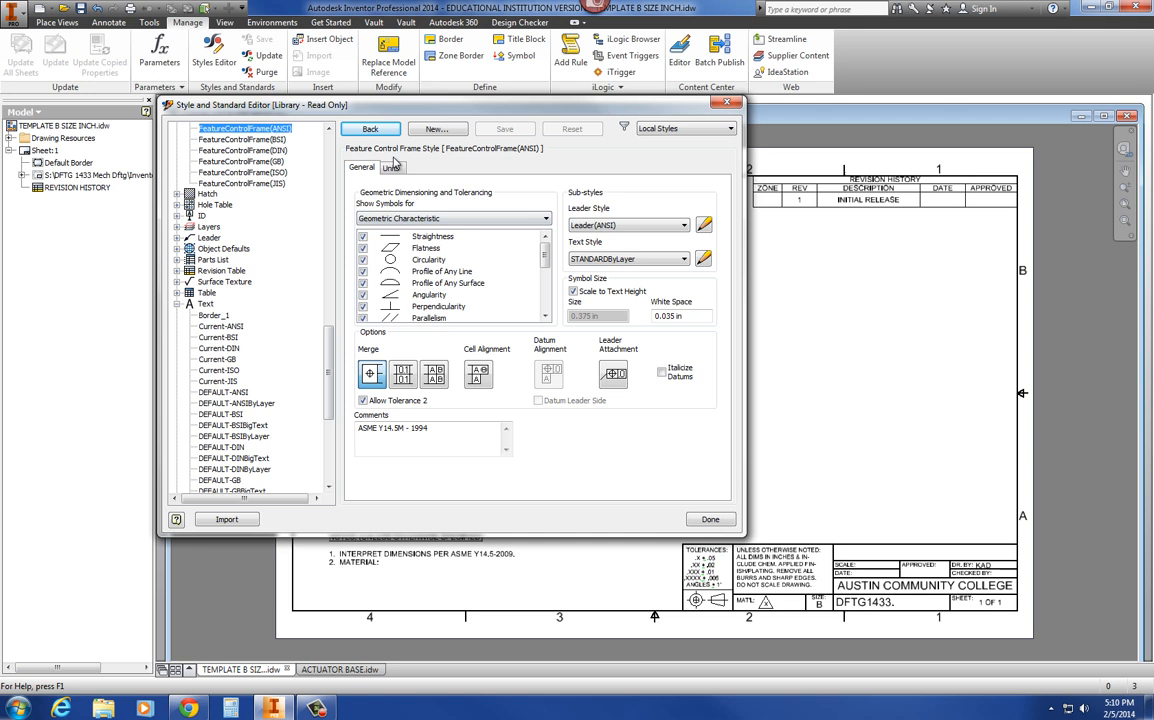
# - Review the frame style's unit settings, checking leading zeros off and trailing zeros on
pyautogui.click(392, 168)
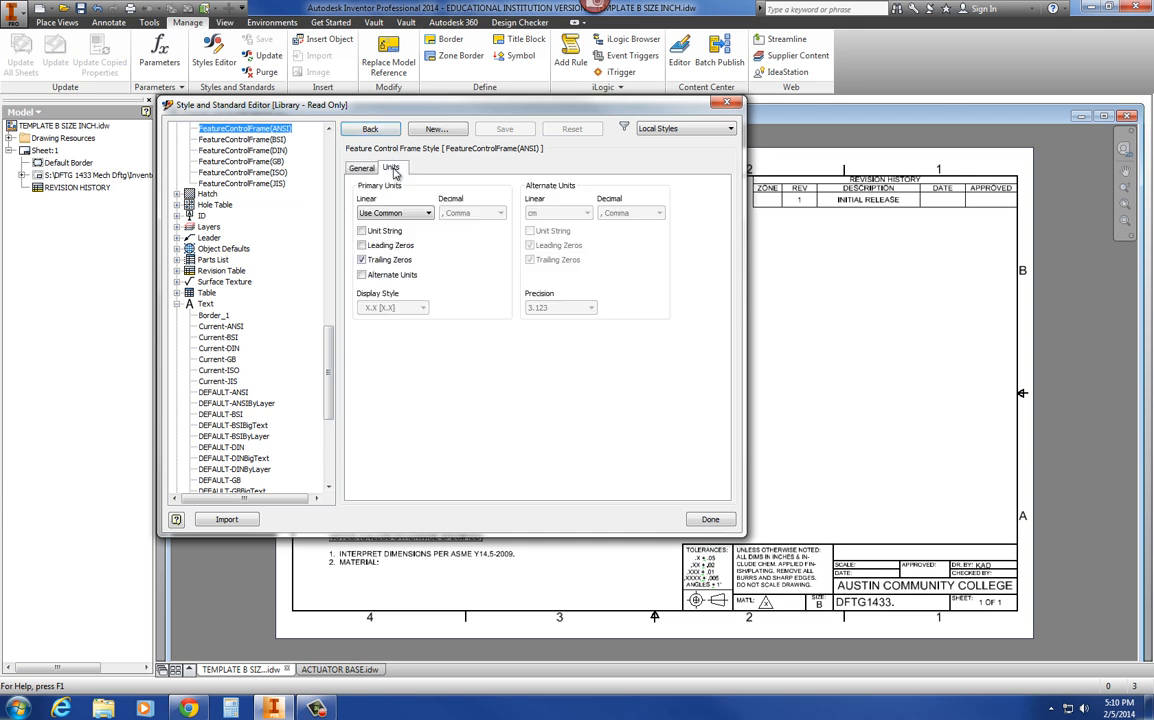
pyautogui.click(362, 244)
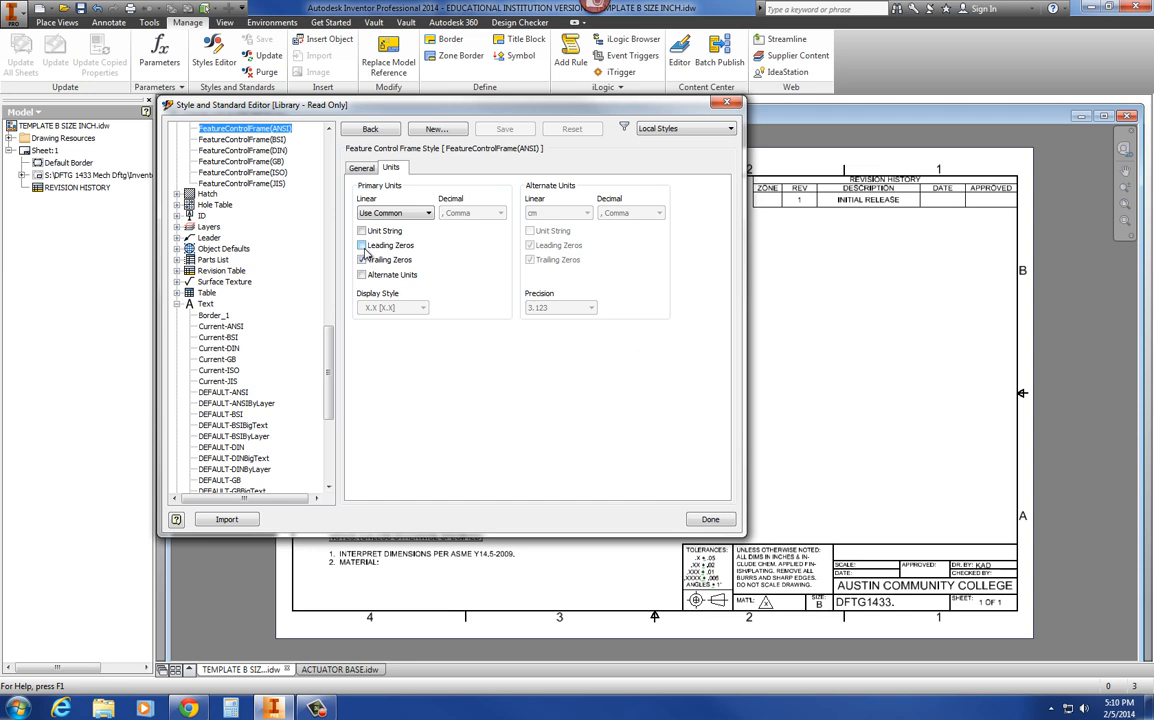
pyautogui.click(362, 260)
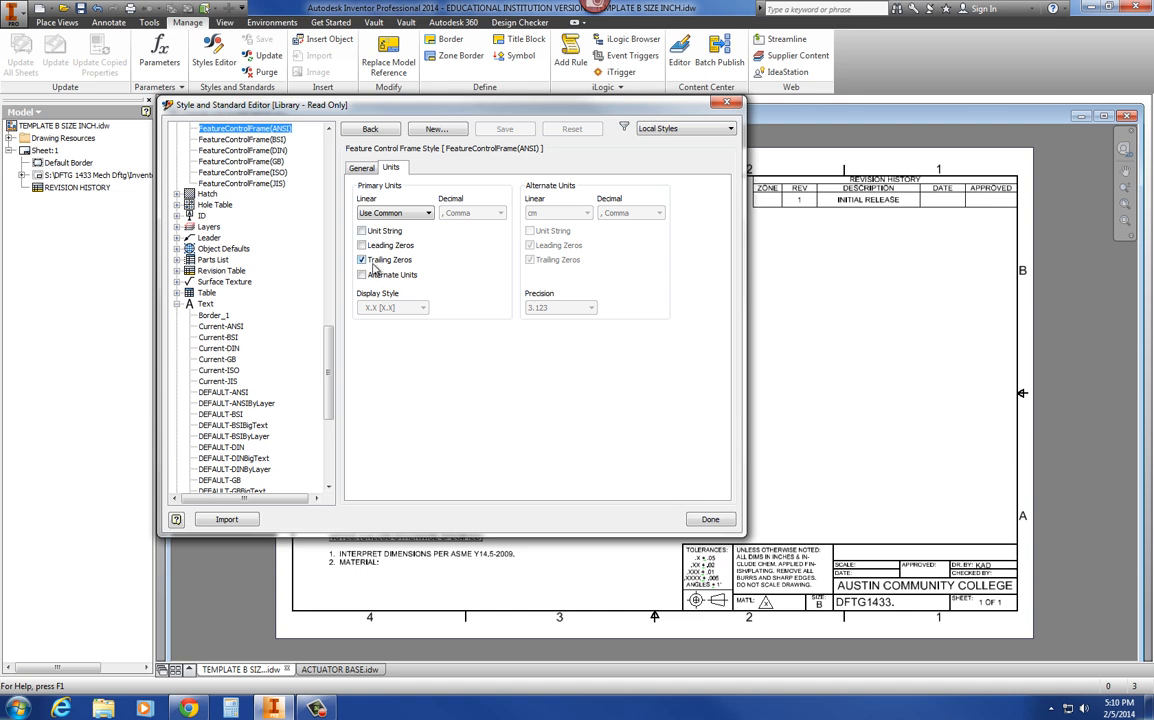
pyautogui.click(362, 168)
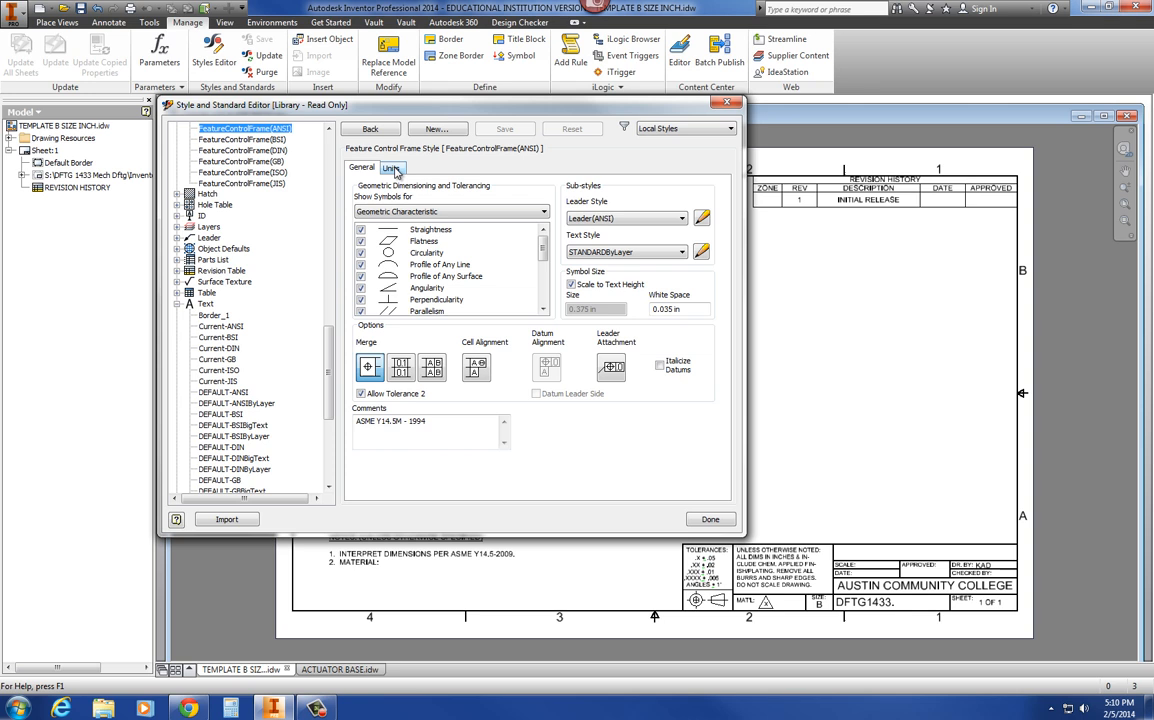
pyautogui.click(392, 168)
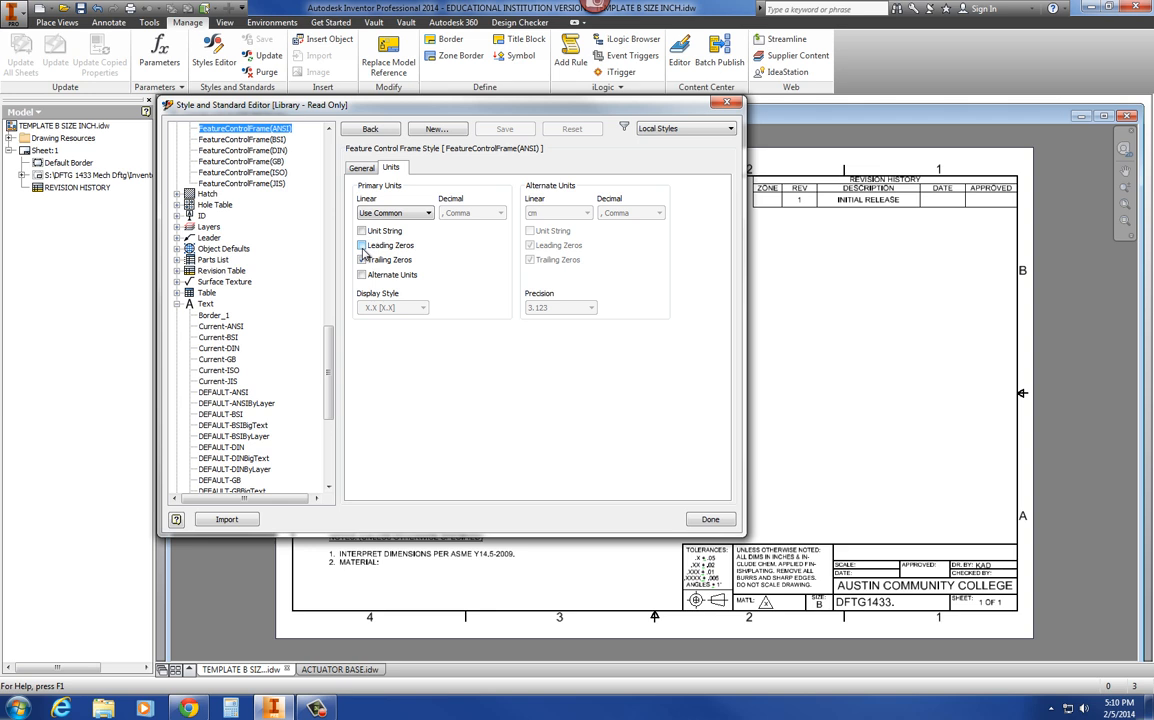
pyautogui.click(362, 260)
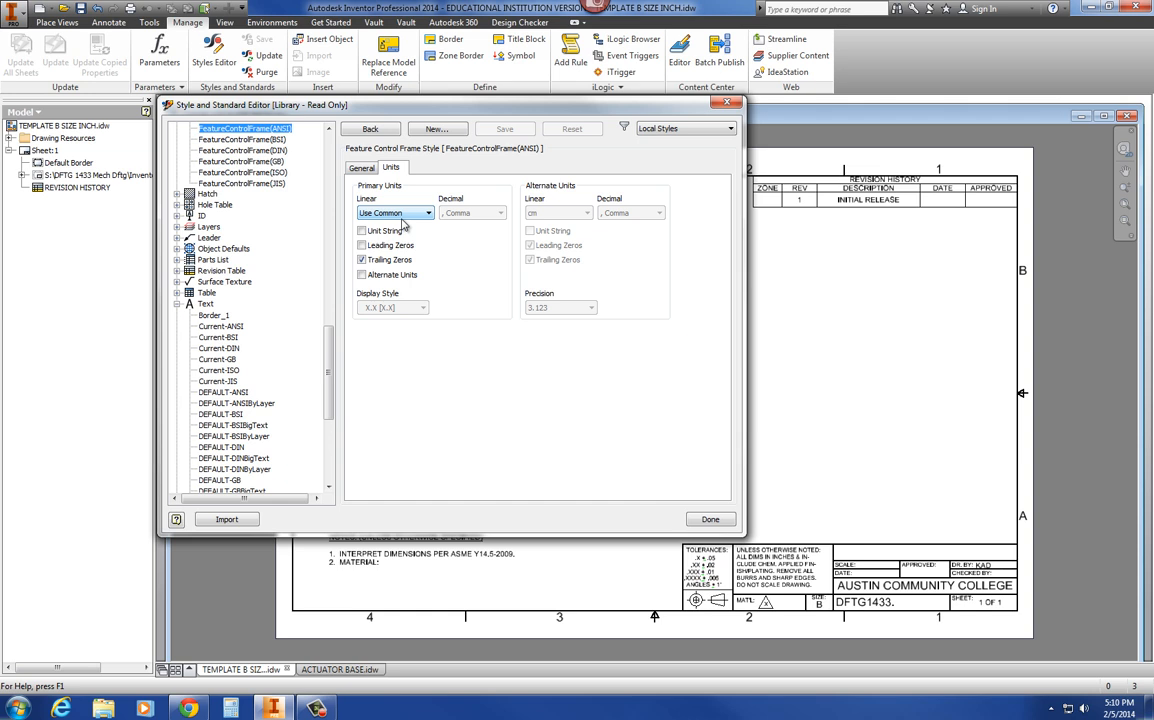
pyautogui.moveTo(408, 236)
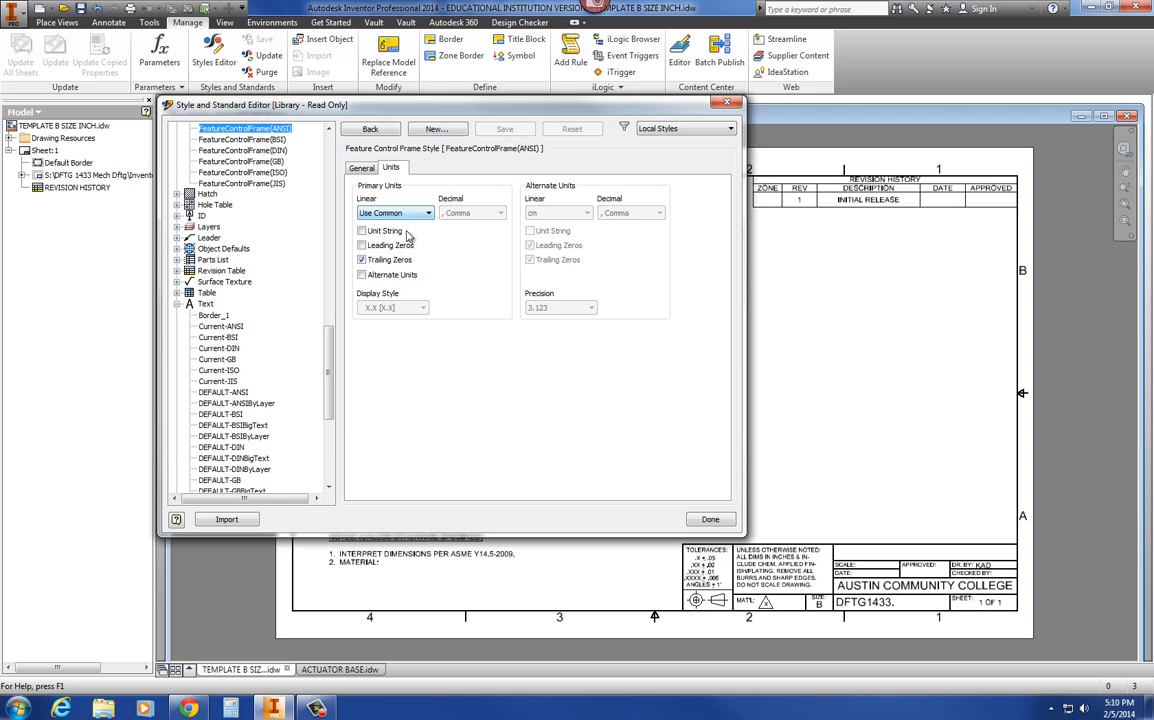
pyautogui.click(362, 244)
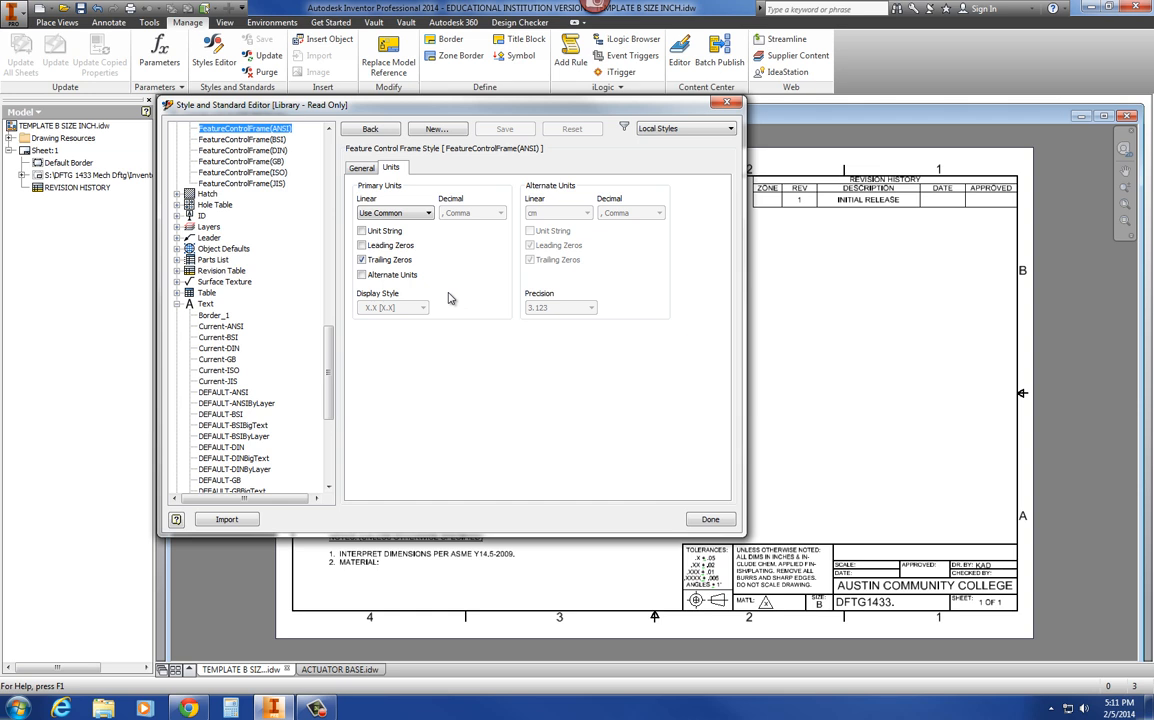
pyautogui.moveTo(204, 222)
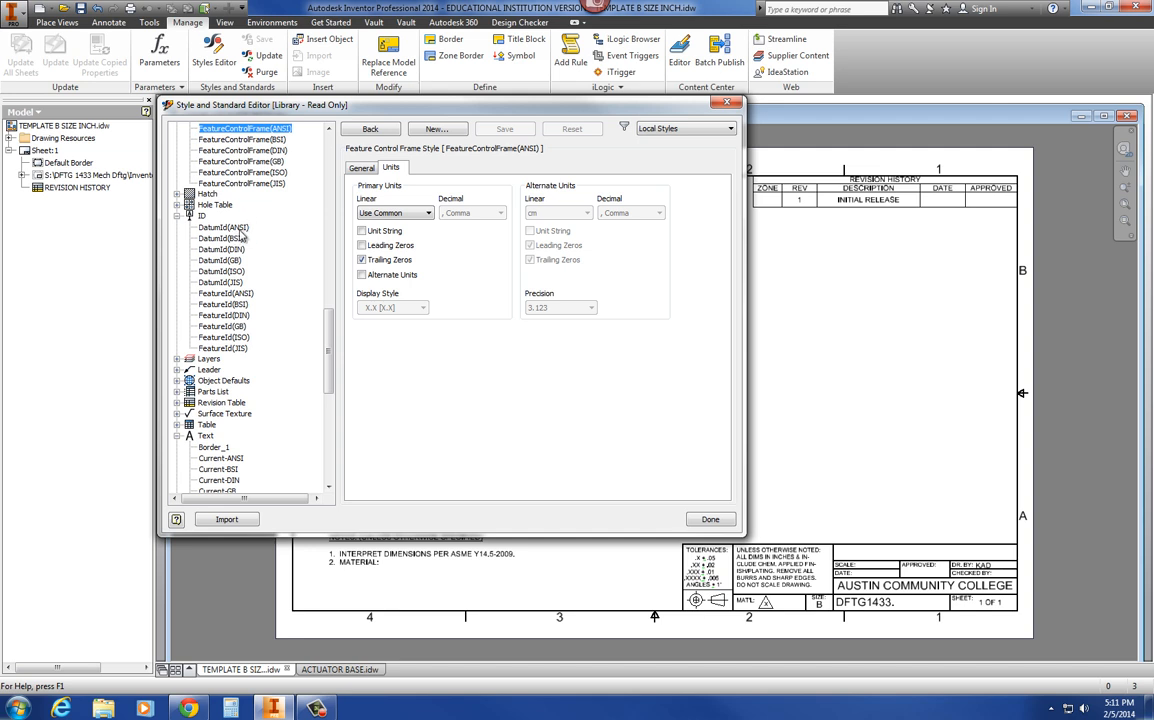
# - Show the STANDARD text style with its Arial font and 0.120 in height
pyautogui.click(222, 228)
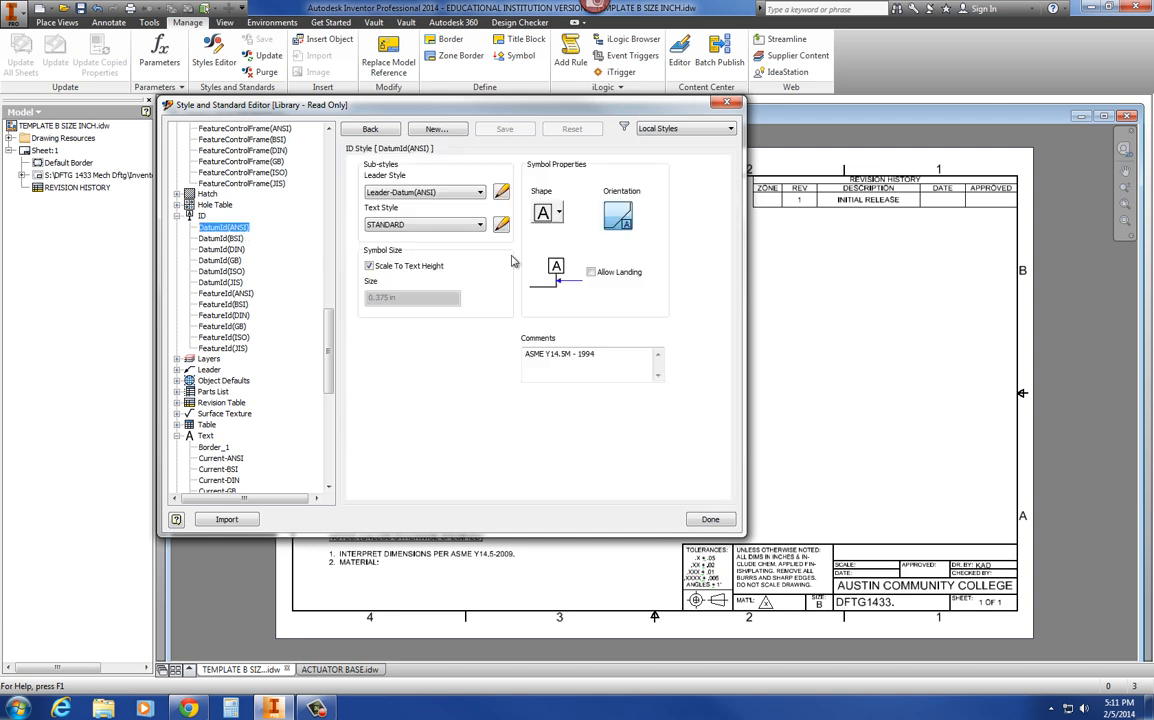
pyautogui.moveTo(500, 224)
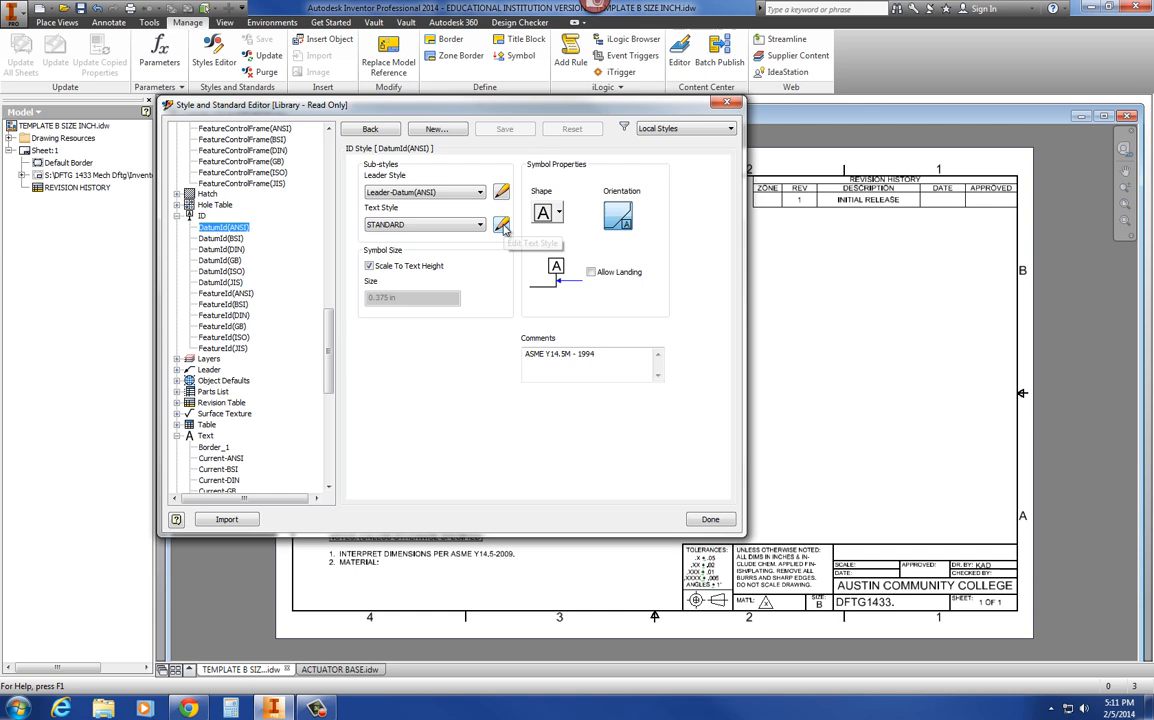
pyautogui.moveTo(504, 224)
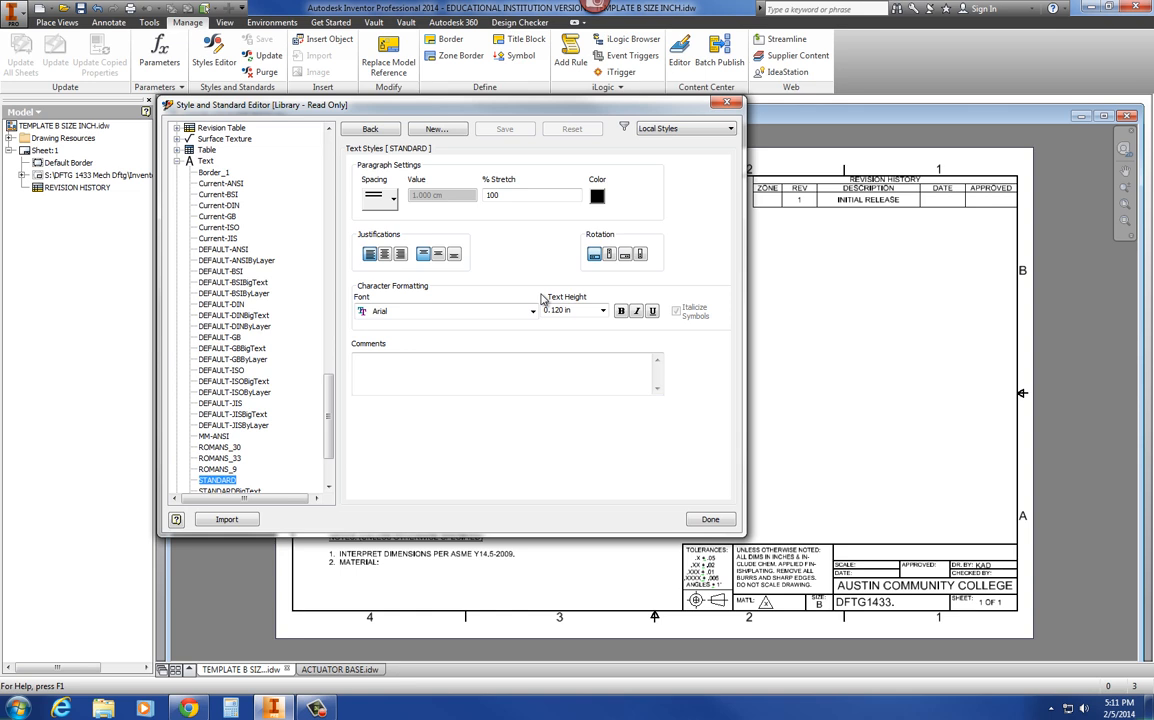
pyautogui.moveTo(408, 190)
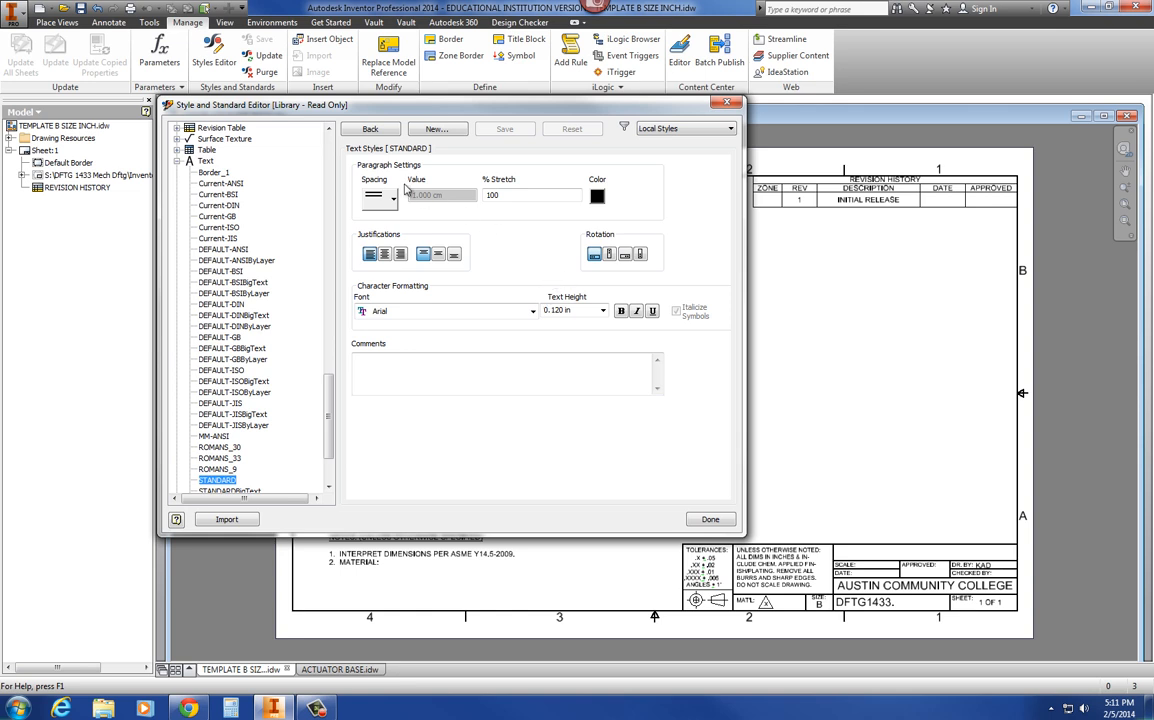
pyautogui.scroll(-3)
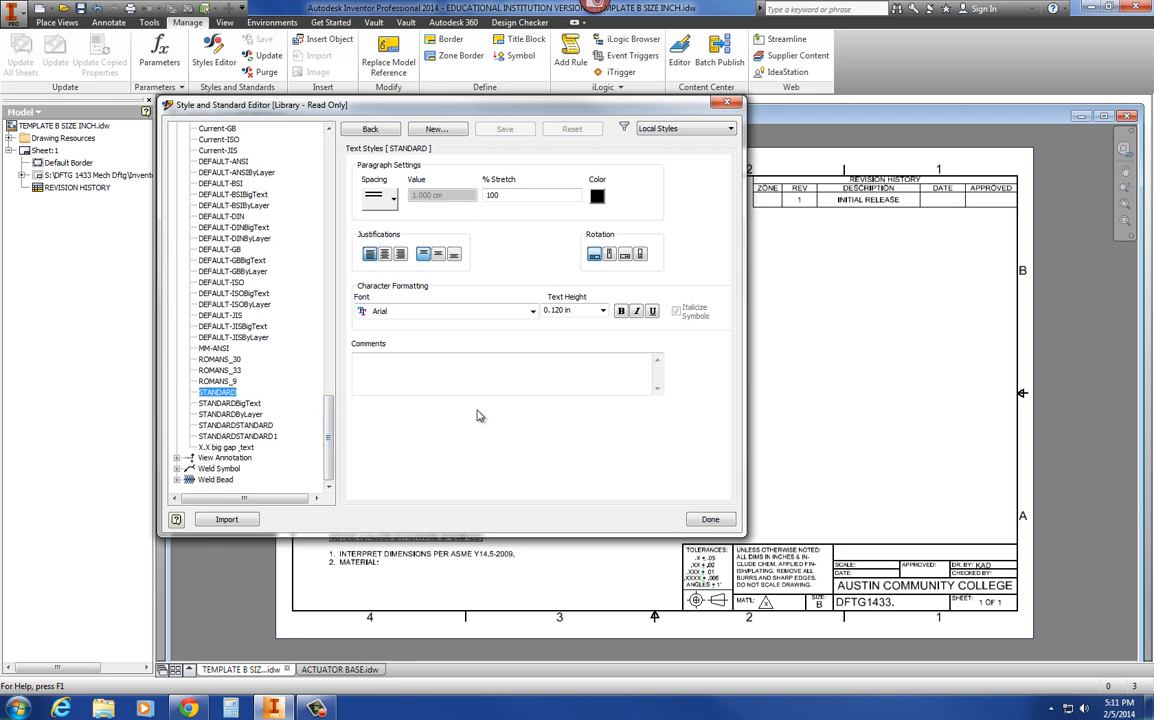
pyautogui.moveTo(710, 520)
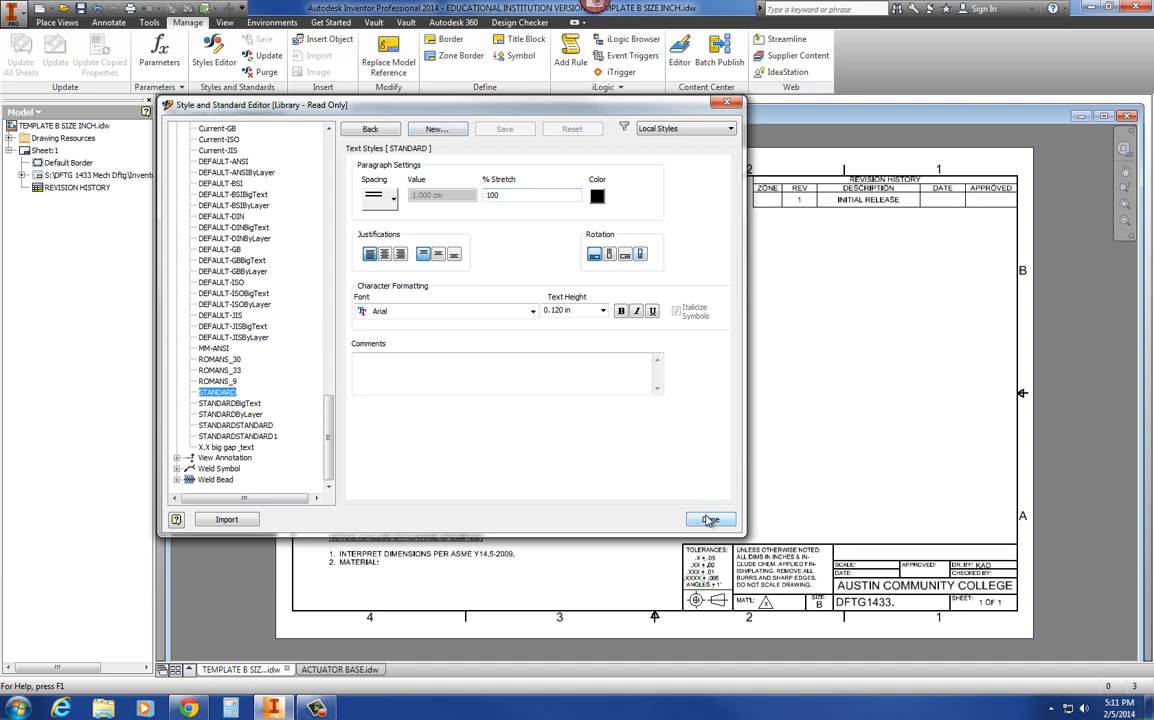
# - Close the style editor, reopen it briefly from the Manage tab, and close it again
pyautogui.click(712, 520)
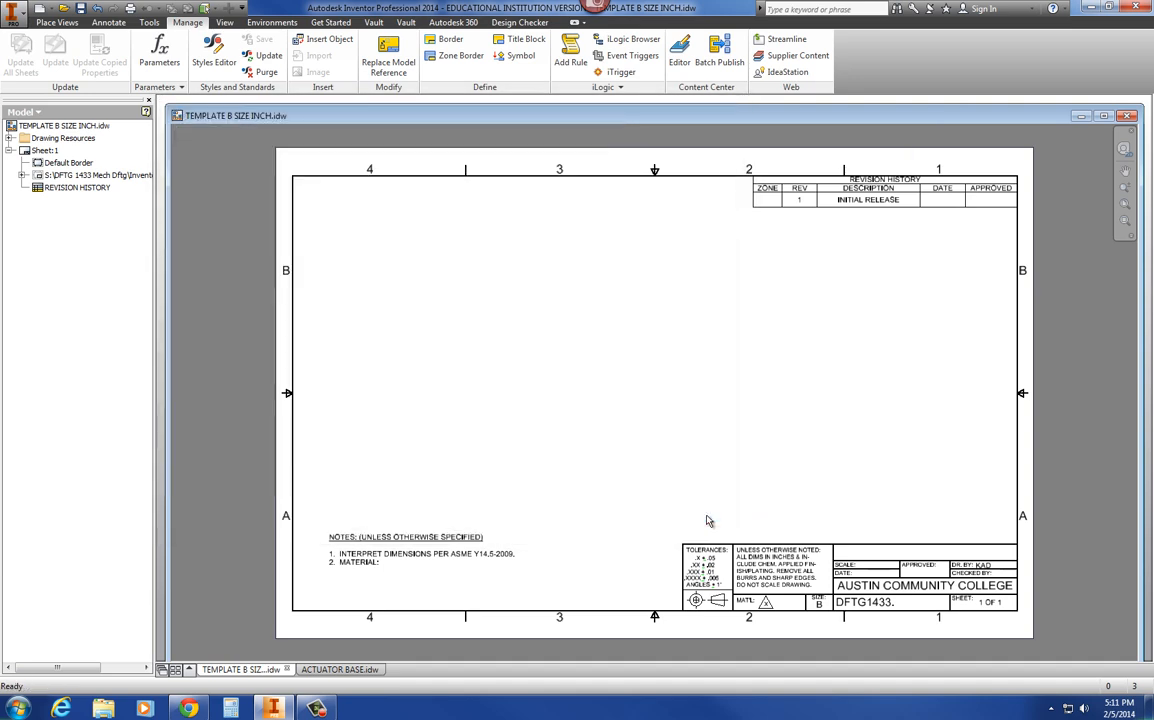
pyautogui.click(212, 56)
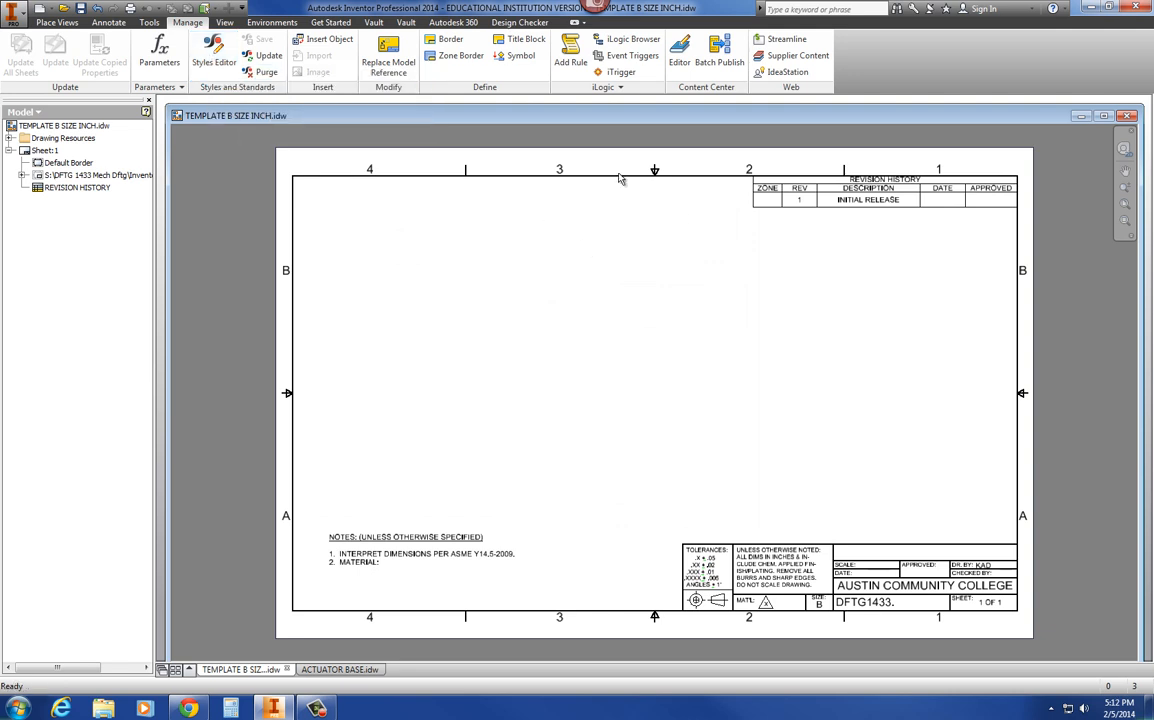
pyautogui.moveTo(704, 310)
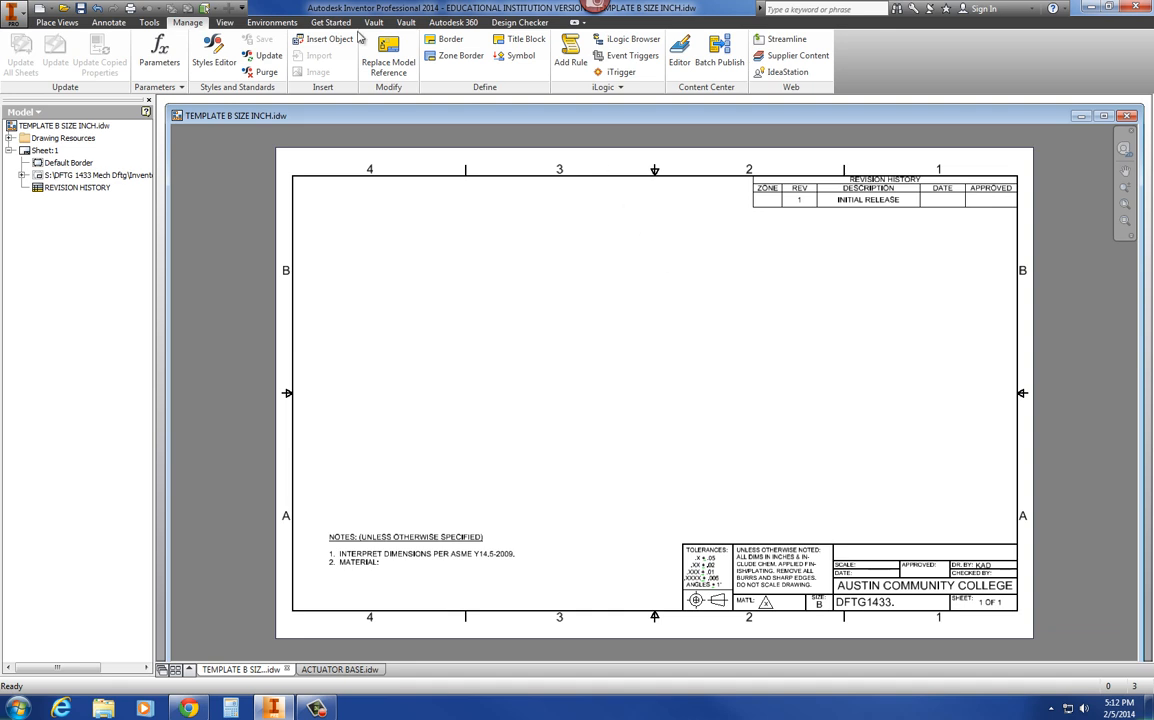
pyautogui.click(214, 56)
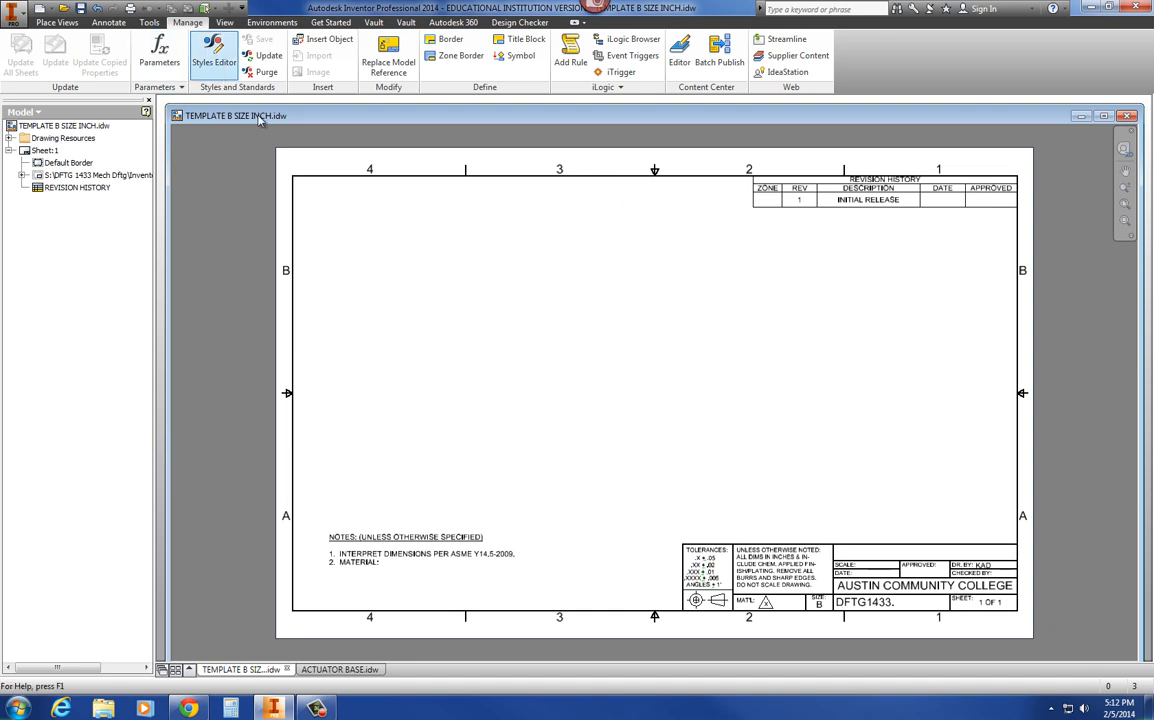
pyautogui.click(214, 50)
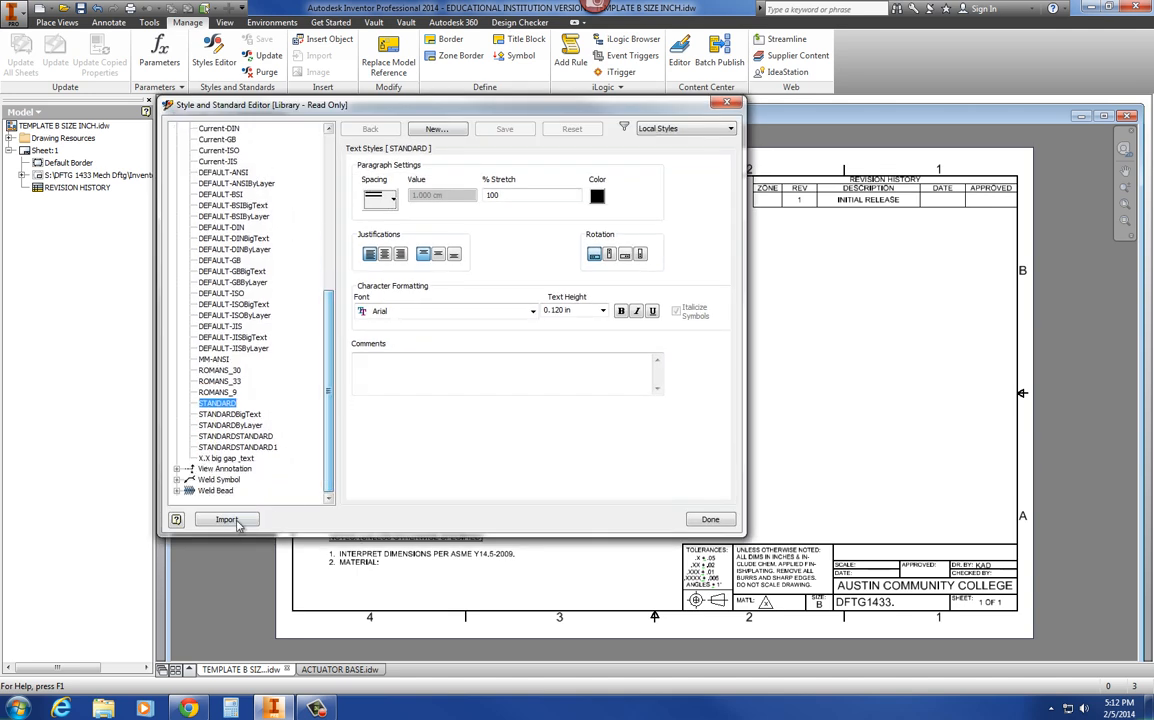
pyautogui.moveTo(226, 520)
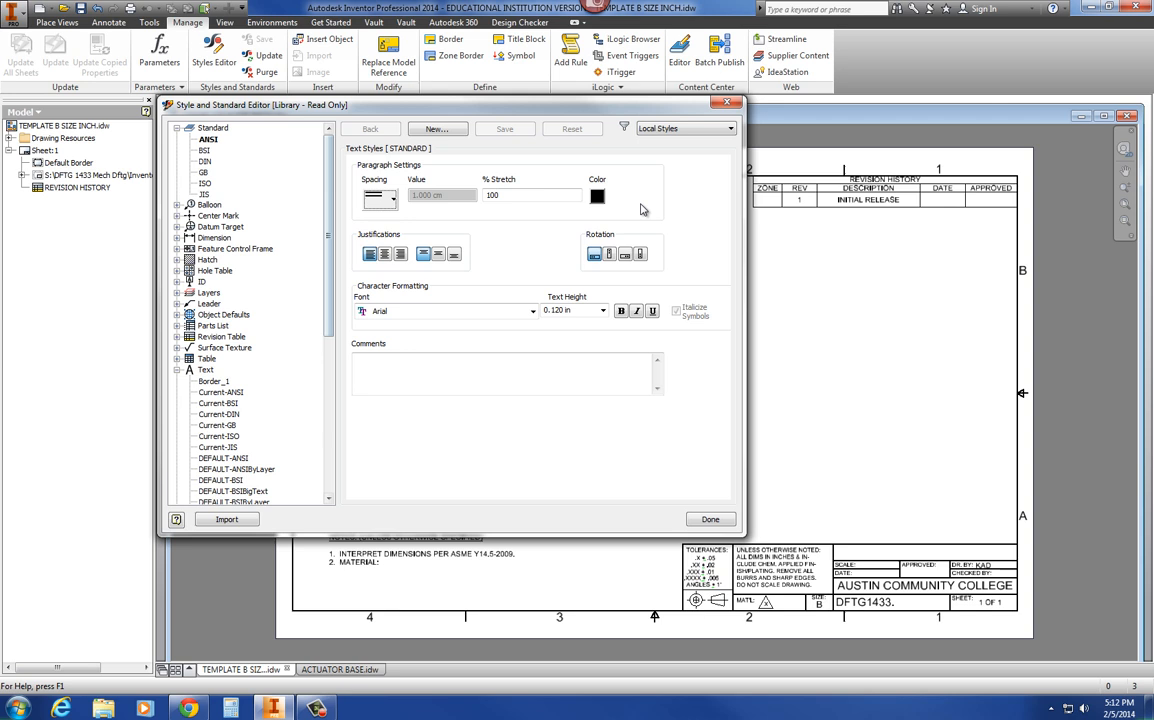
pyautogui.moveTo(226, 520)
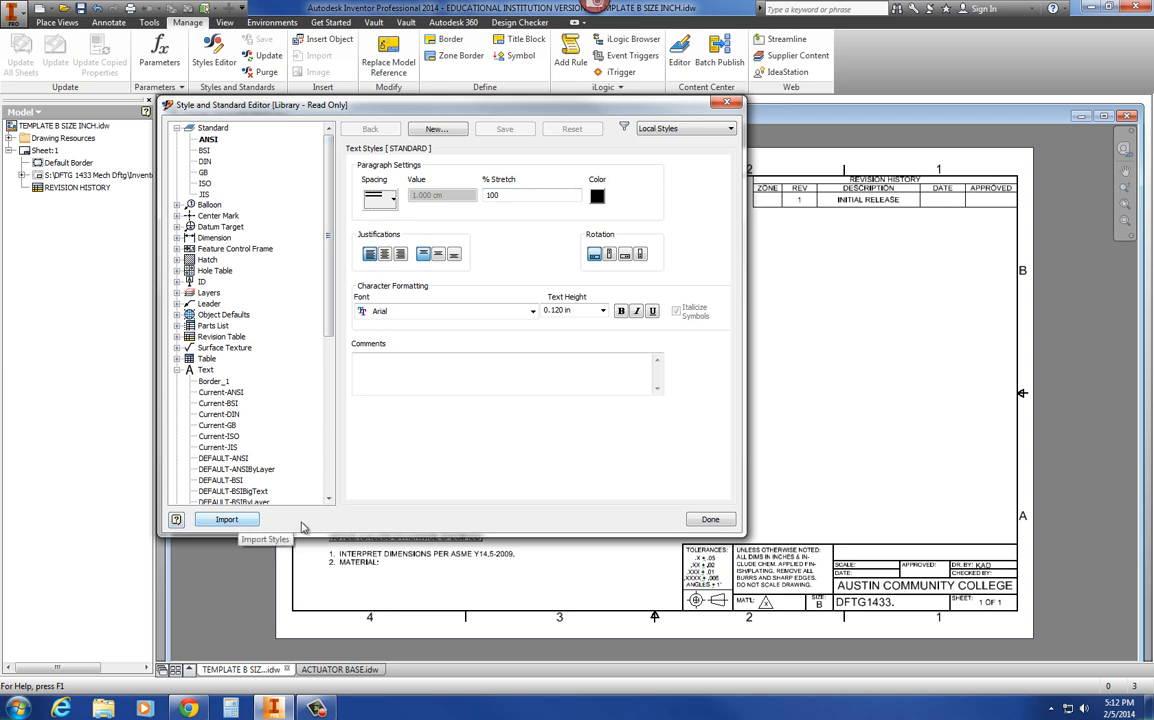
pyautogui.moveTo(720, 538)
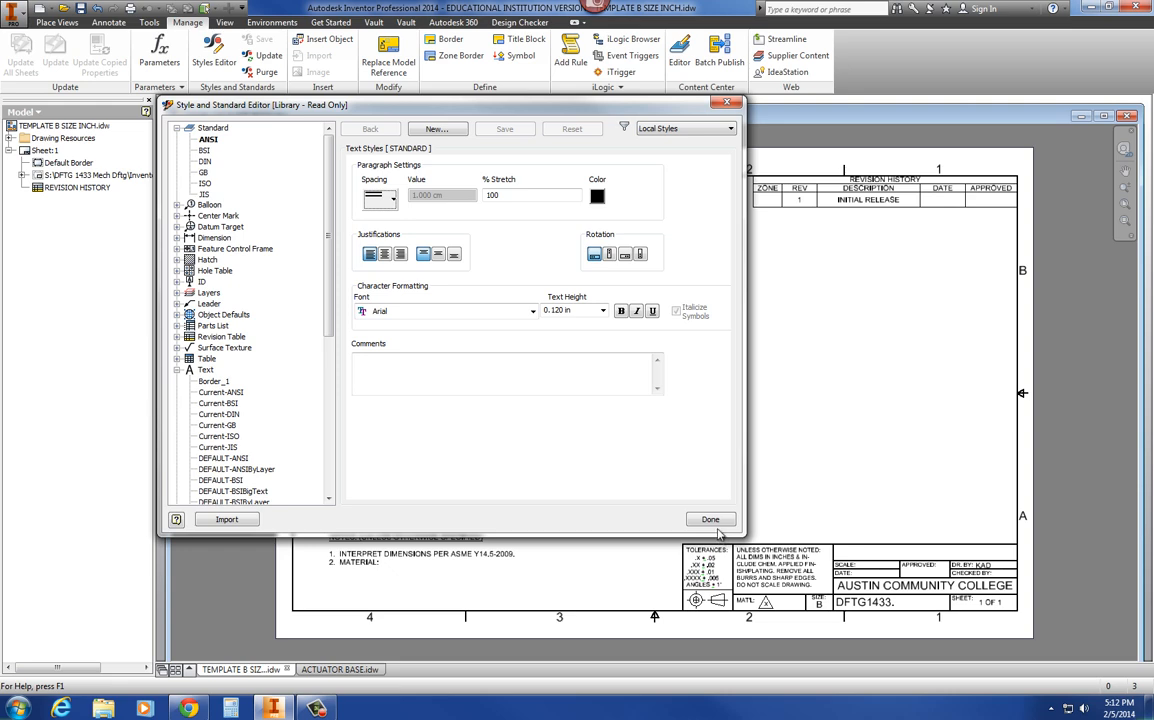
pyautogui.click(710, 520)
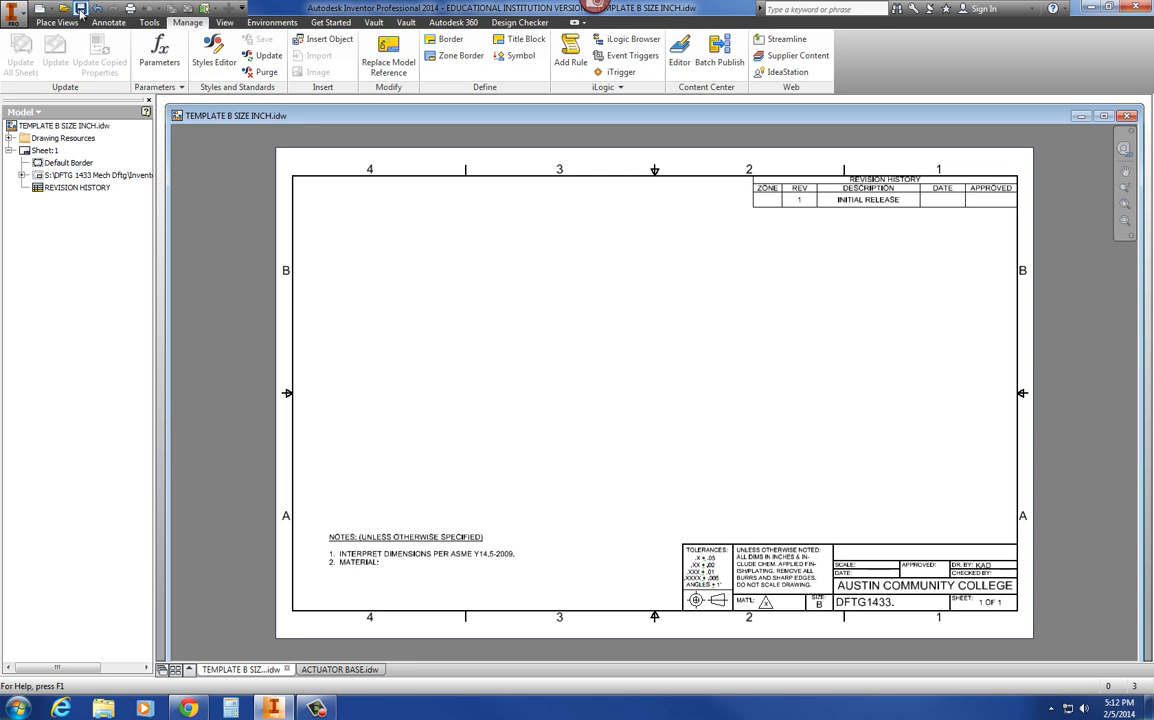
pyautogui.moveTo(80, 8)
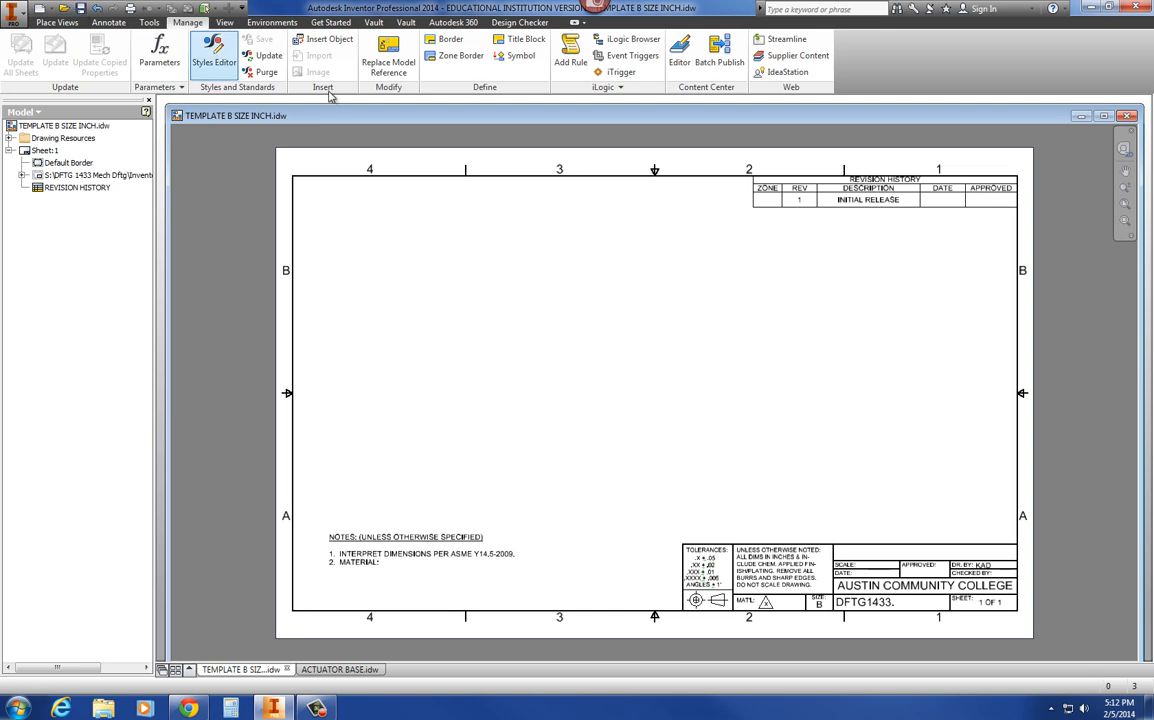
# - Switch to the ACTUATOR BASE drawing, view its feature control frame style, and close the editor
pyautogui.click(340, 668)
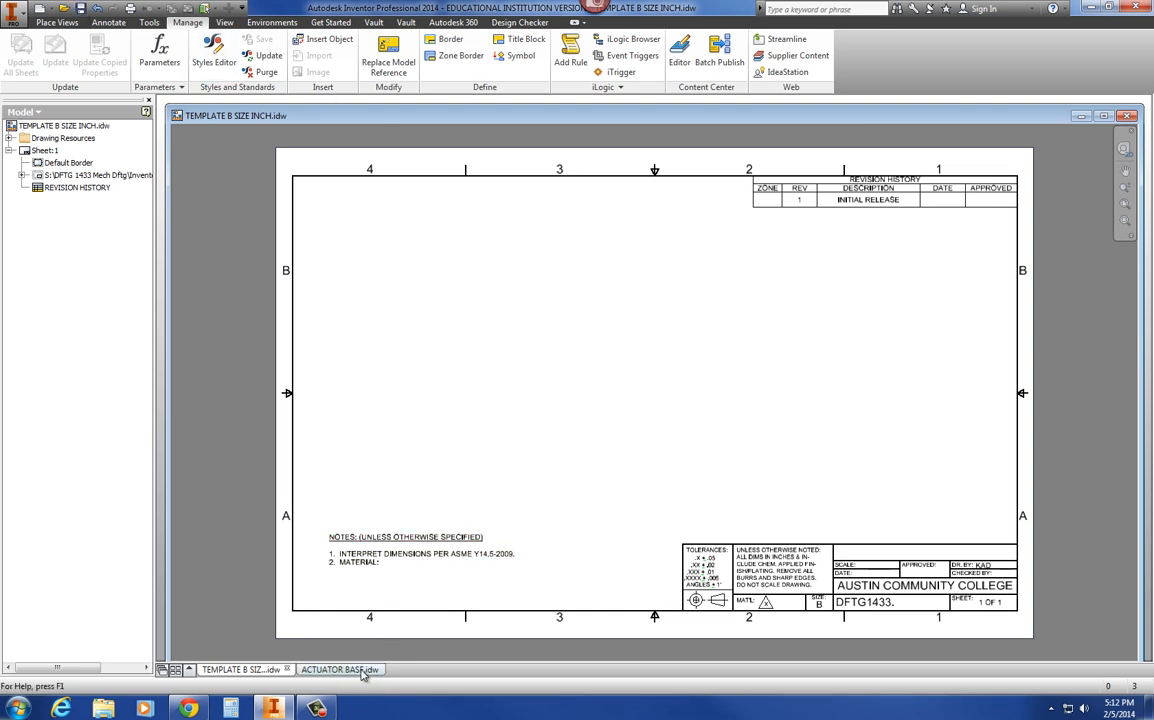
pyautogui.click(330, 668)
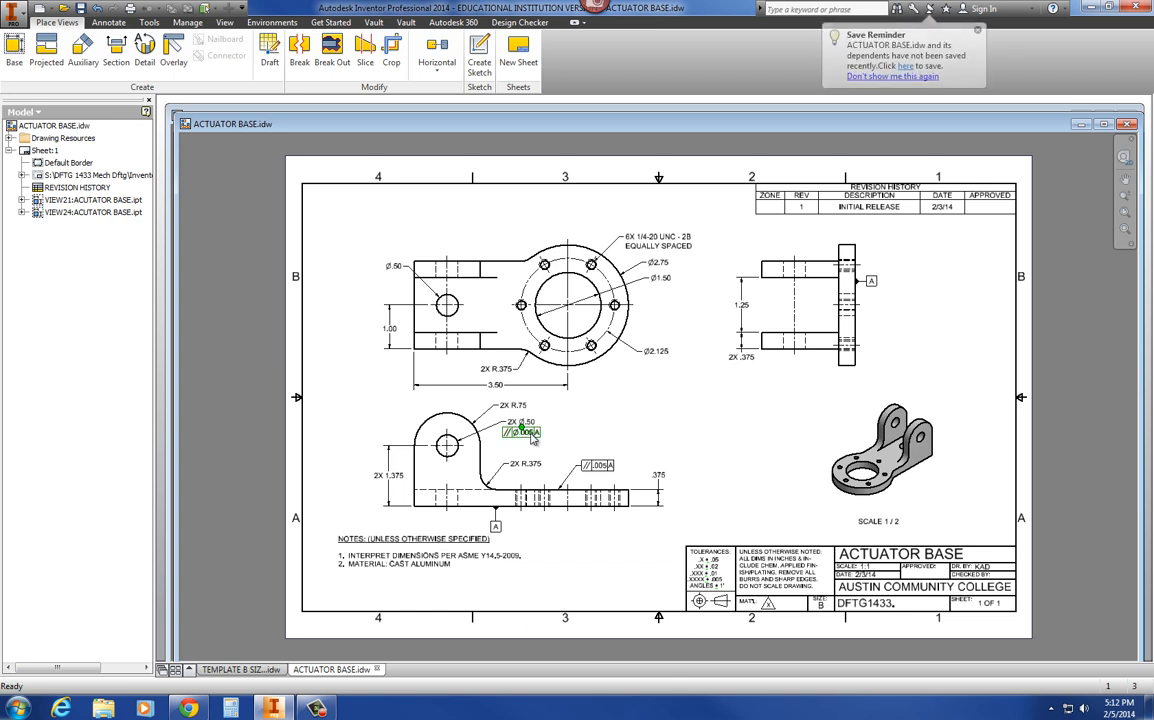
pyautogui.rightClick(520, 432)
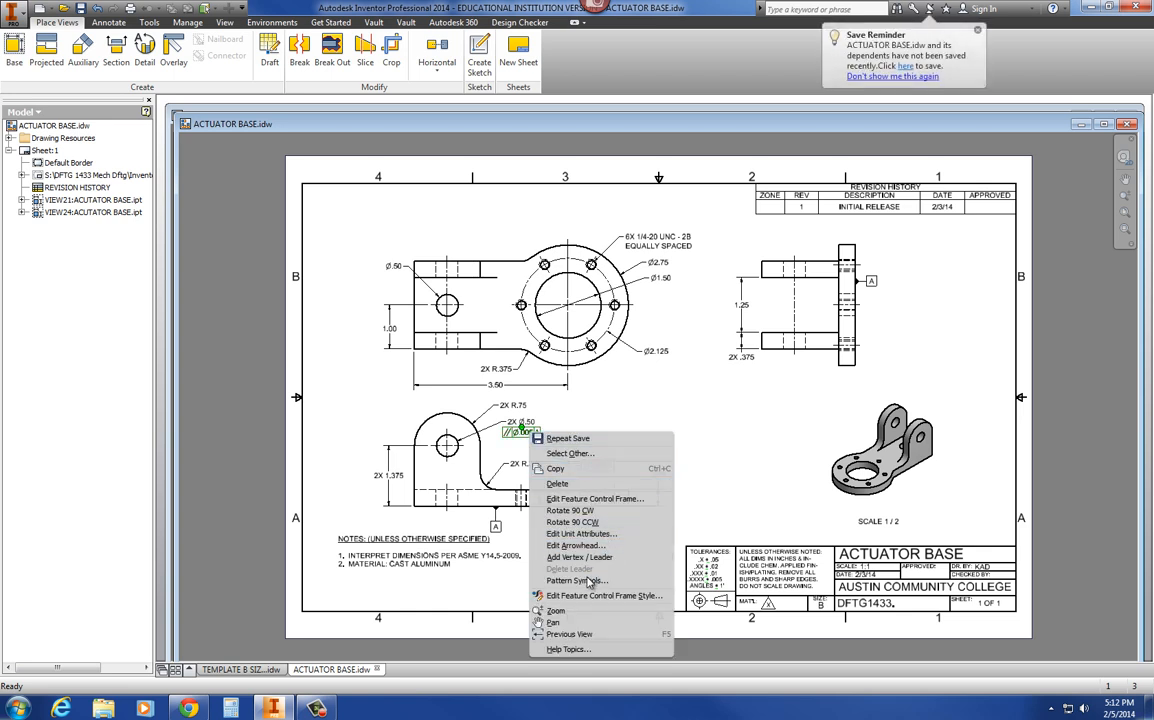
pyautogui.moveTo(600, 596)
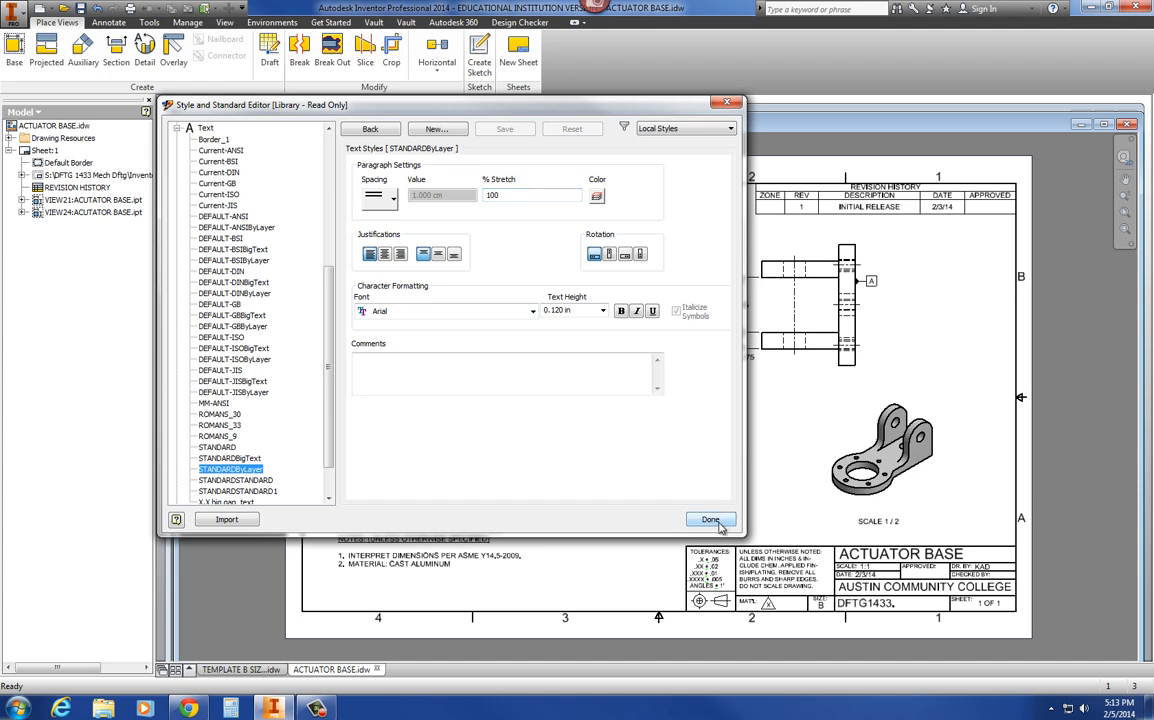
pyautogui.click(710, 520)
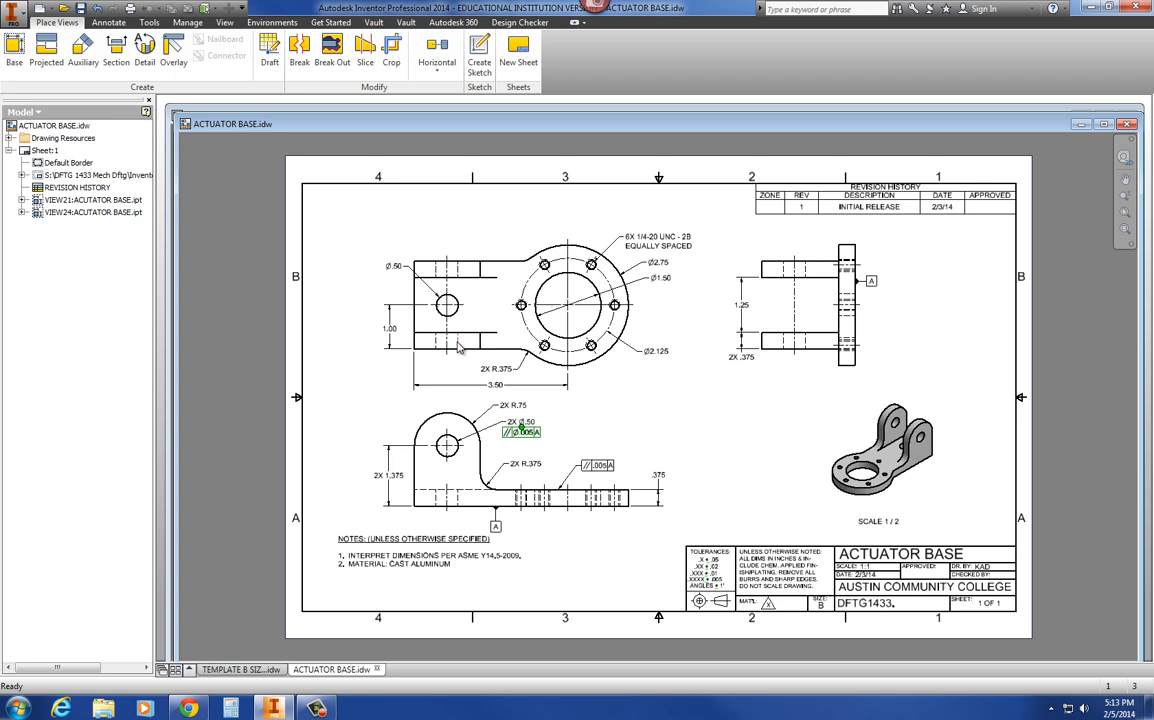
# - Show the 2.50 dimension's DEFAULT-ANSI style tolerance settings, then close the editor
pyautogui.click(430, 342)
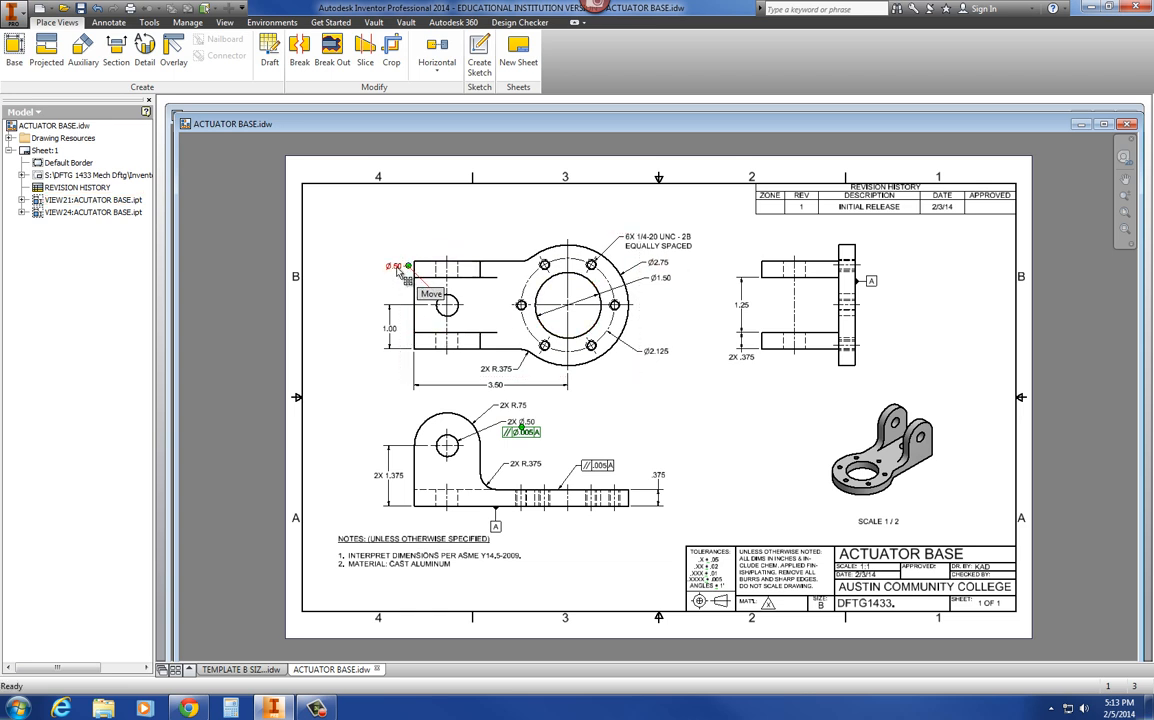
pyautogui.rightClick(392, 268)
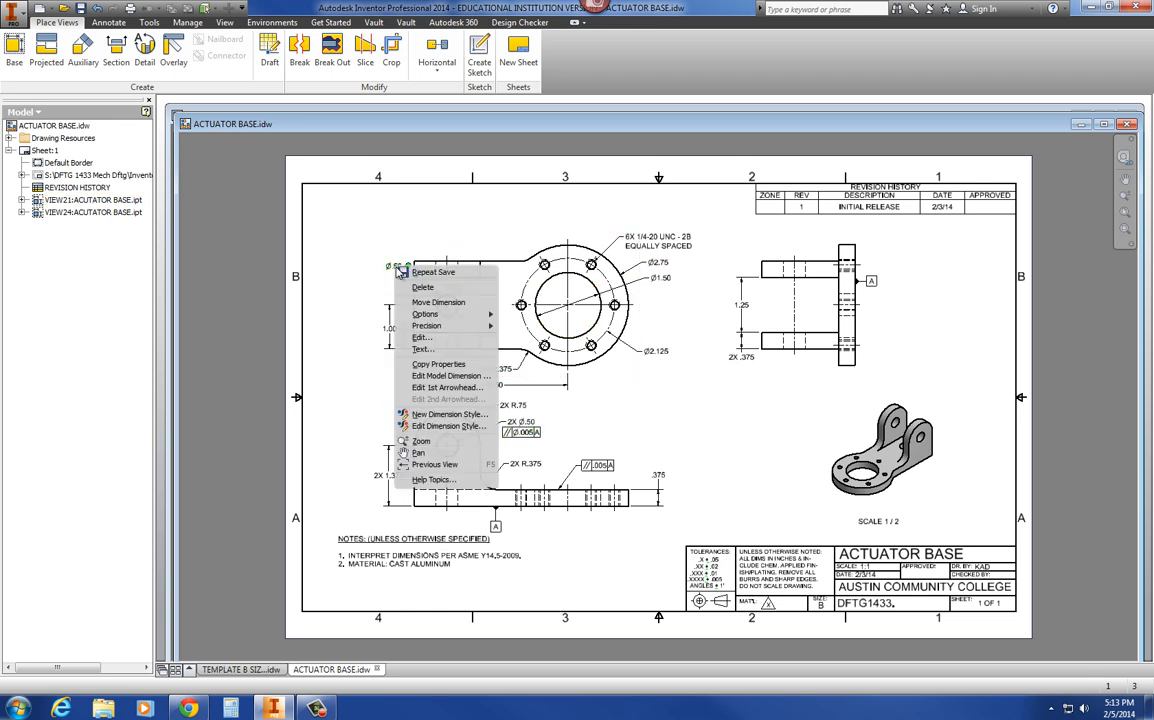
pyautogui.moveTo(448, 426)
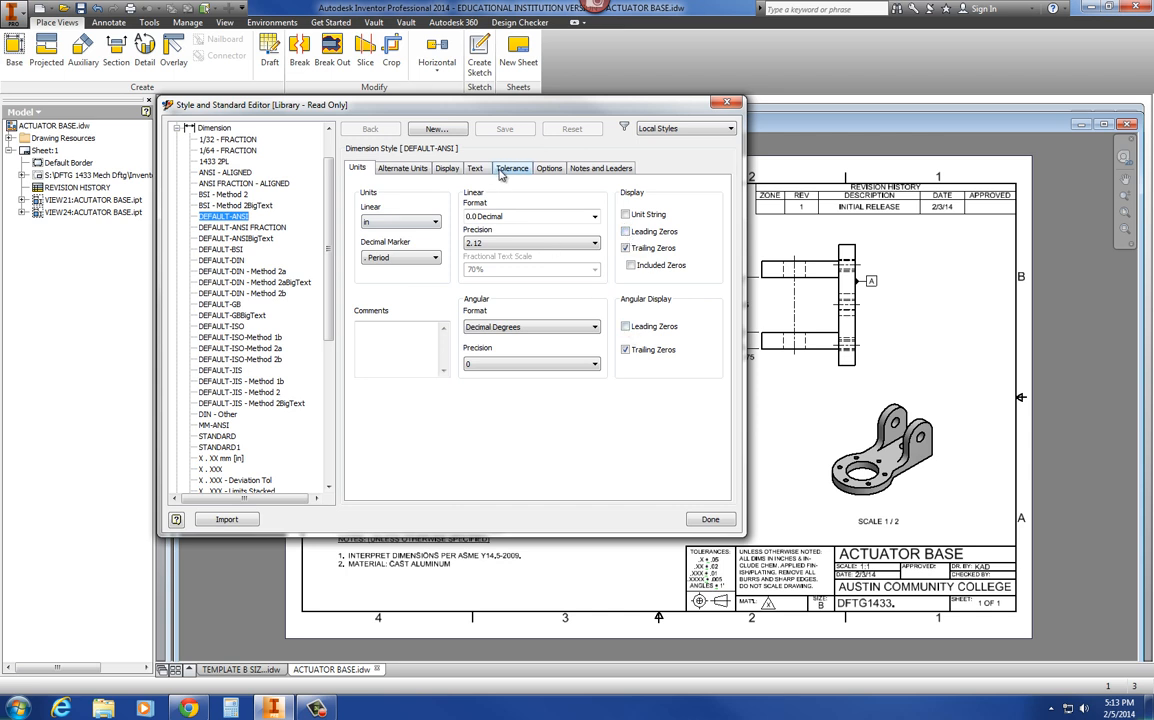
pyautogui.click(512, 168)
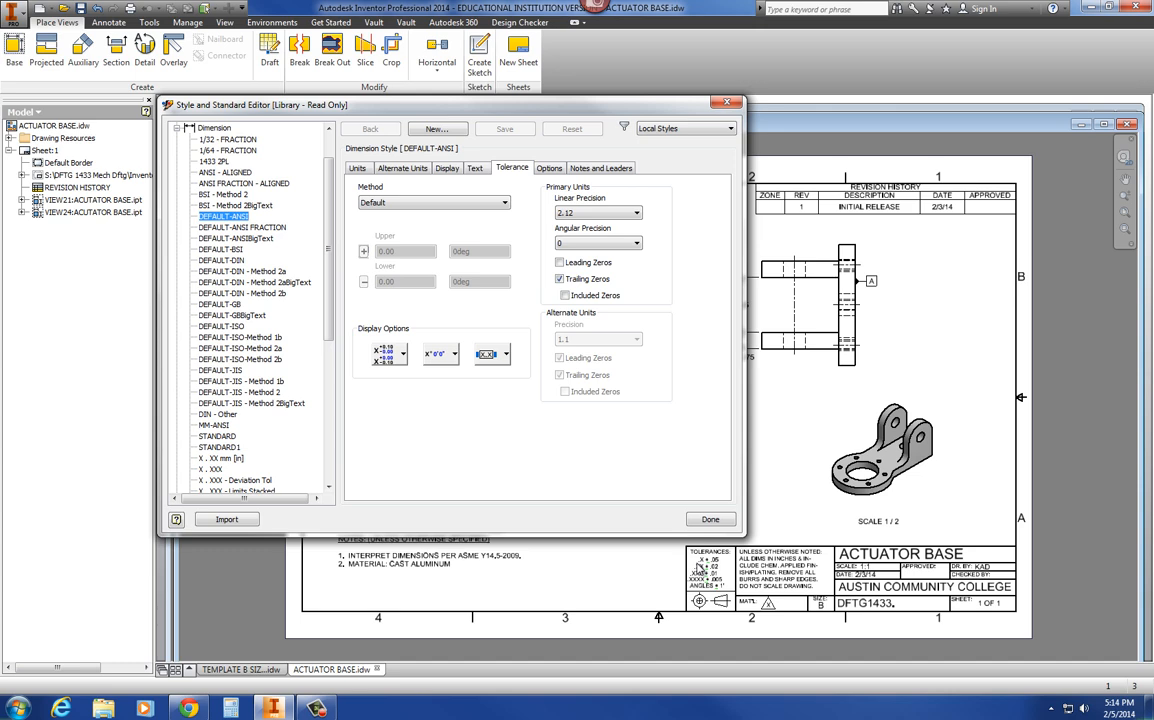
pyautogui.moveTo(704, 572)
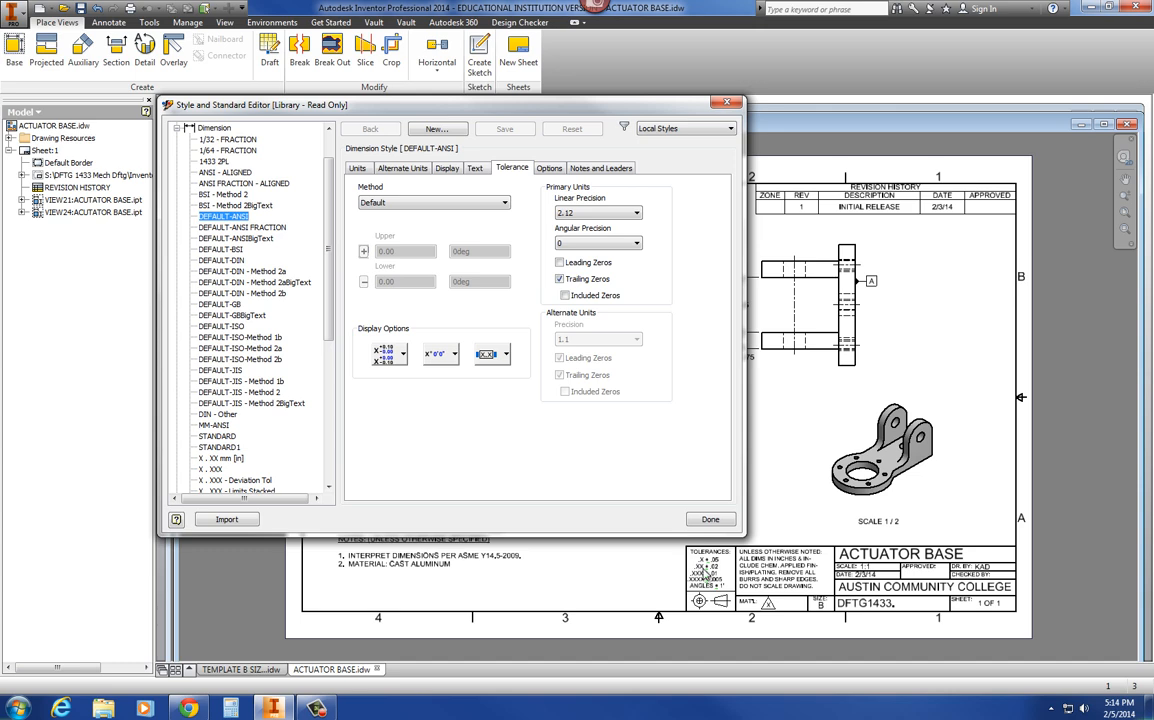
pyautogui.click(710, 520)
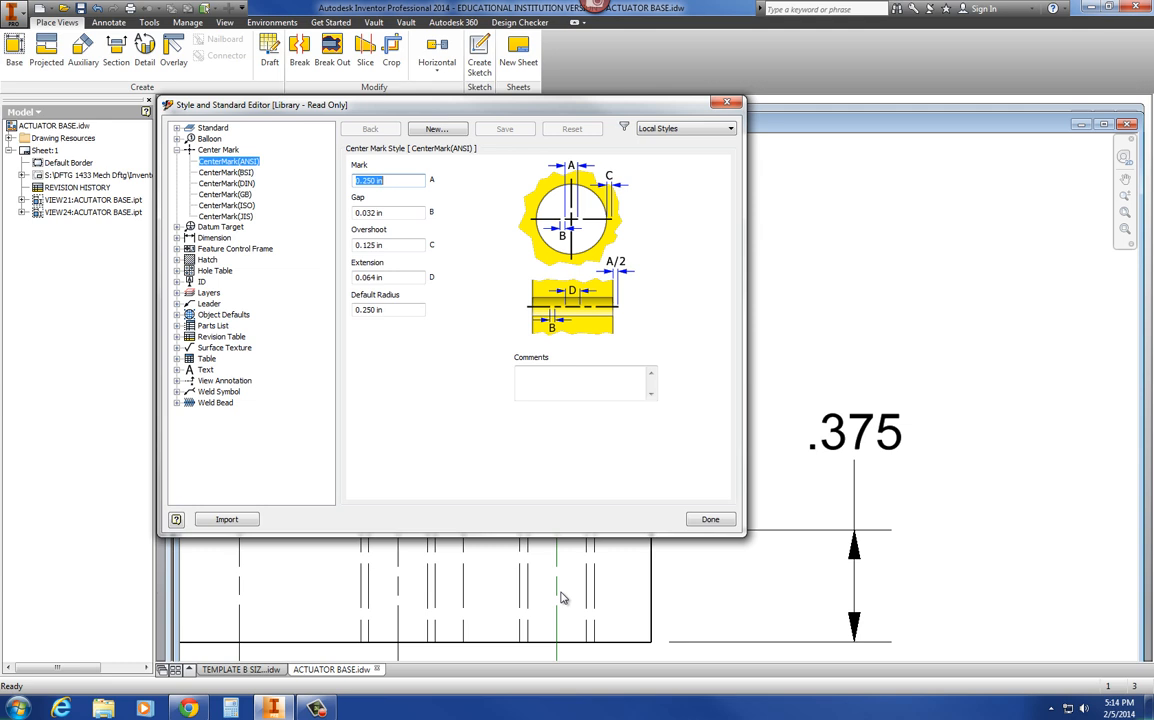
pyautogui.moveTo(220, 162)
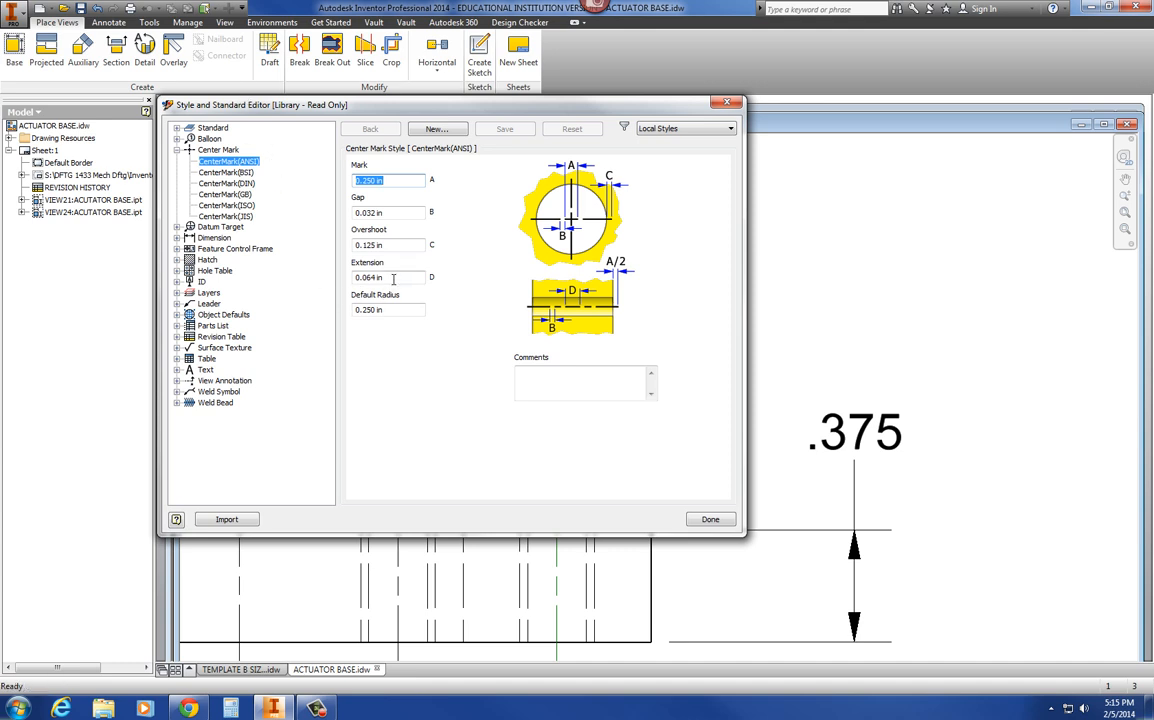
# - Select the Center Mark (ANSI) style to review its mark, gap, overshoot, extension and radius sizes
pyautogui.click(388, 276)
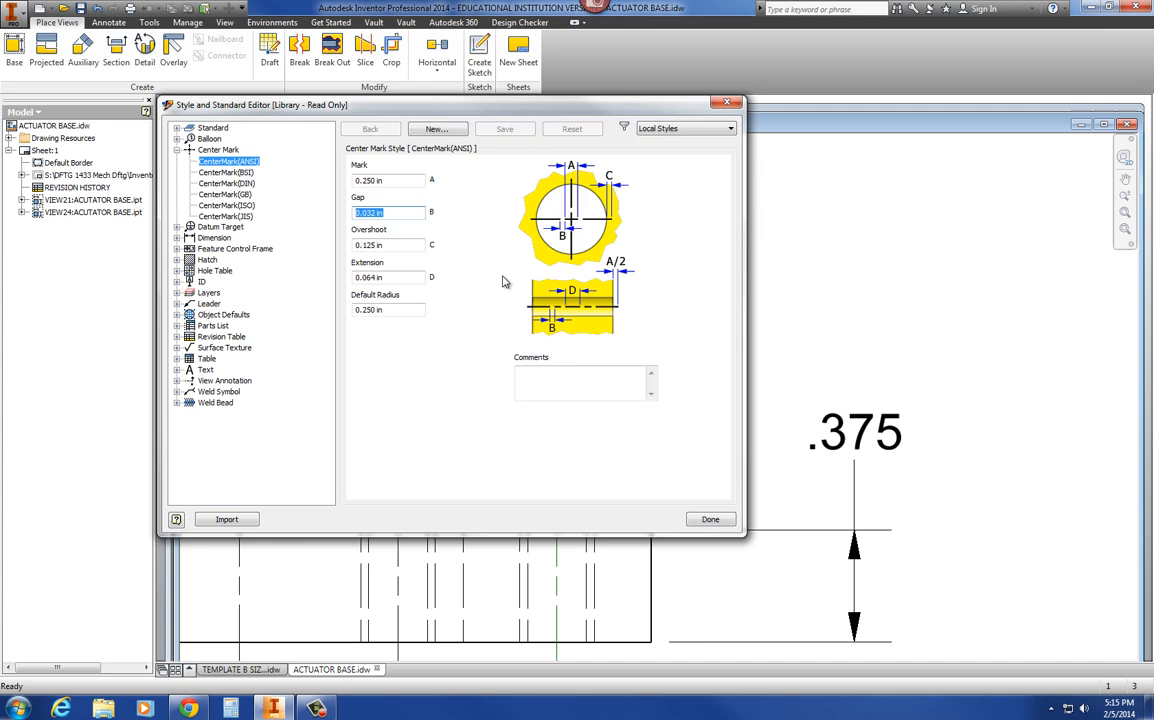
pyautogui.moveTo(496, 280)
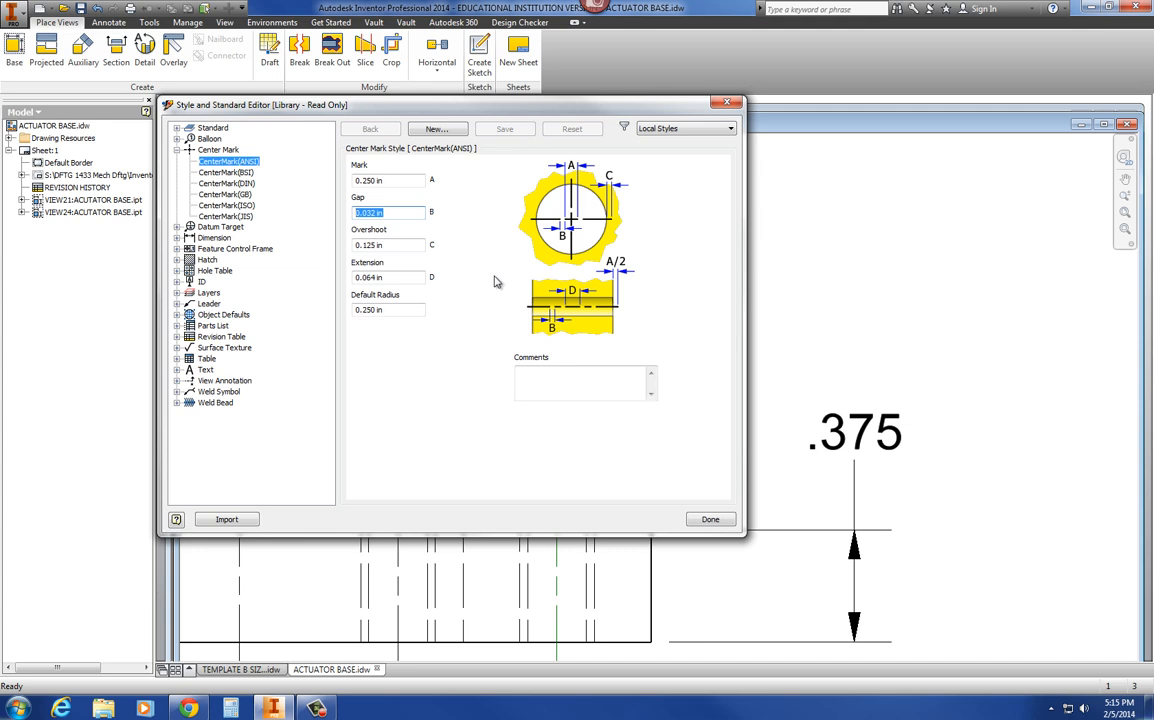
pyautogui.moveTo(592, 322)
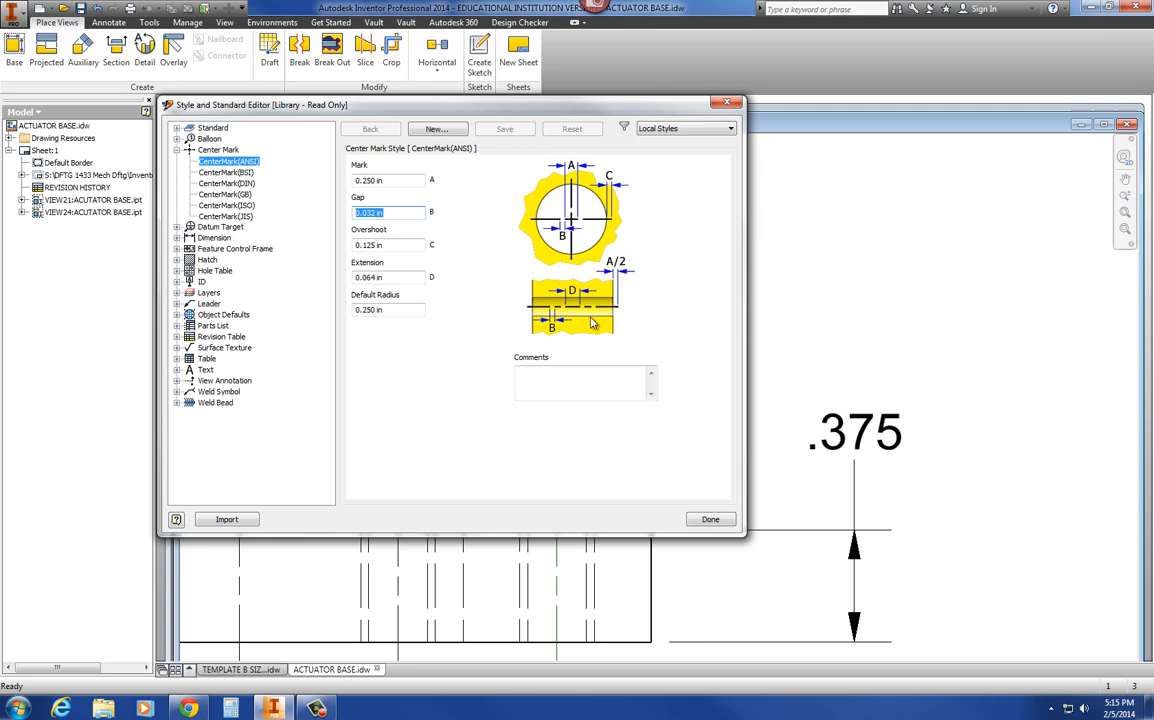
pyautogui.moveTo(576, 312)
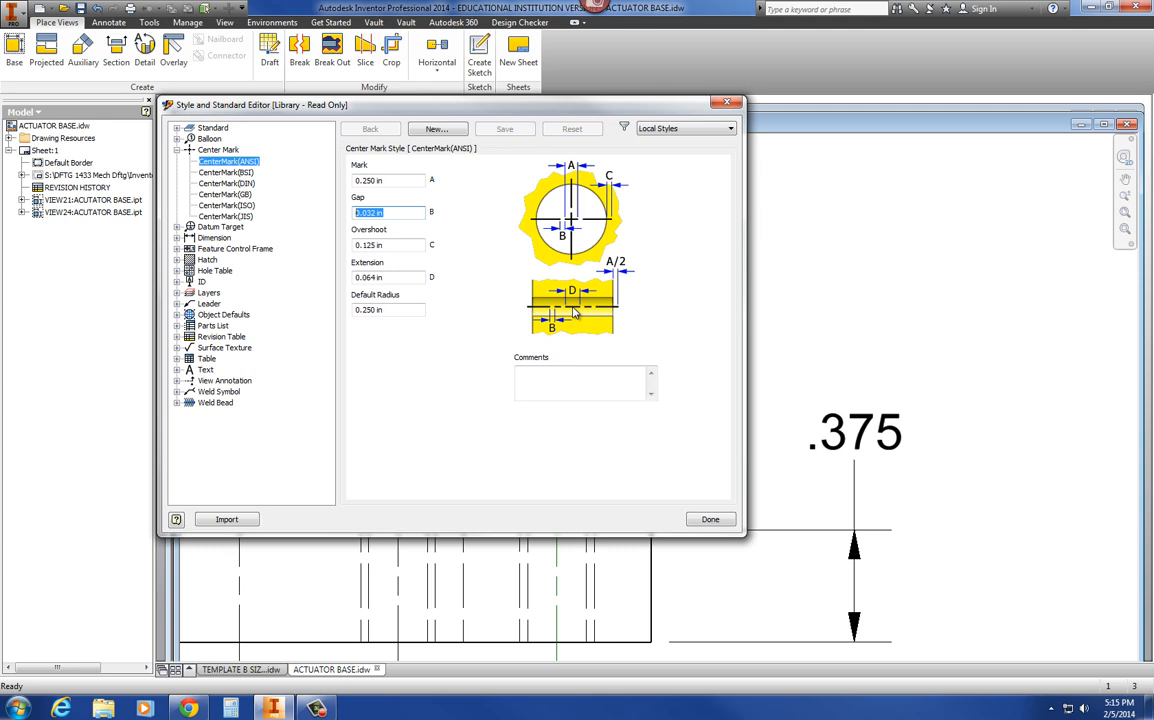
pyautogui.moveTo(688, 338)
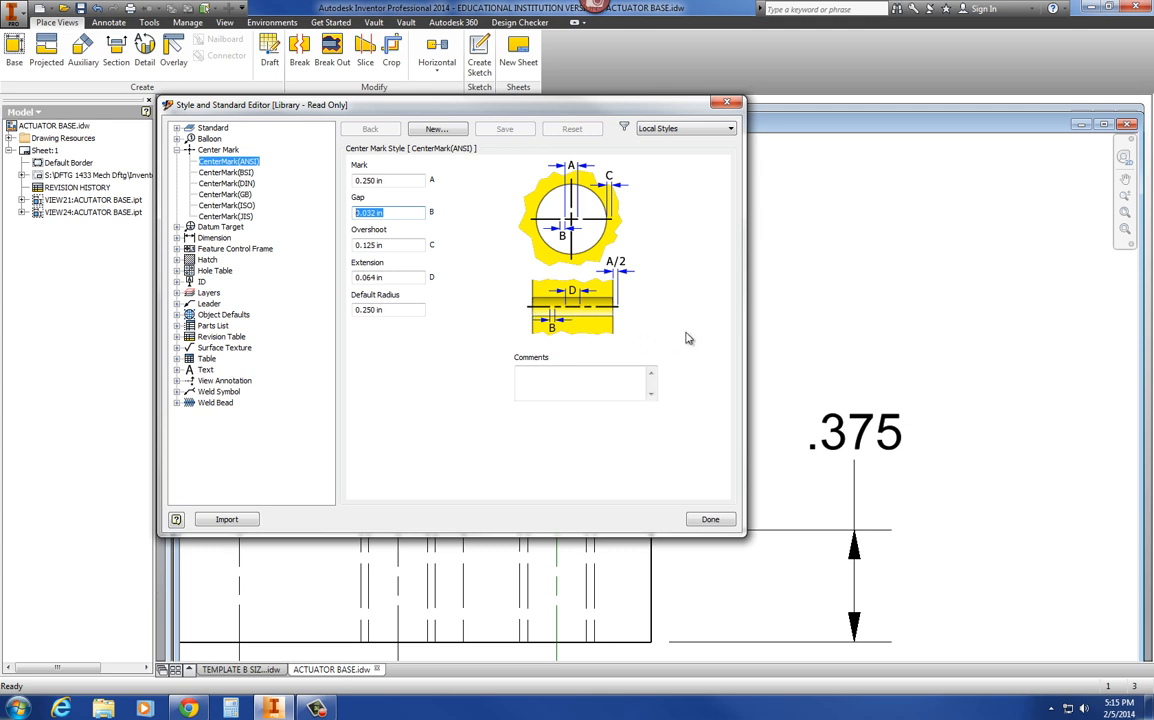